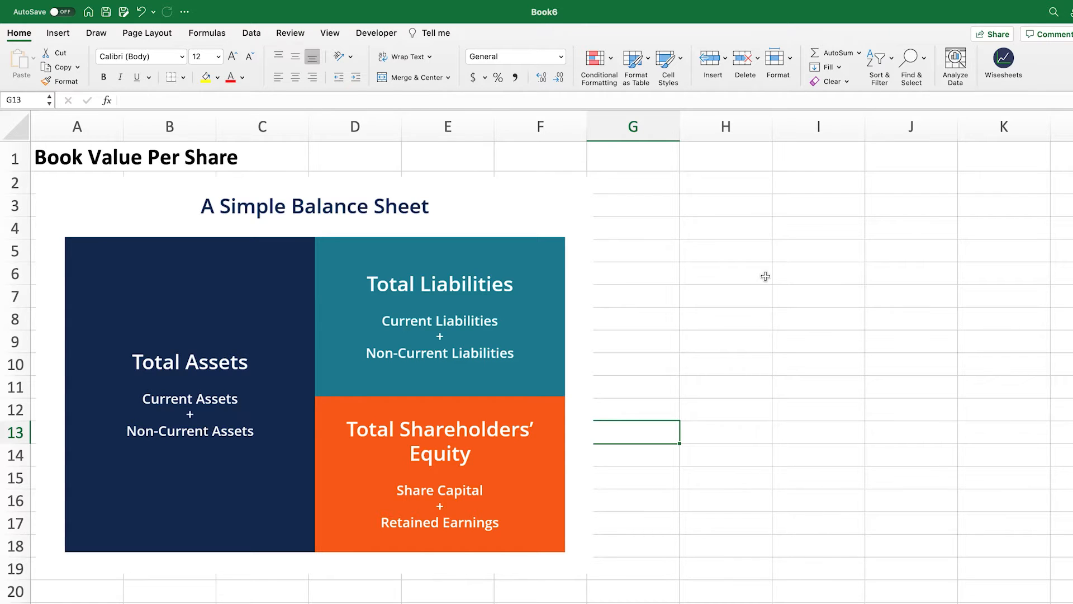
mouse_move(129, 570)
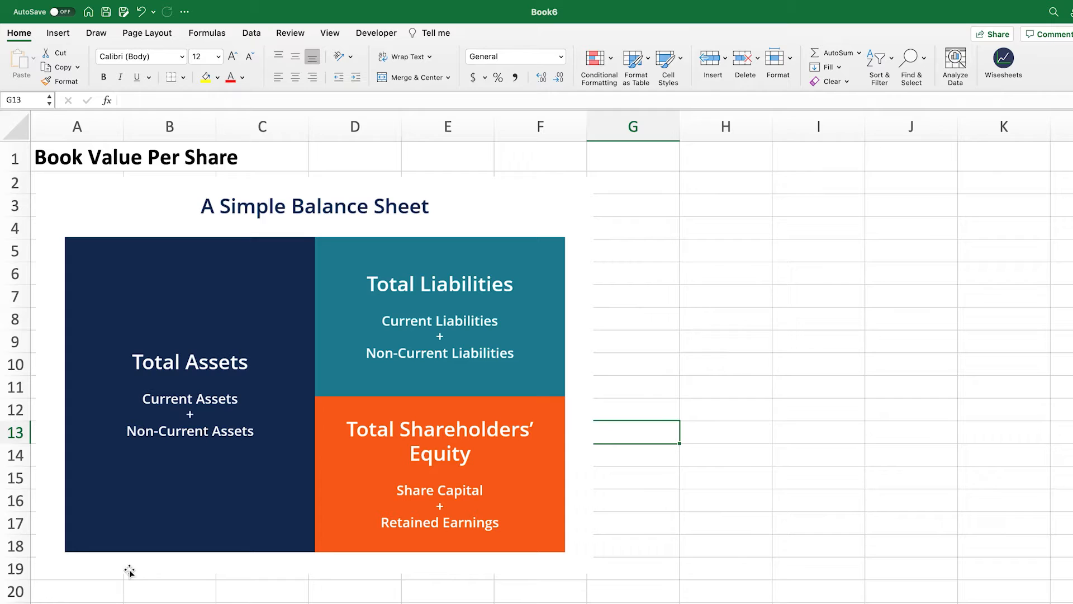
mouse_move(117, 580)
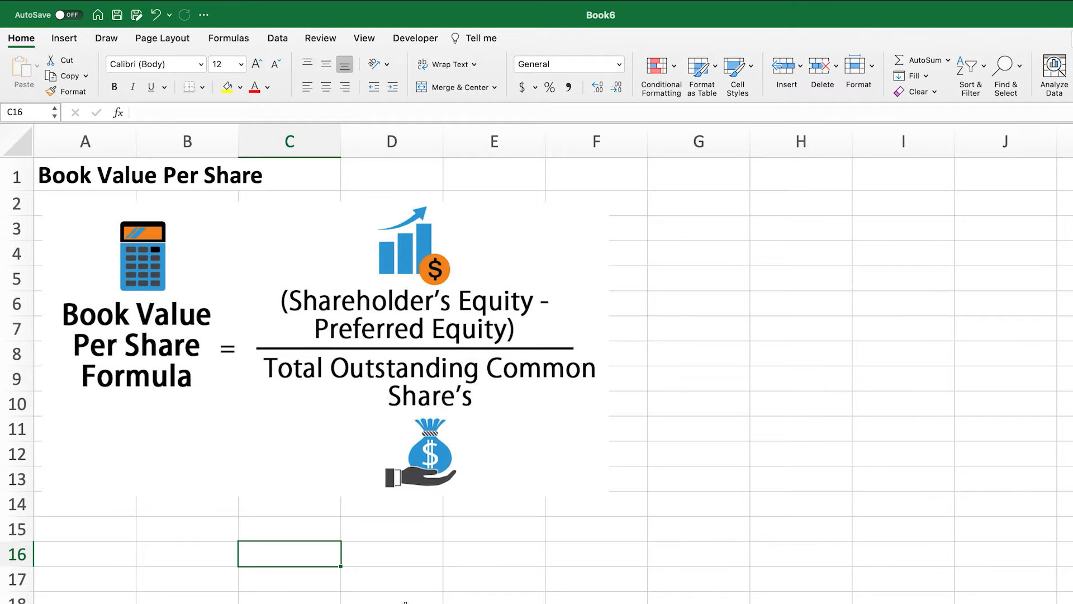
mouse_move(475, 431)
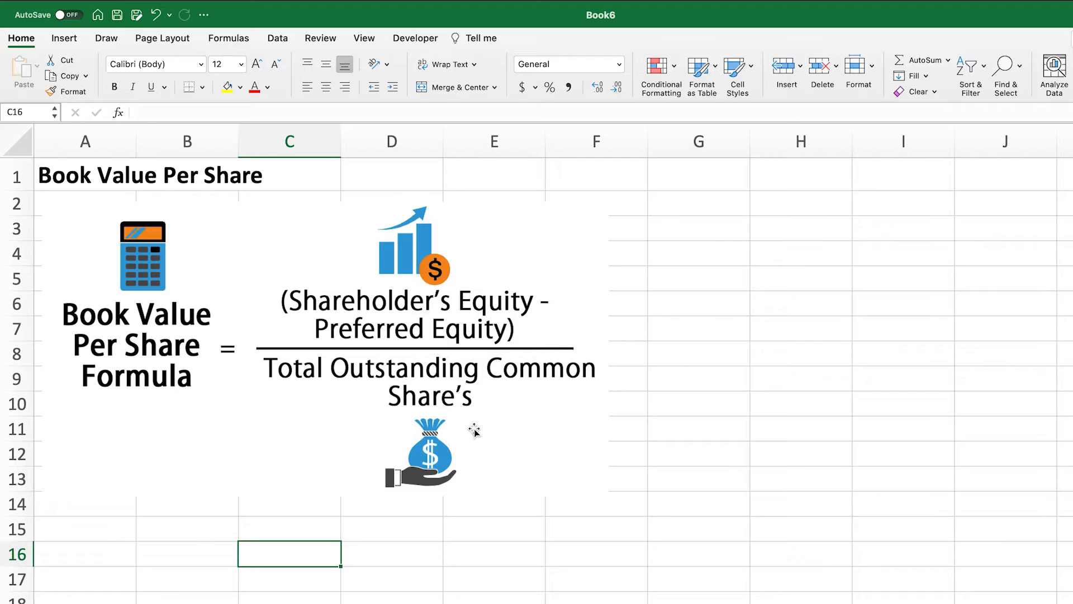
mouse_move(451, 310)
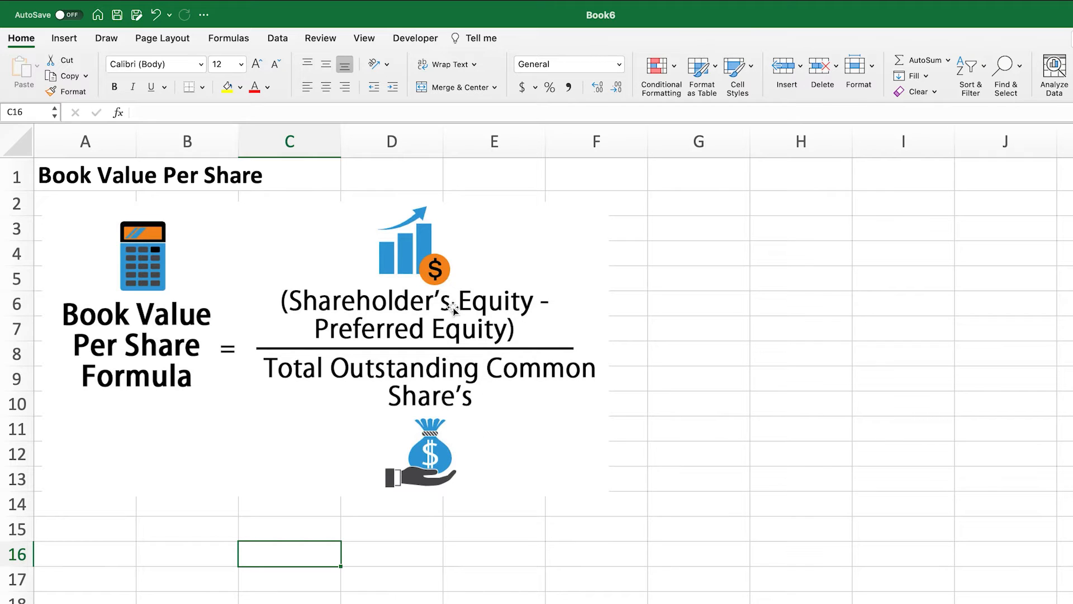
mouse_move(458, 329)
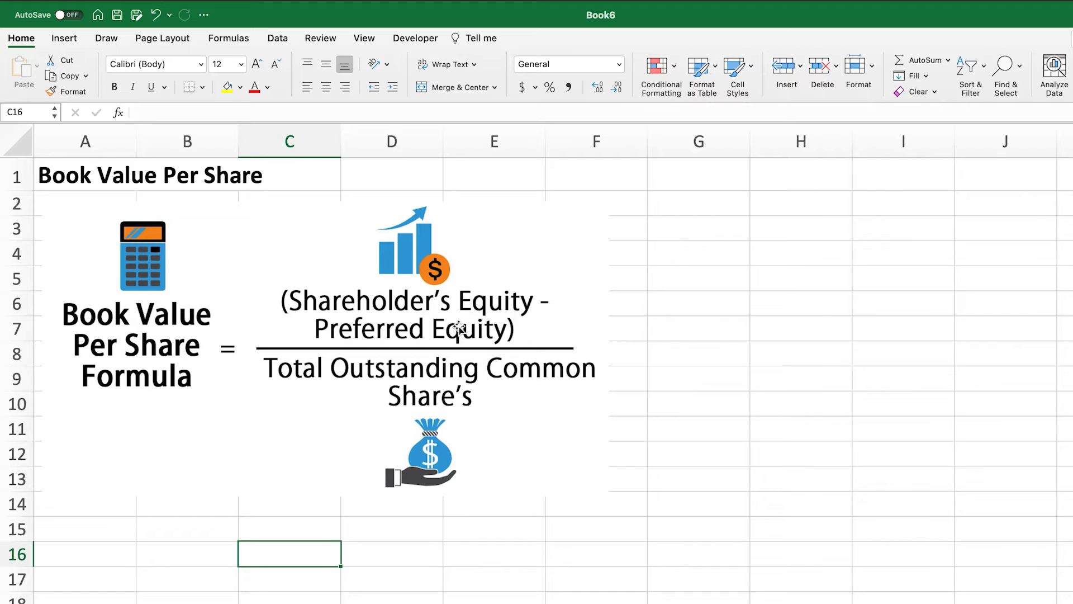
mouse_move(317, 334)
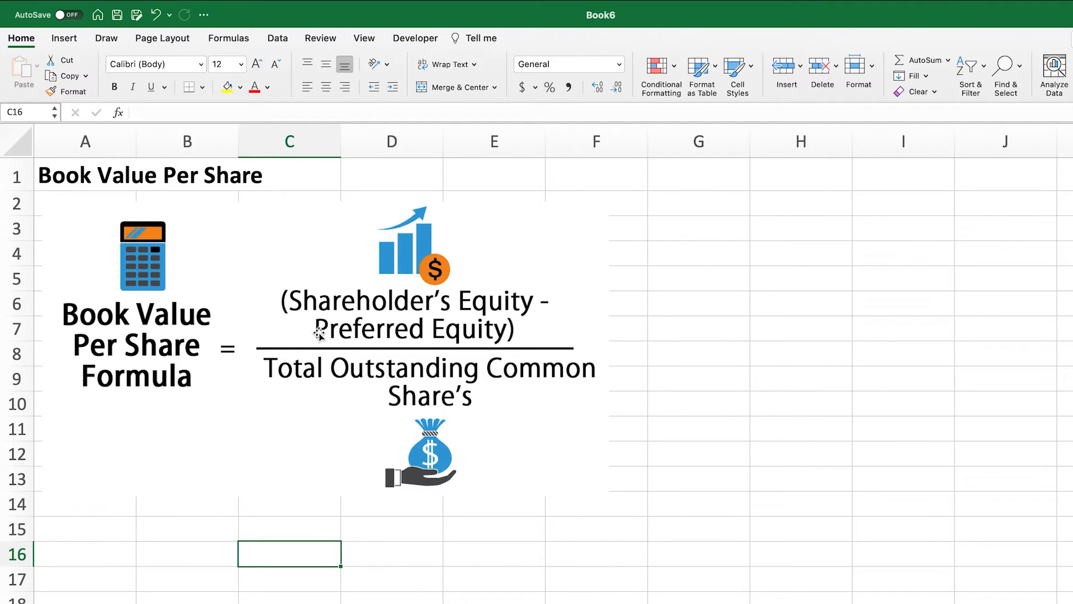
mouse_move(263, 353)
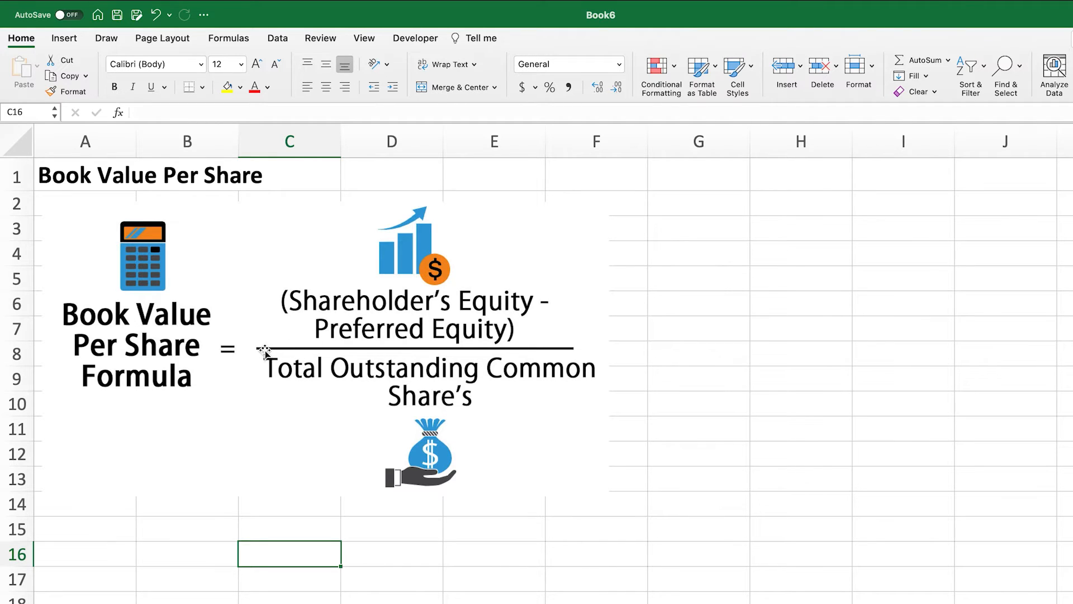
mouse_move(494, 368)
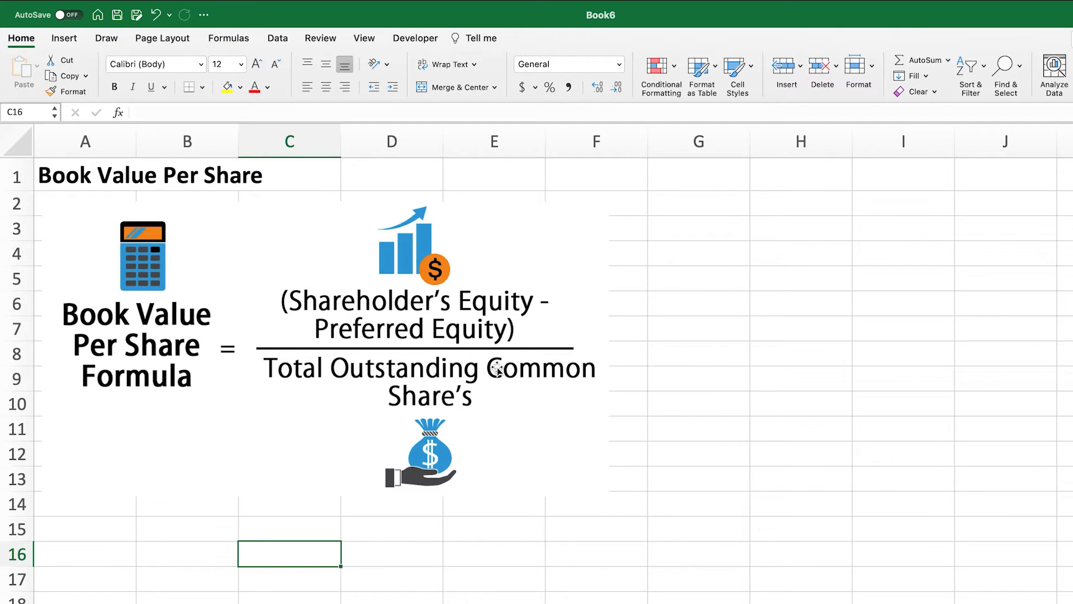
mouse_move(500, 393)
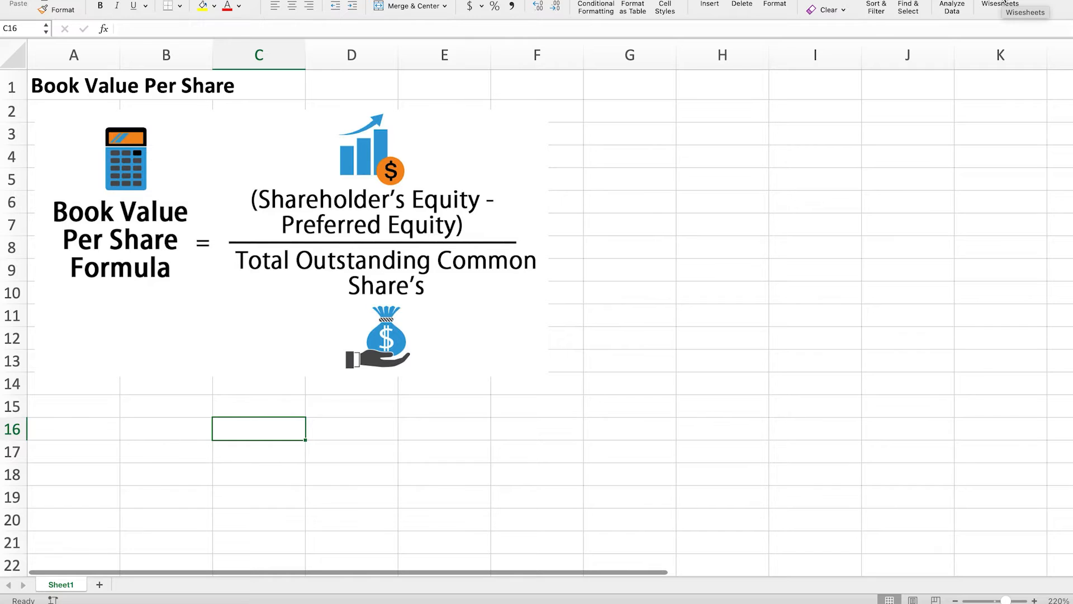
Step: Fetch AAPL's annual financial statements into the workbook through the Wisesheets Statement Dump
left_click(999, 4)
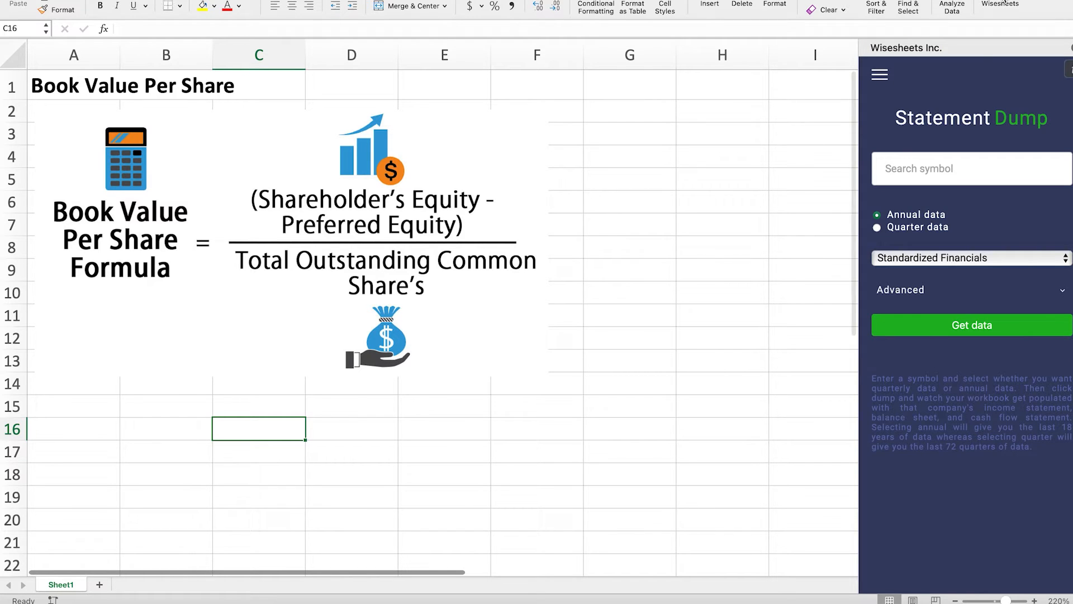
mouse_move(941, 175)
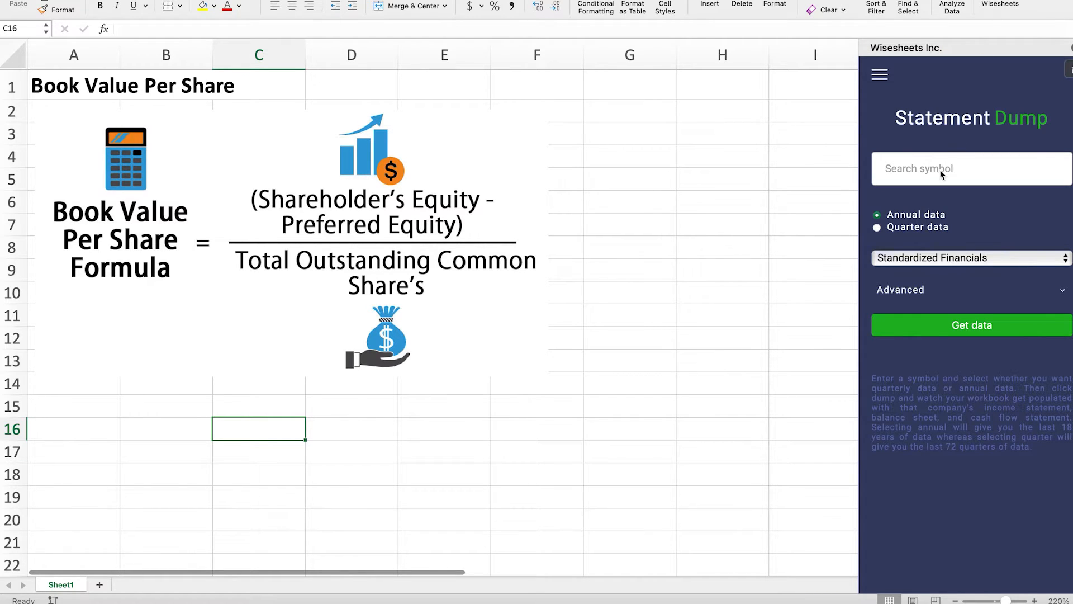
type("AAPL")
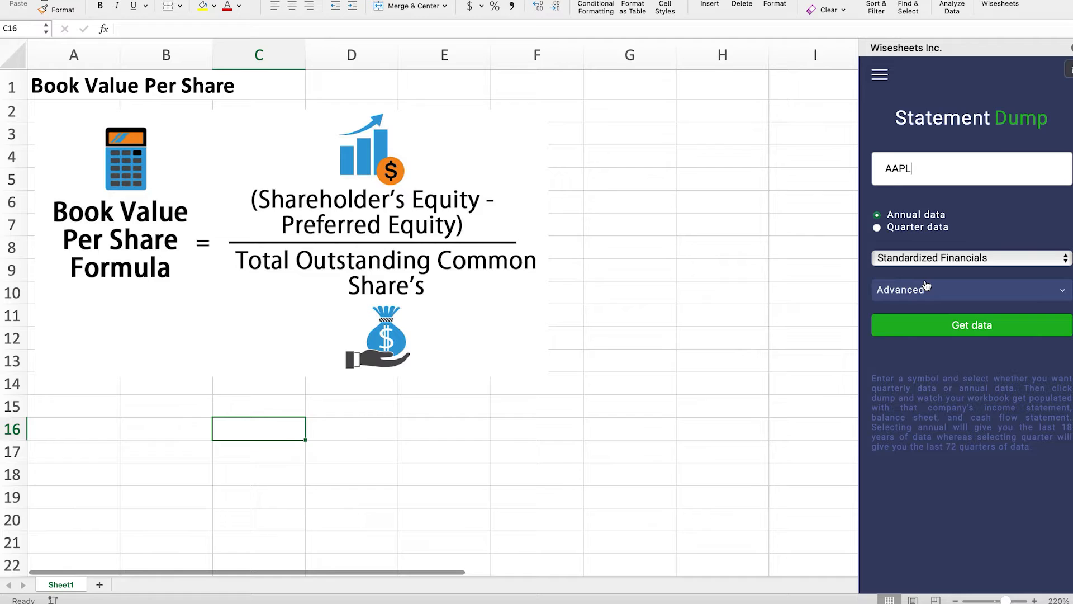
mouse_move(1011, 211)
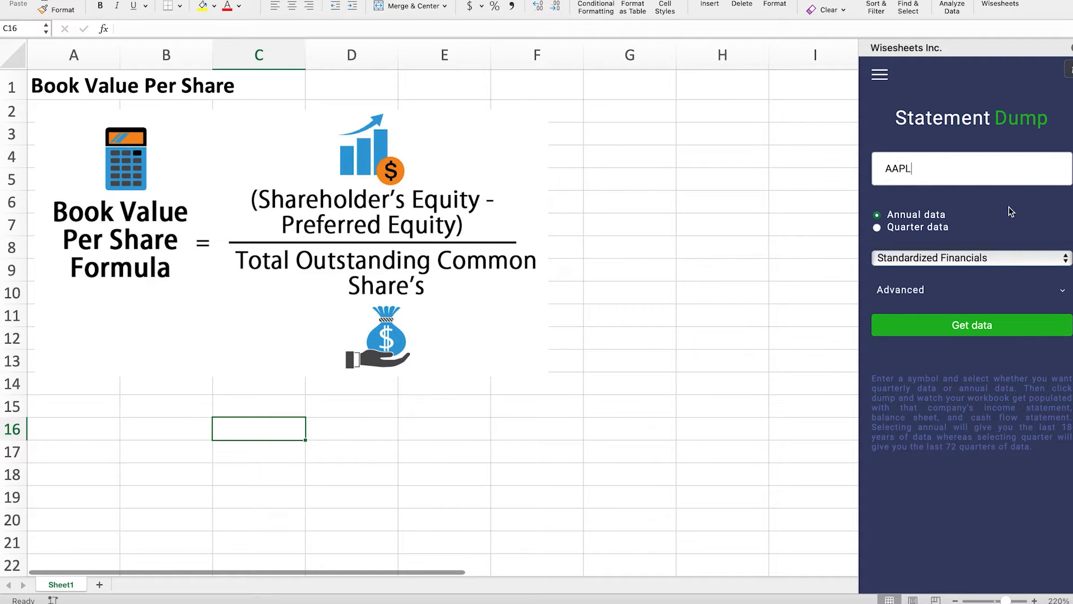
mouse_move(559, 198)
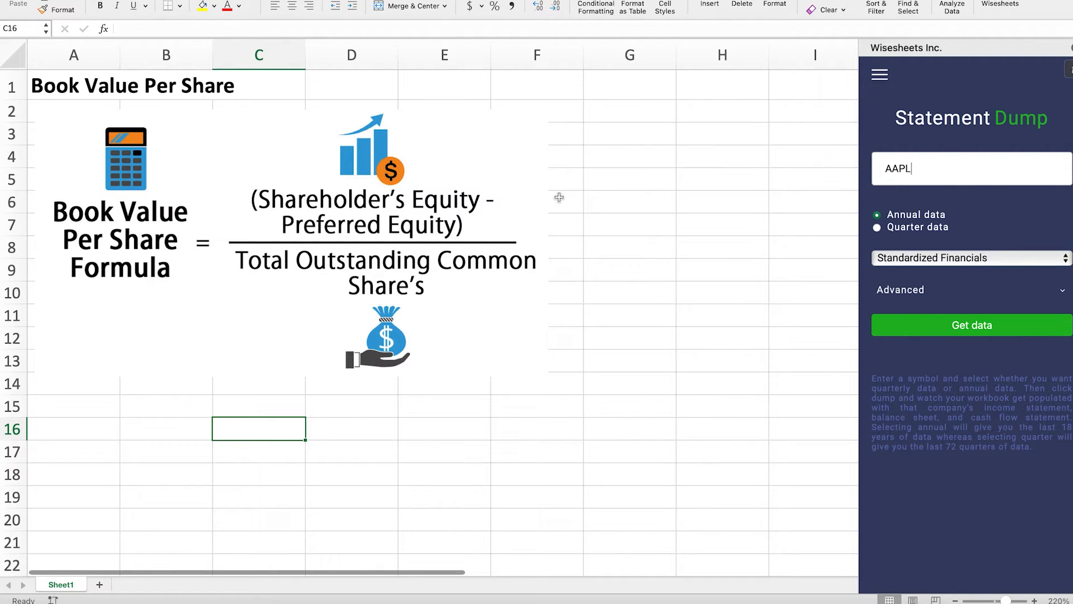
mouse_move(566, 204)
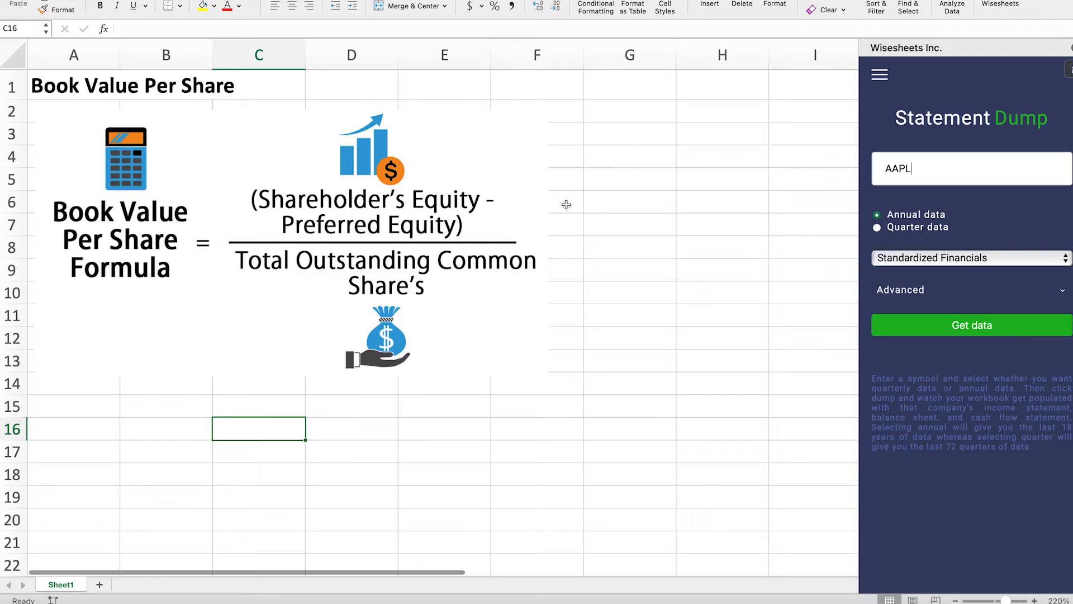
left_click(971, 326)
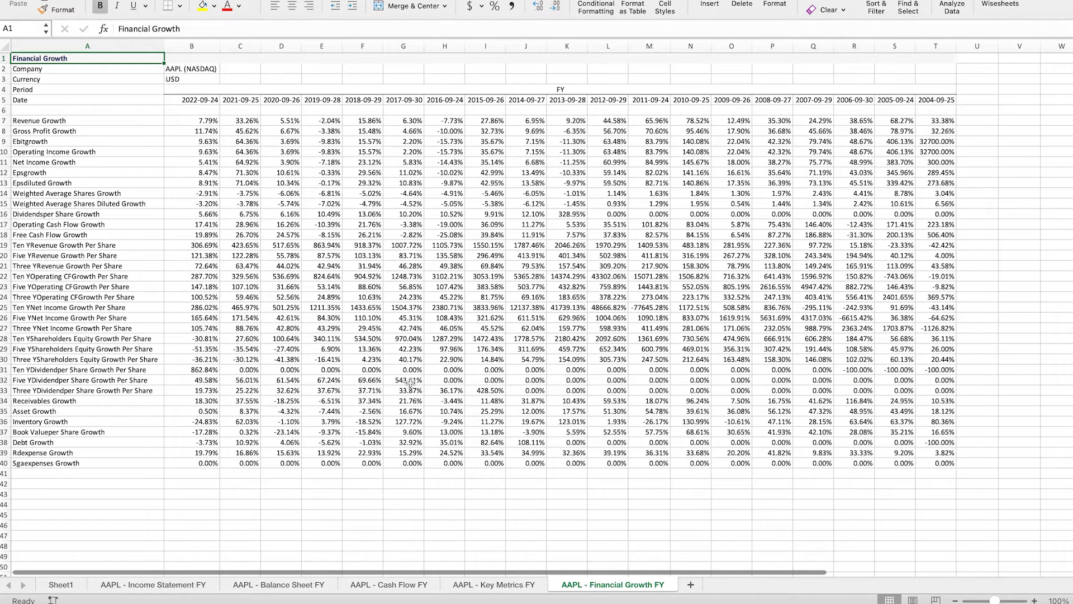
mouse_move(279, 589)
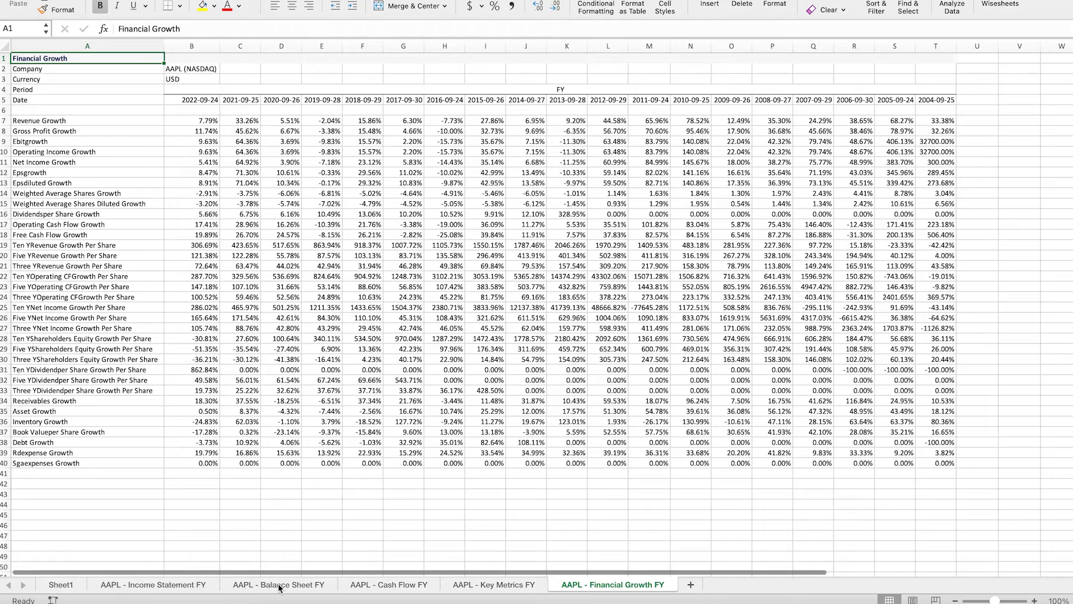
Step: Review AAPL's Book Value Per Share for 2022, 2021 and 2020 on the Key Metrics sheet, then return to the balance sheet
left_click(280, 585)
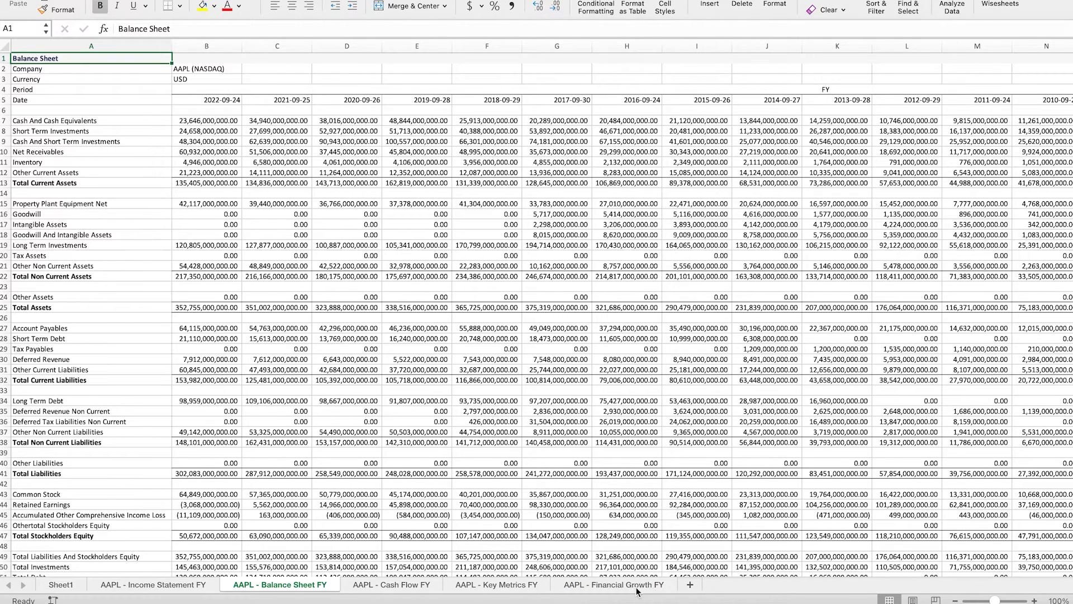
left_click(495, 585)
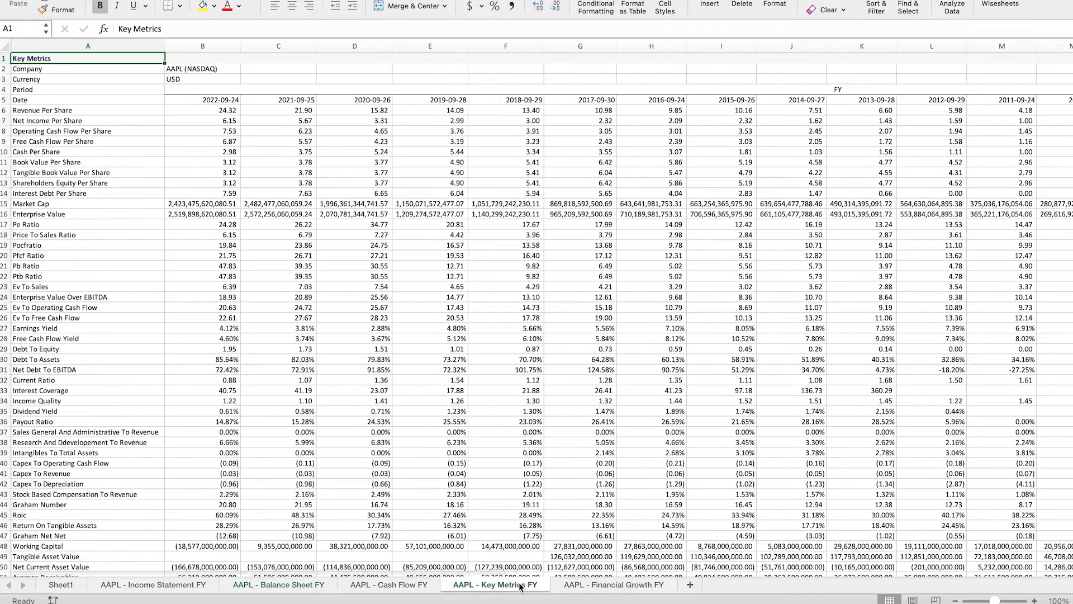
mouse_move(113, 164)
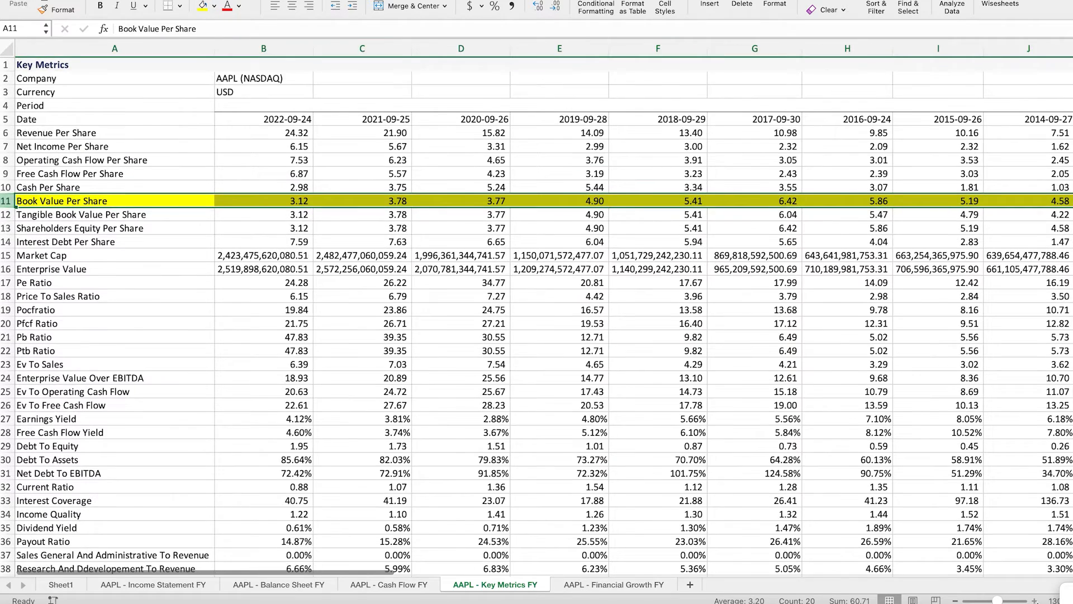
left_click(287, 207)
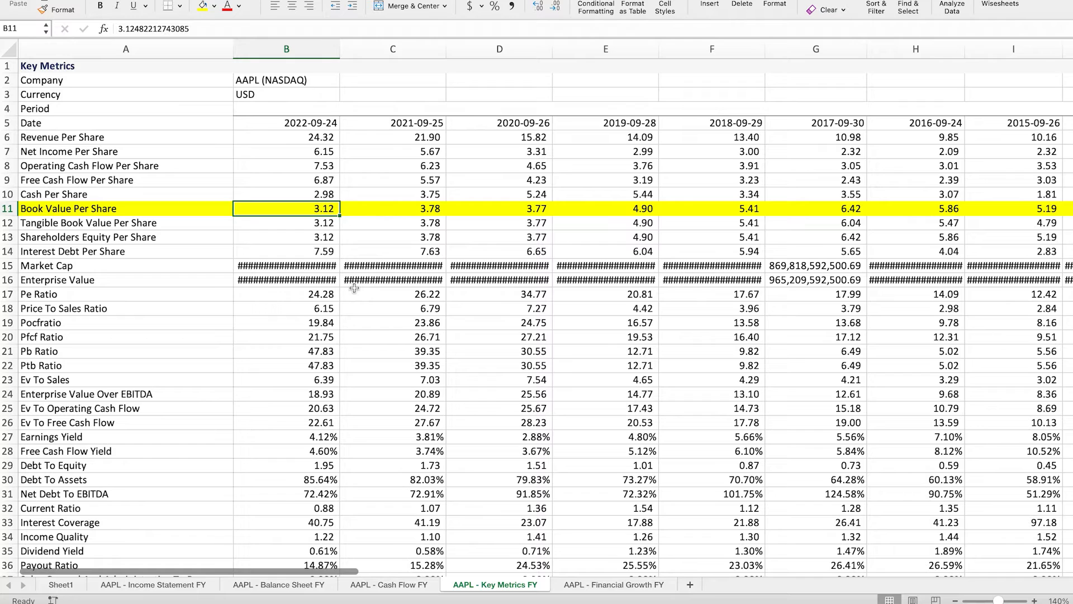
left_click(392, 208)
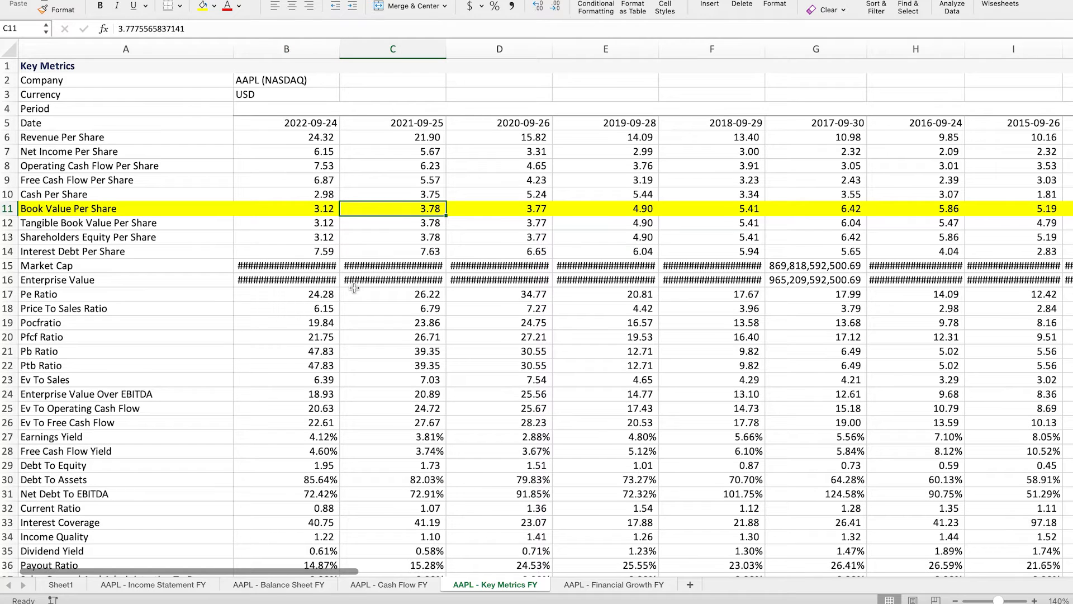
left_click(499, 208)
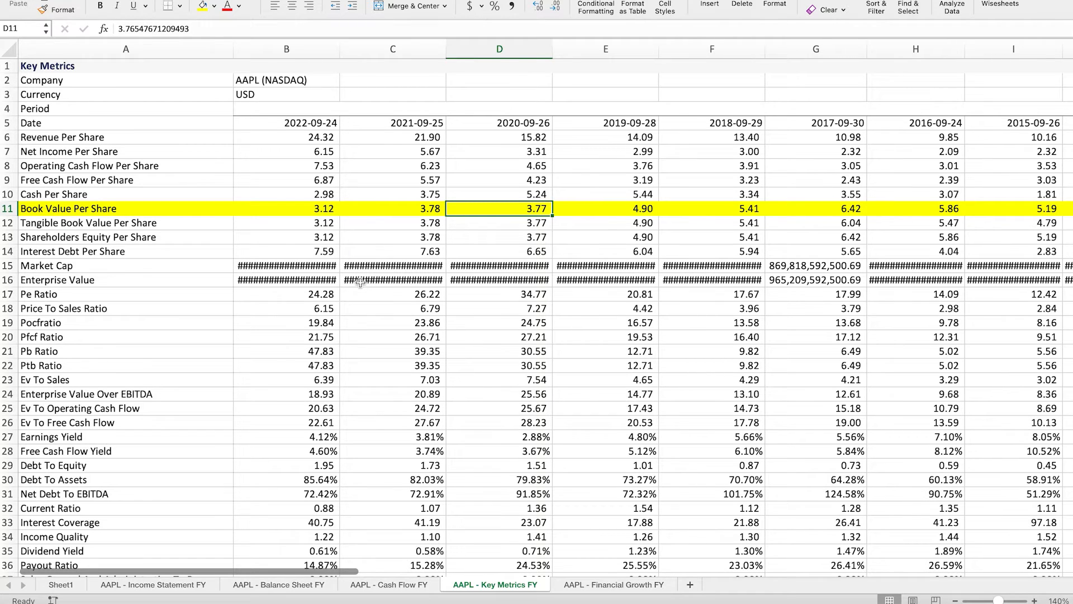
mouse_move(280, 514)
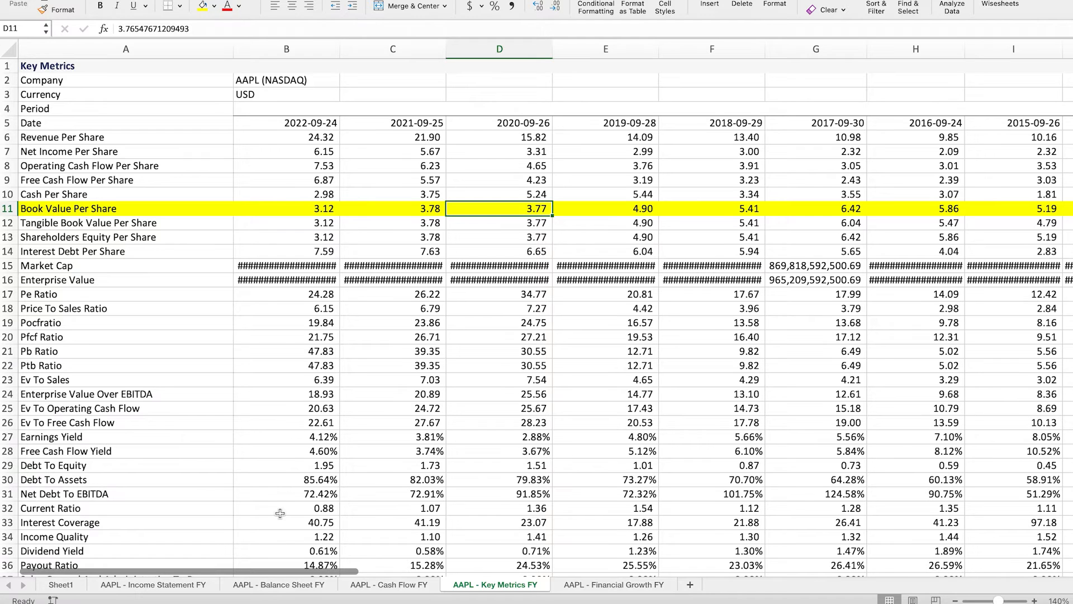
left_click(278, 583)
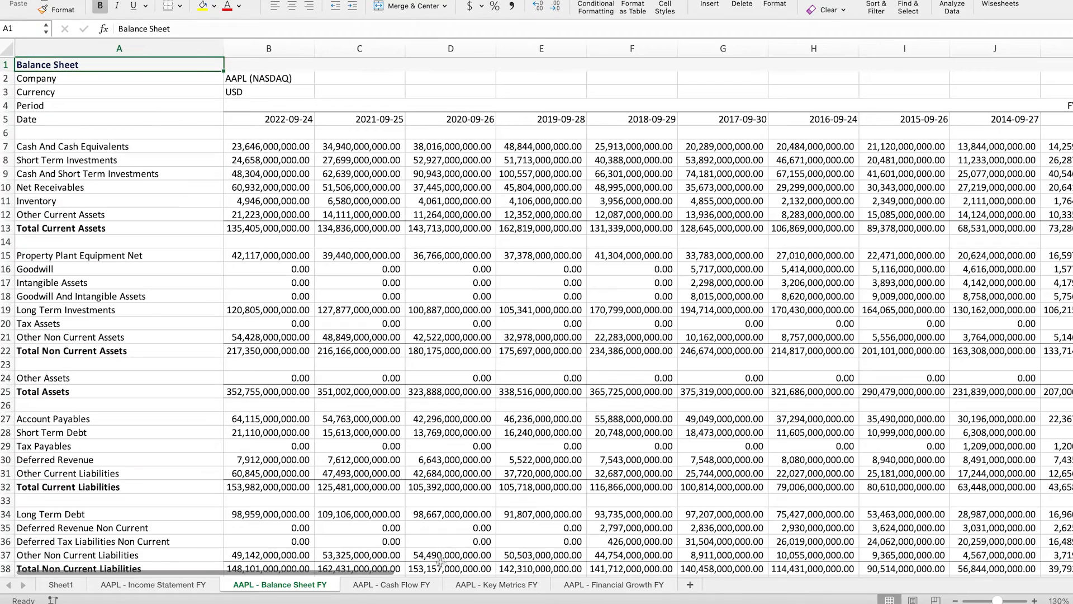
scroll("right", 3)
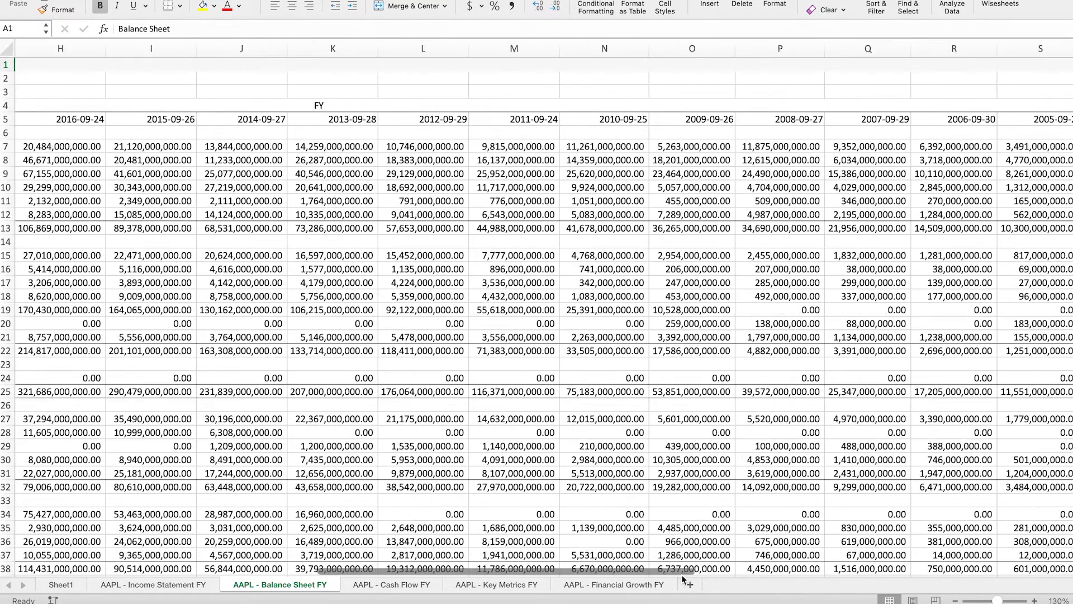
scroll("left", 3)
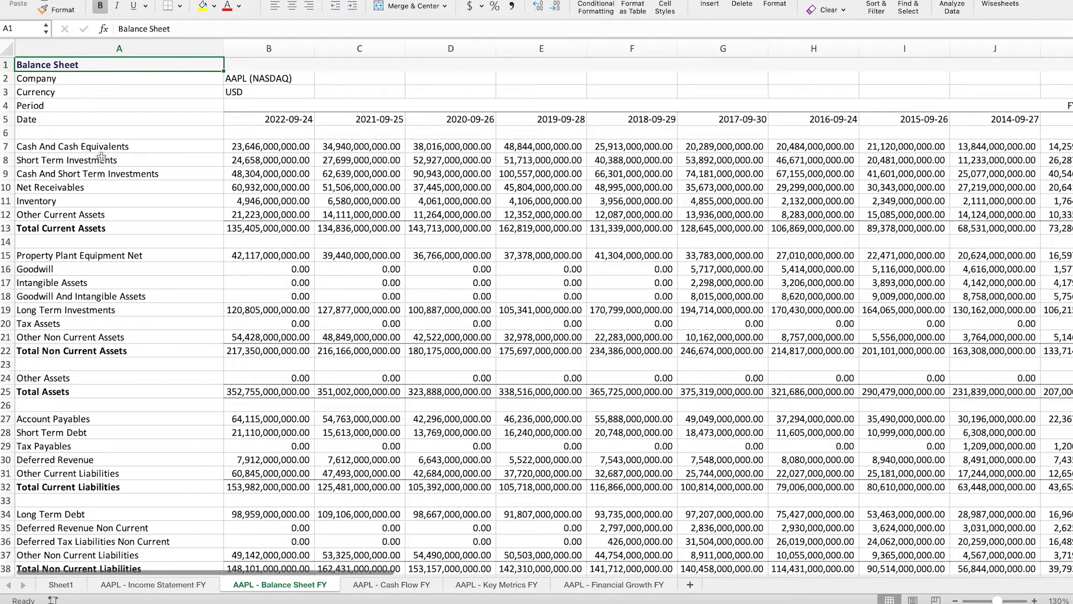
left_click(268, 228)
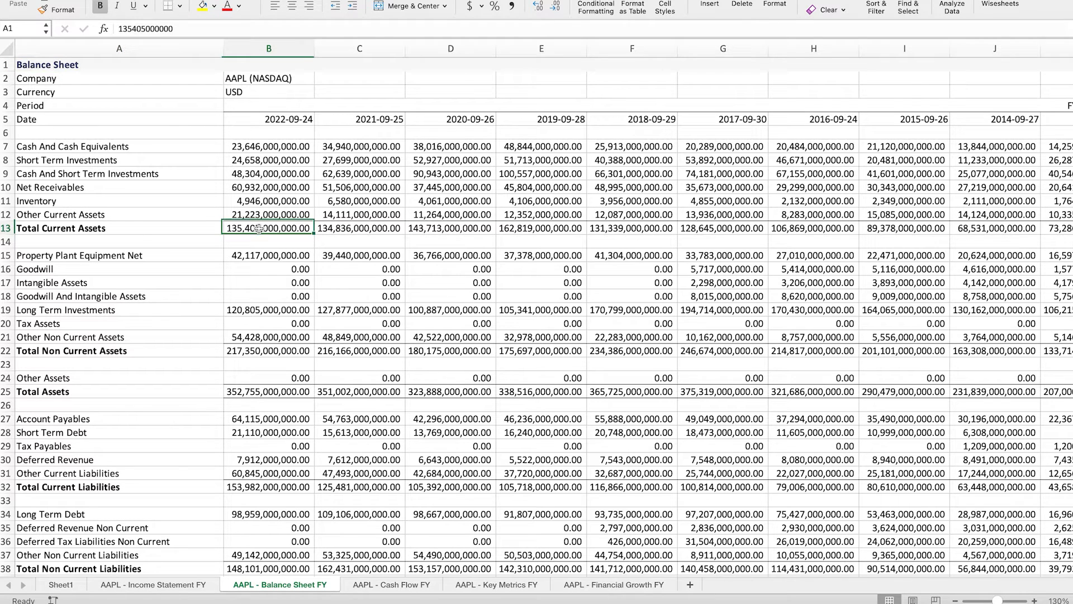
left_click(269, 350)
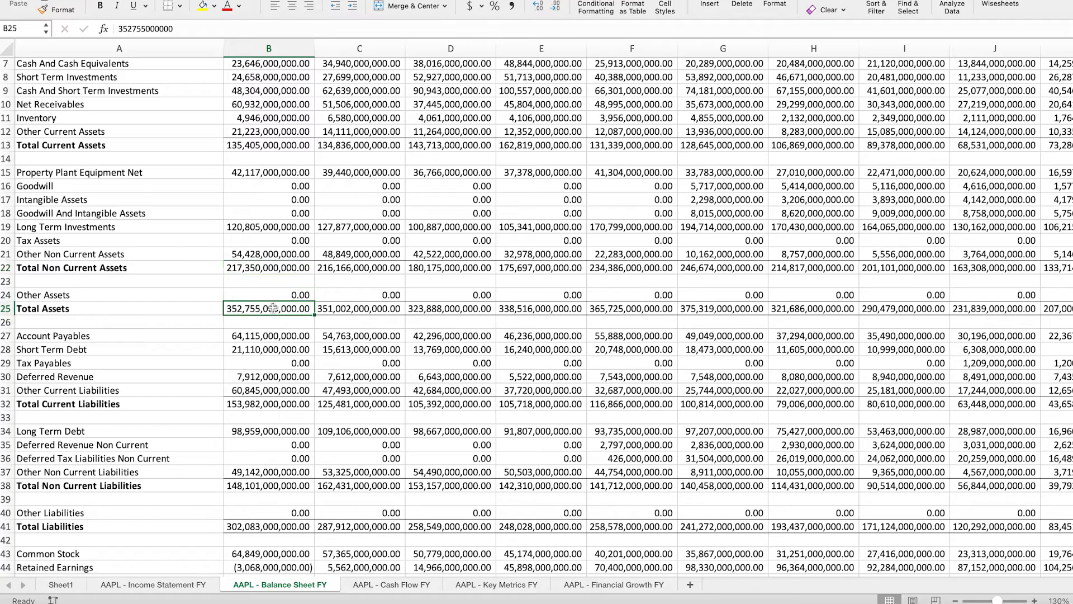
scroll("down", 3)
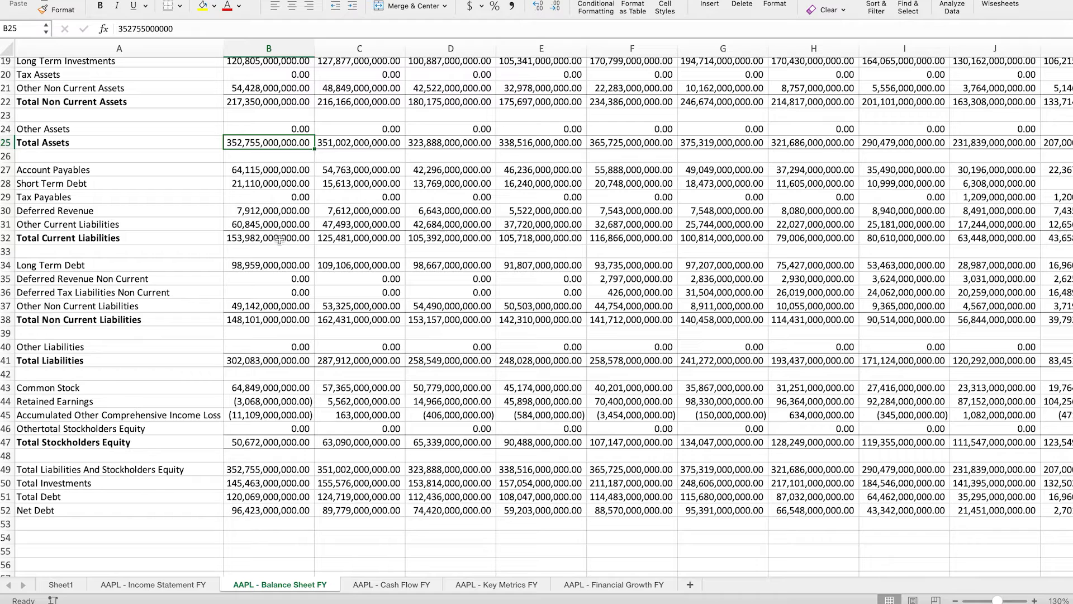
mouse_move(258, 442)
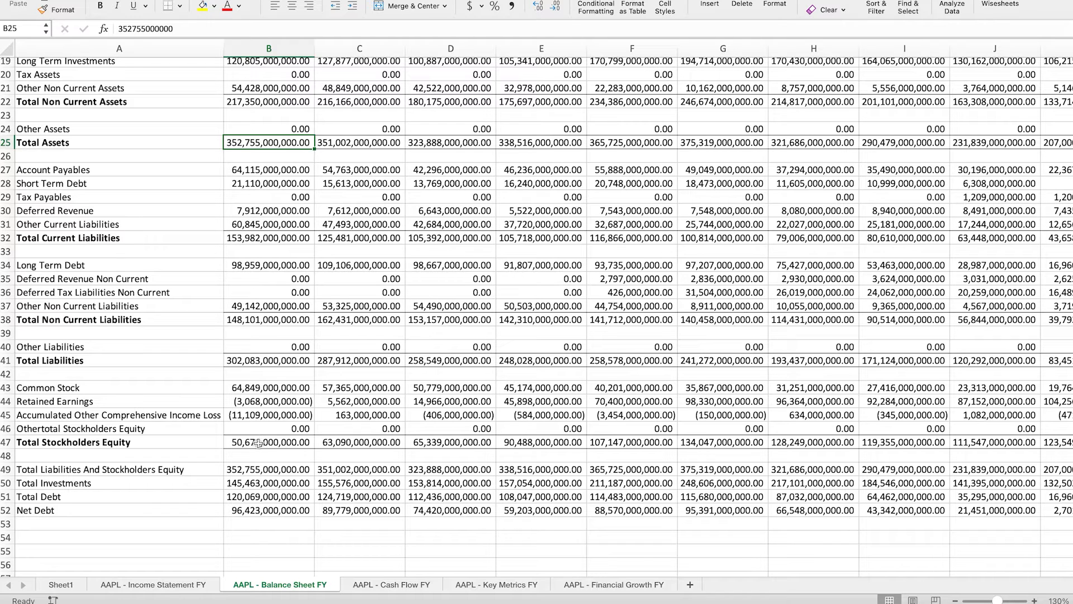
left_click(268, 442)
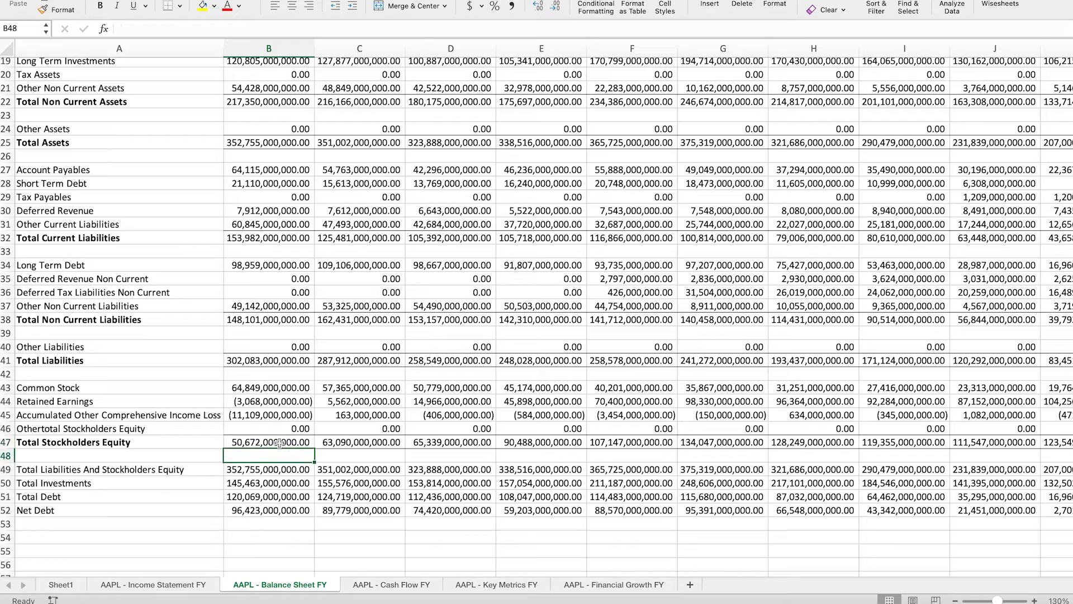
type("=")
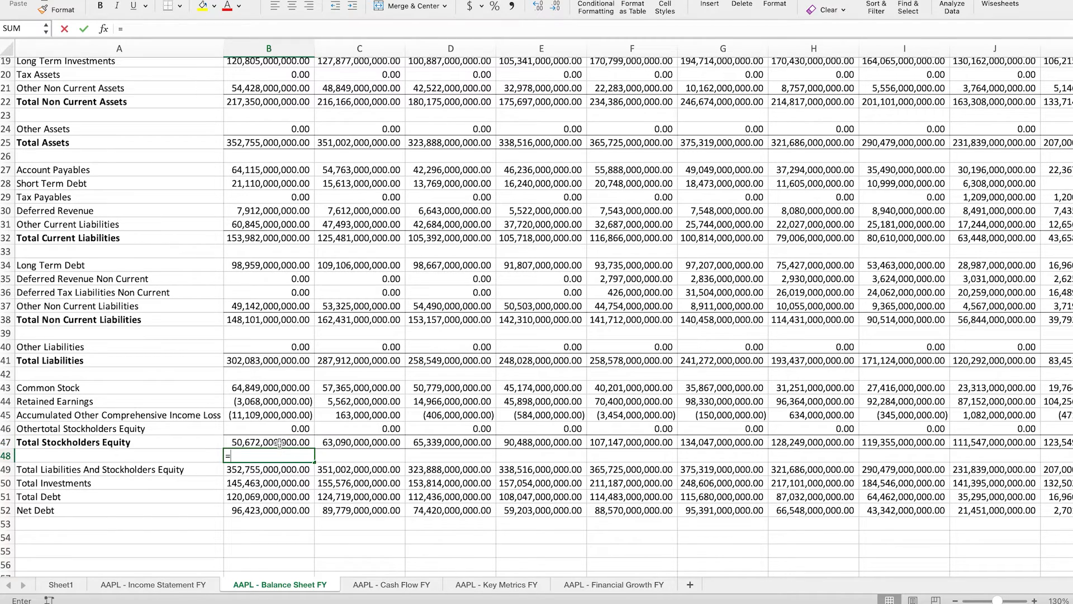
scroll("up", 3)
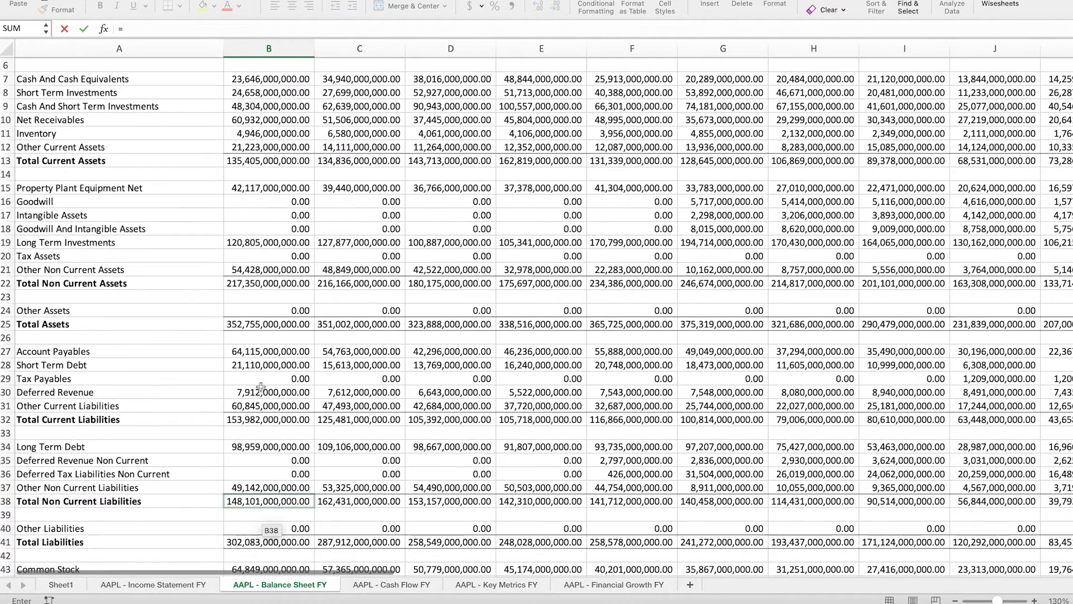
left_click(268, 323)
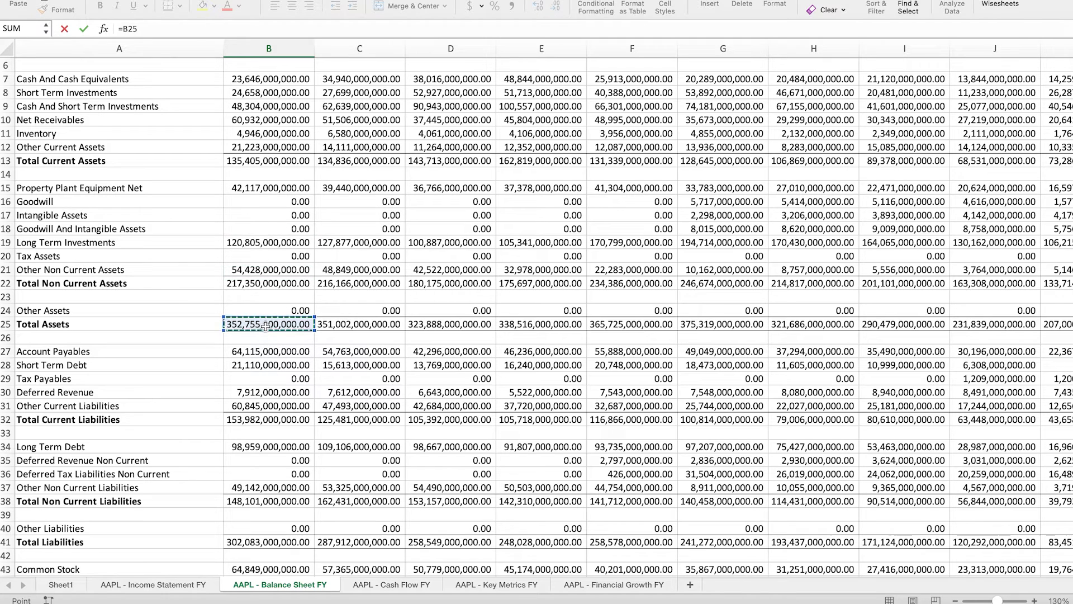
type("-")
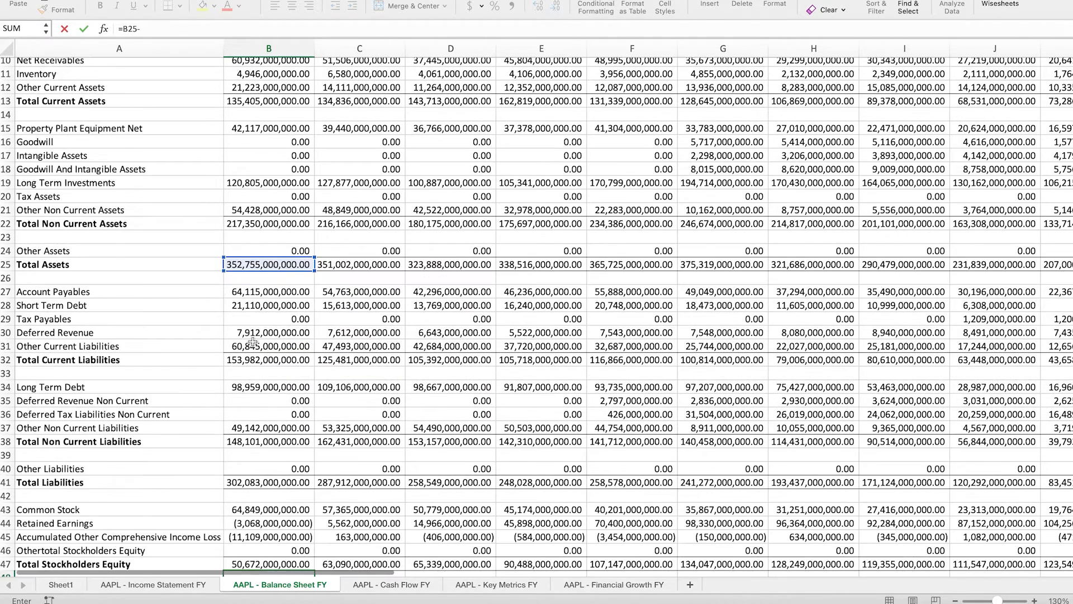
left_click(269, 385)
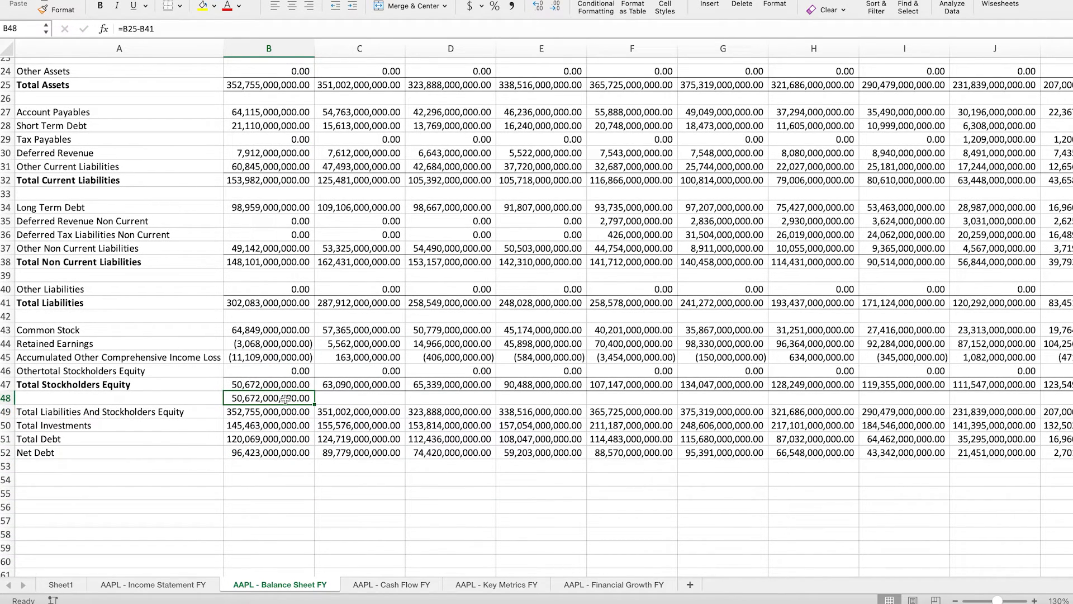
key("Delete")
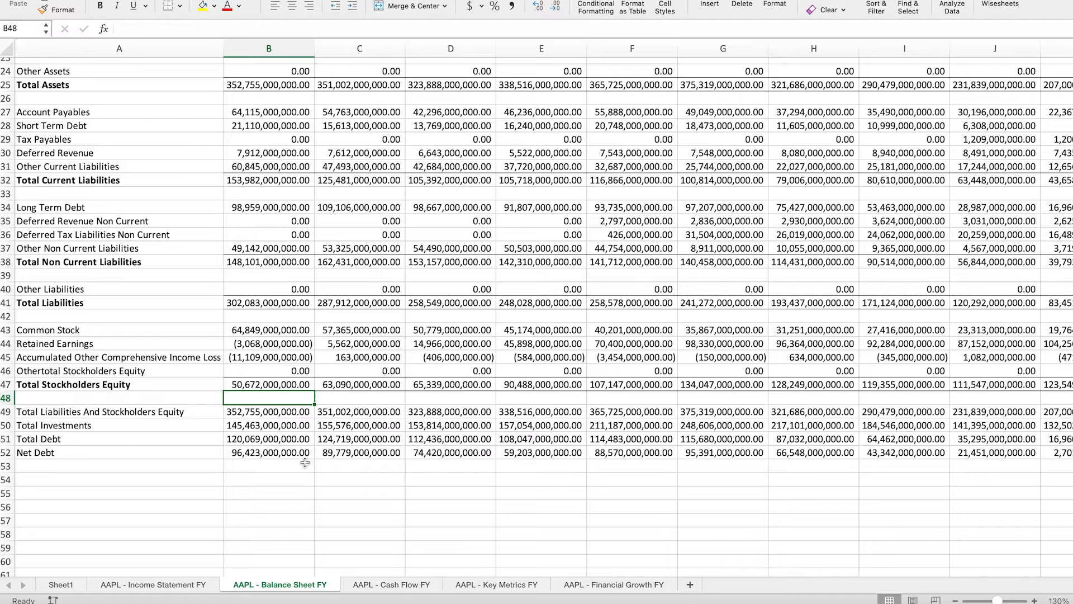
scroll("down", 3)
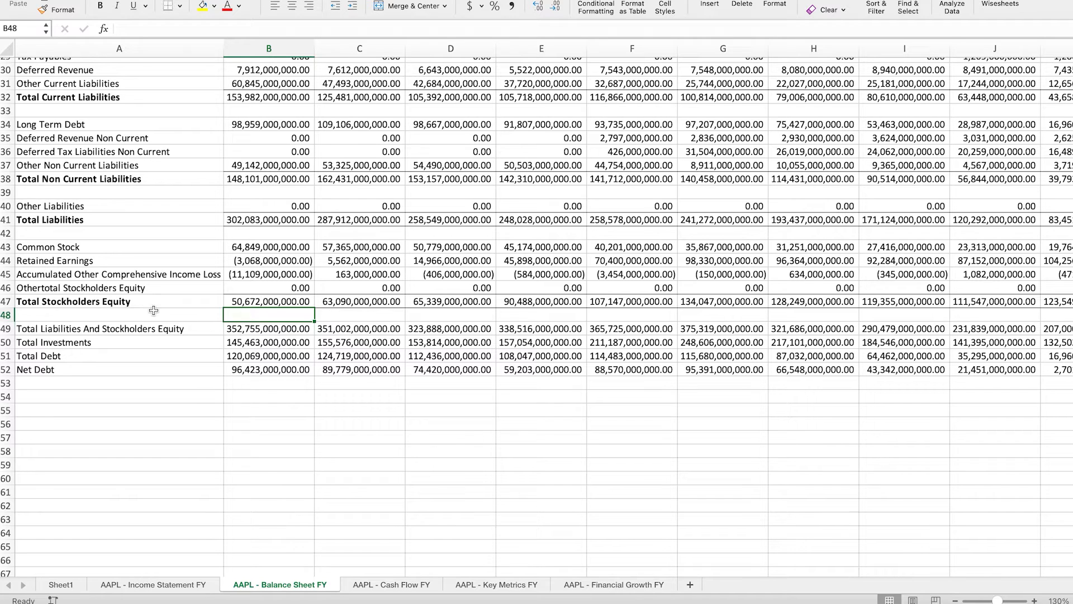
mouse_move(233, 356)
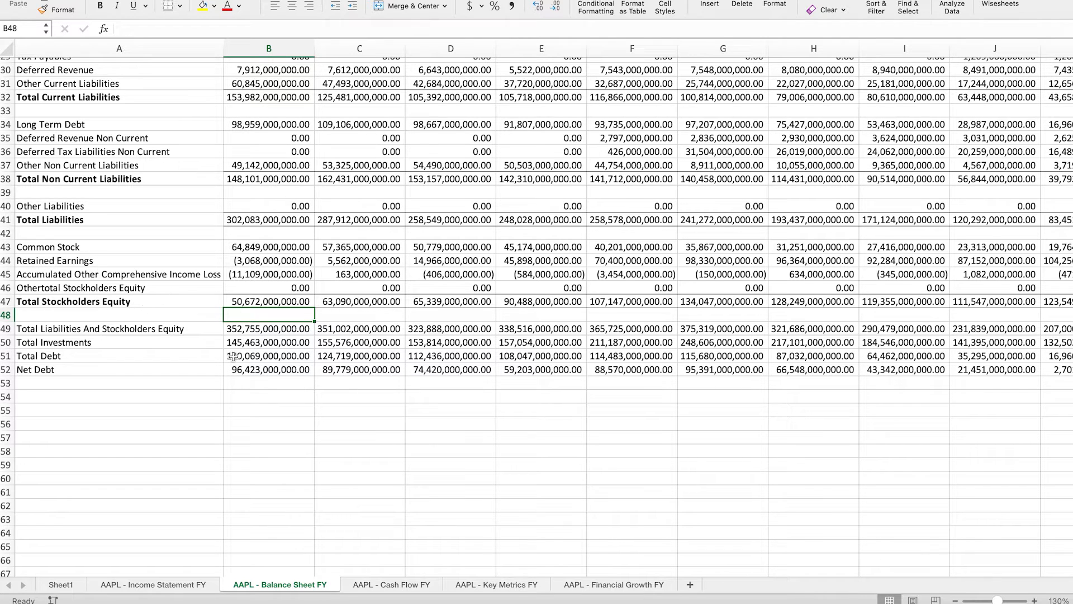
Step: Label a new row 'Book value per share' below the balance sheet in A54
left_click(119, 395)
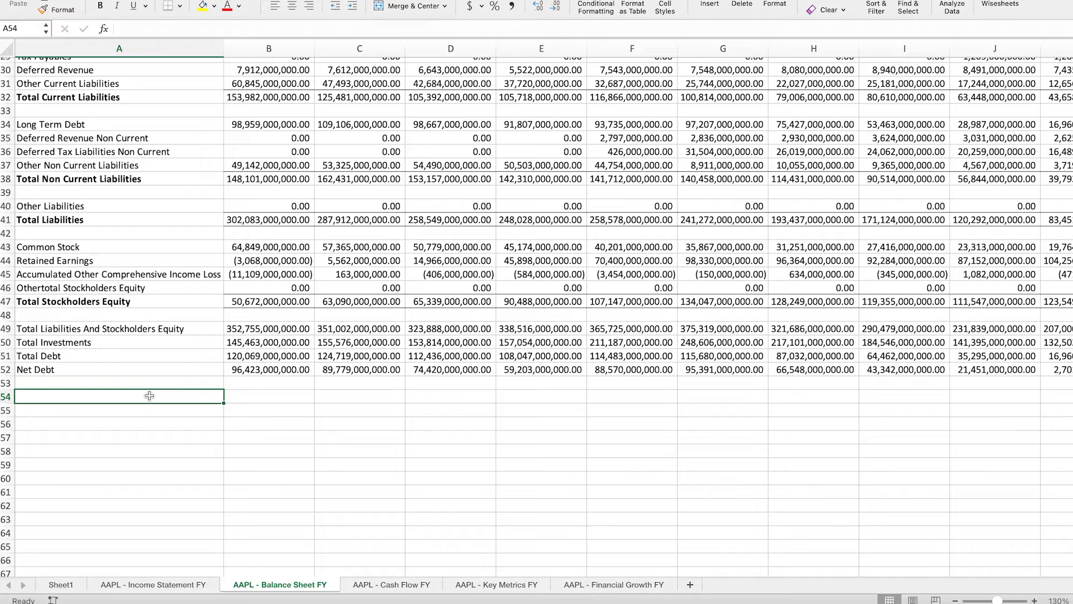
type("Book valu")
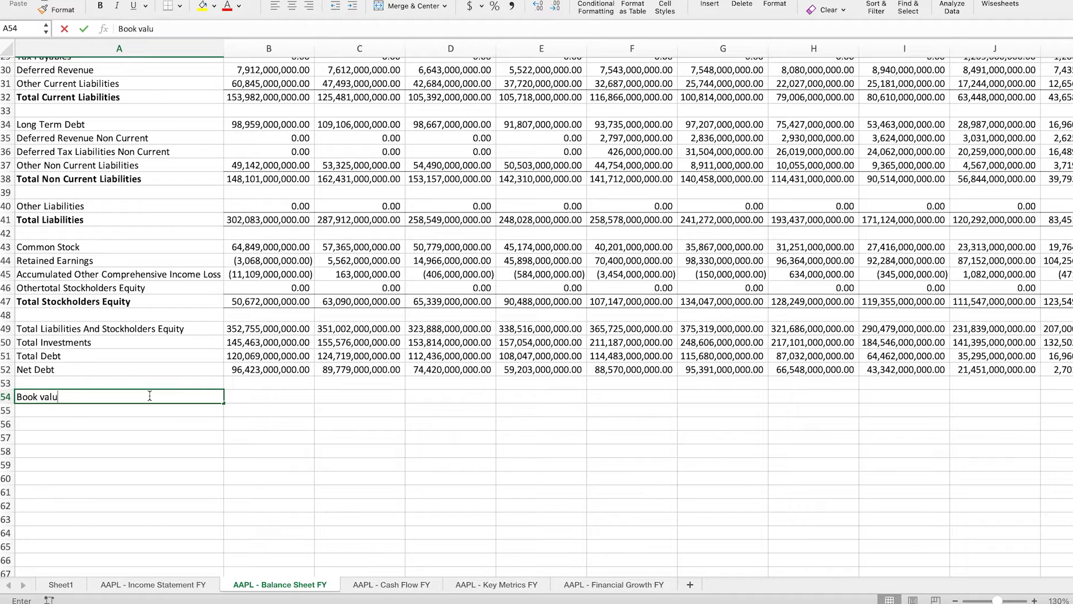
type("e per share")
left_click(269, 396)
type("=")
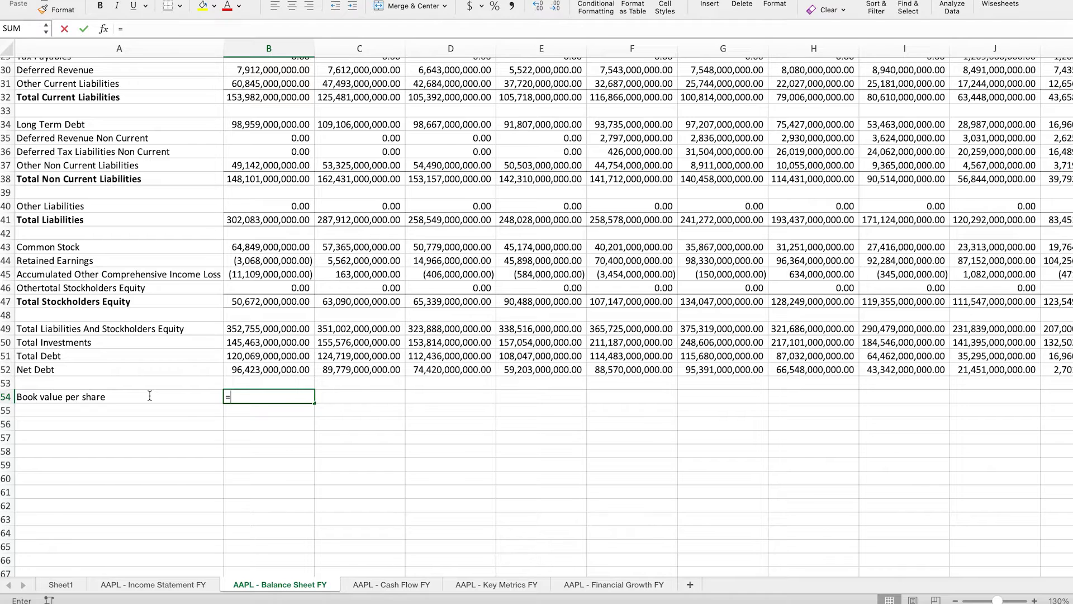
Step: Compute book value per share as B47 equity over the income statement's 2022 weighted average shares, giving 3.12
left_click(268, 301)
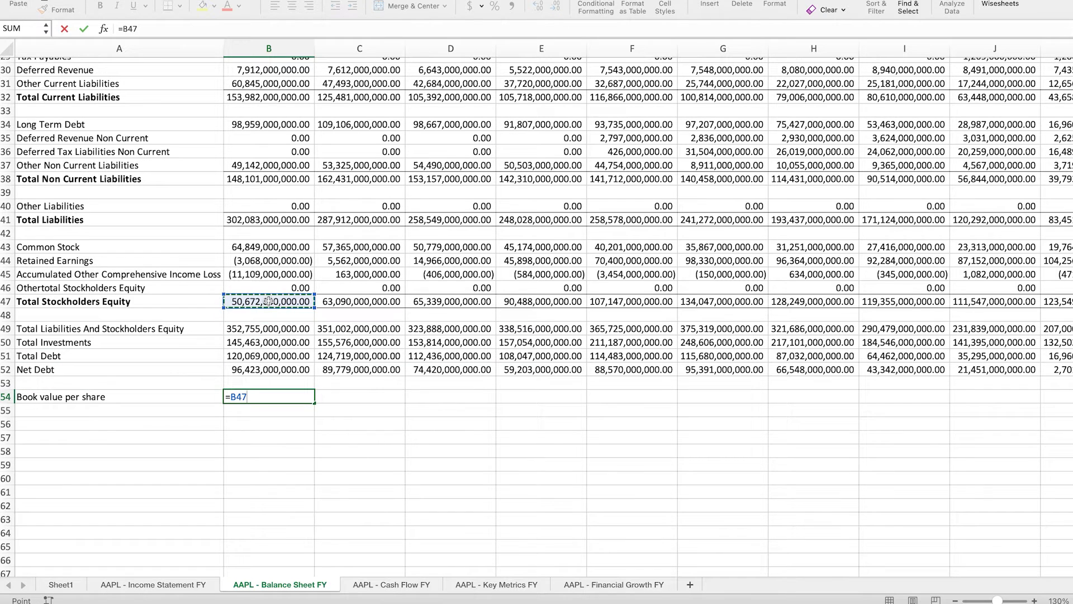
type("/")
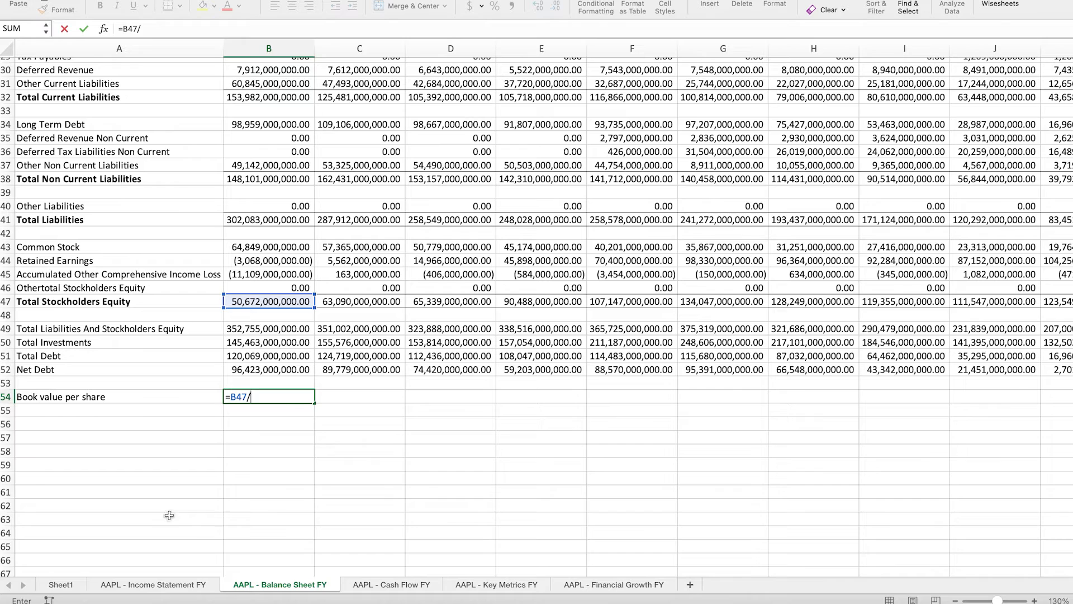
left_click(153, 583)
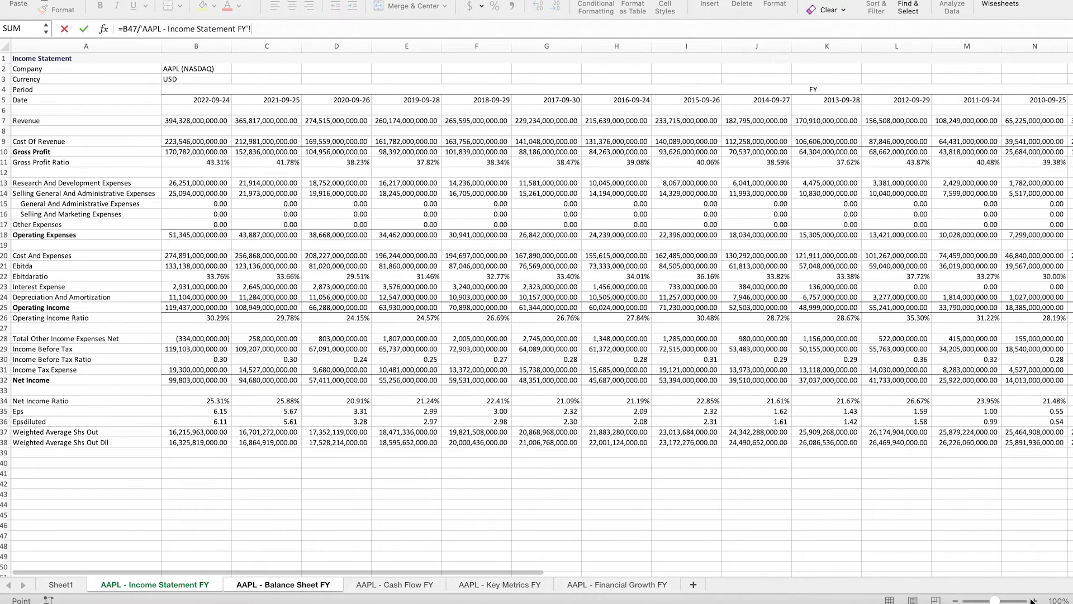
left_click(297, 474)
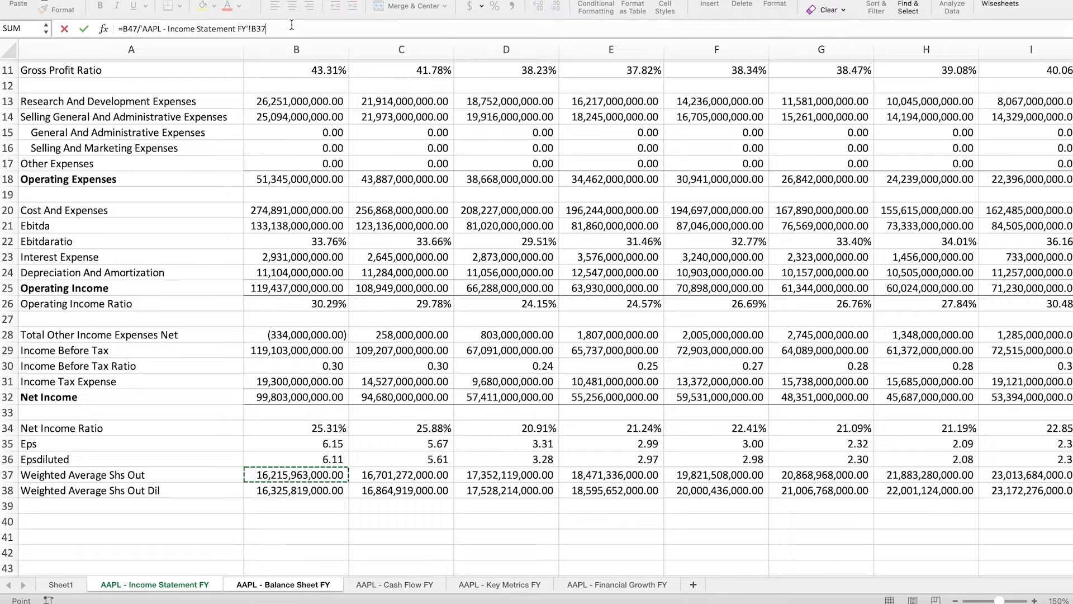
left_click(281, 584)
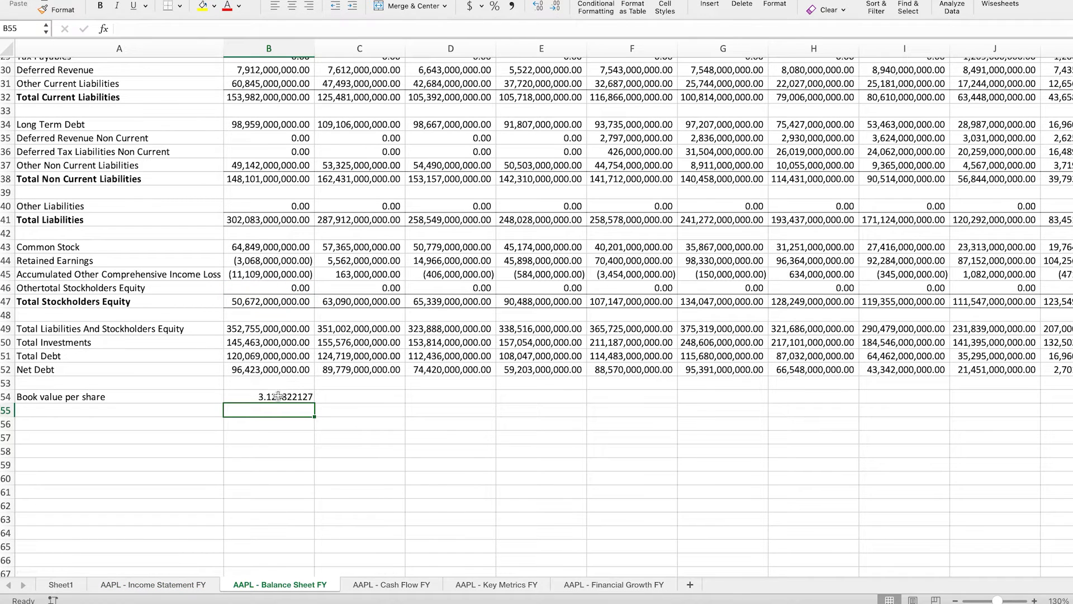
left_click(269, 397)
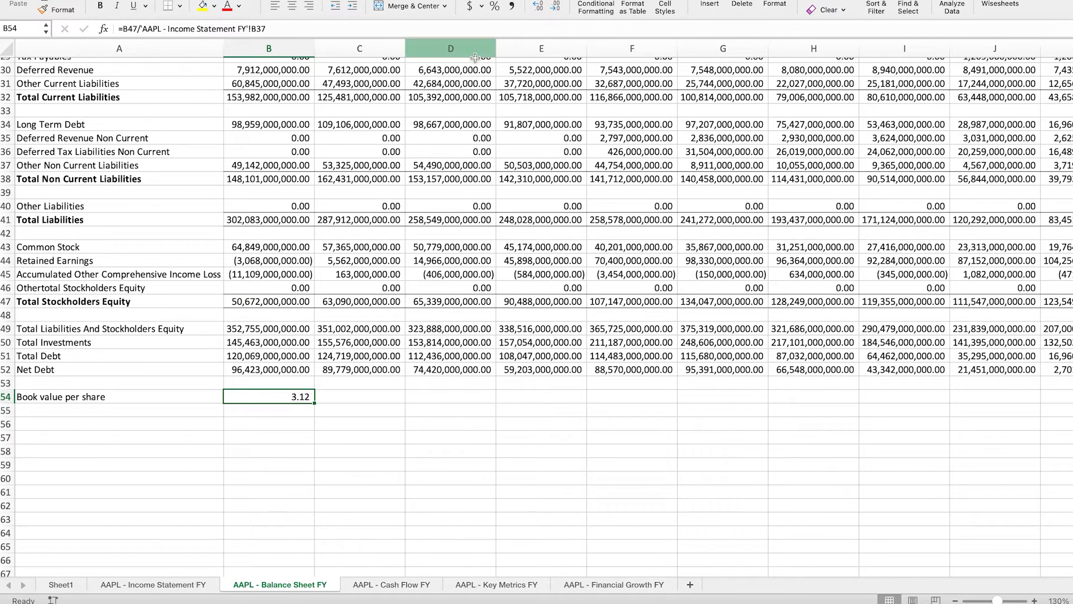
mouse_move(521, 586)
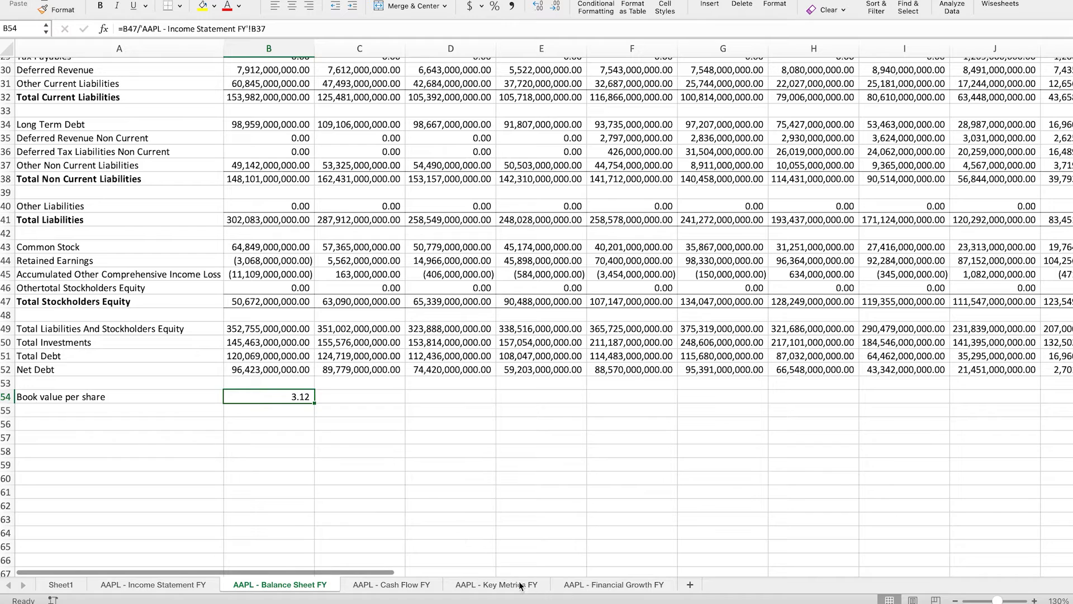
Step: Confirm the 2022 Book Value Per Share of 3.12 in B11 of the Key Metrics sheet
left_click(496, 584)
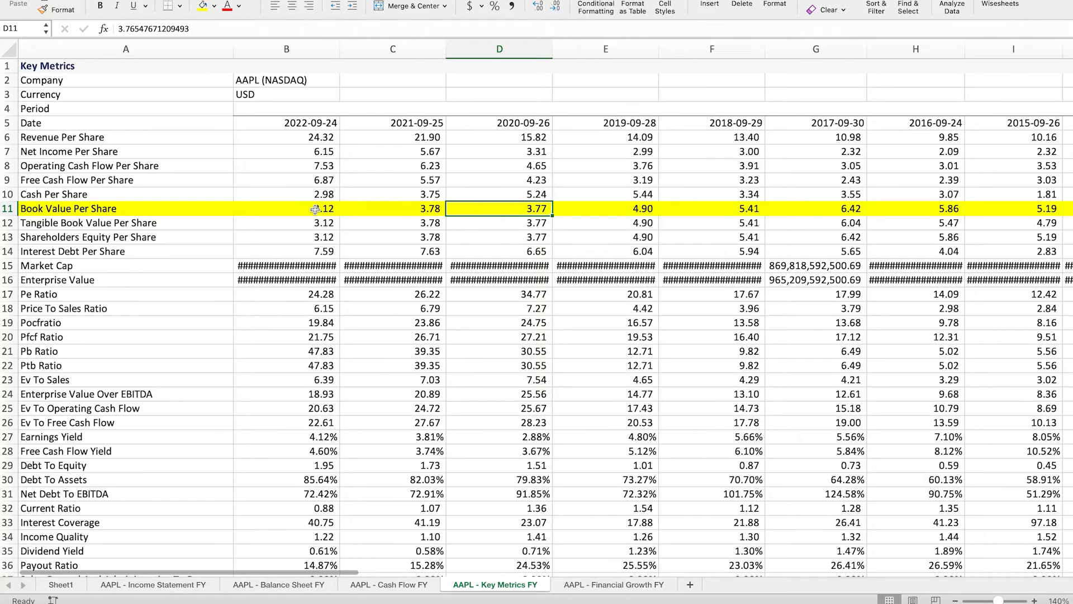
left_click(286, 208)
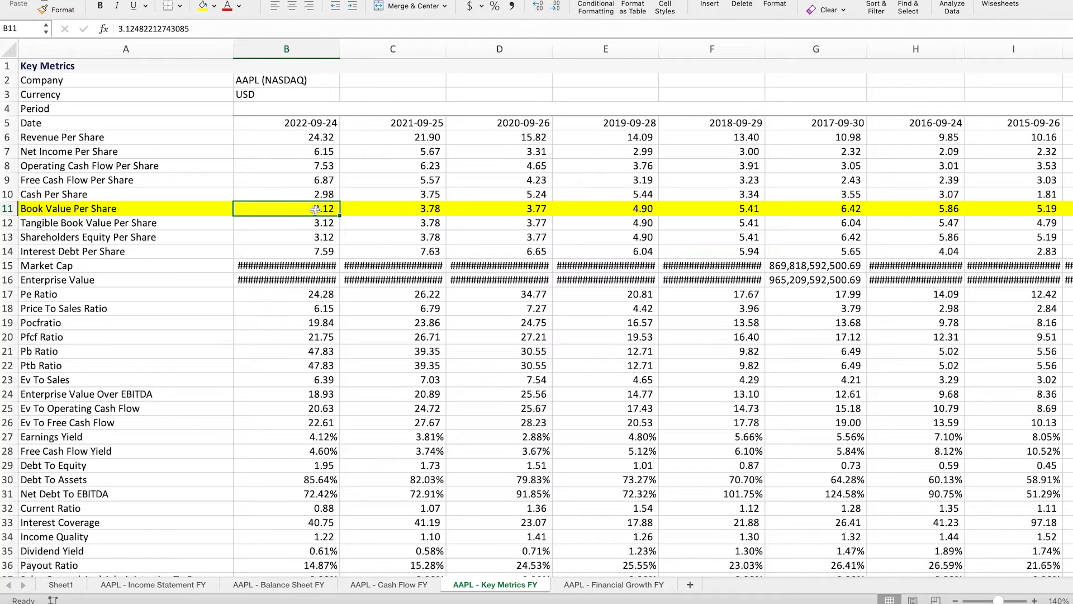
mouse_move(200, 28)
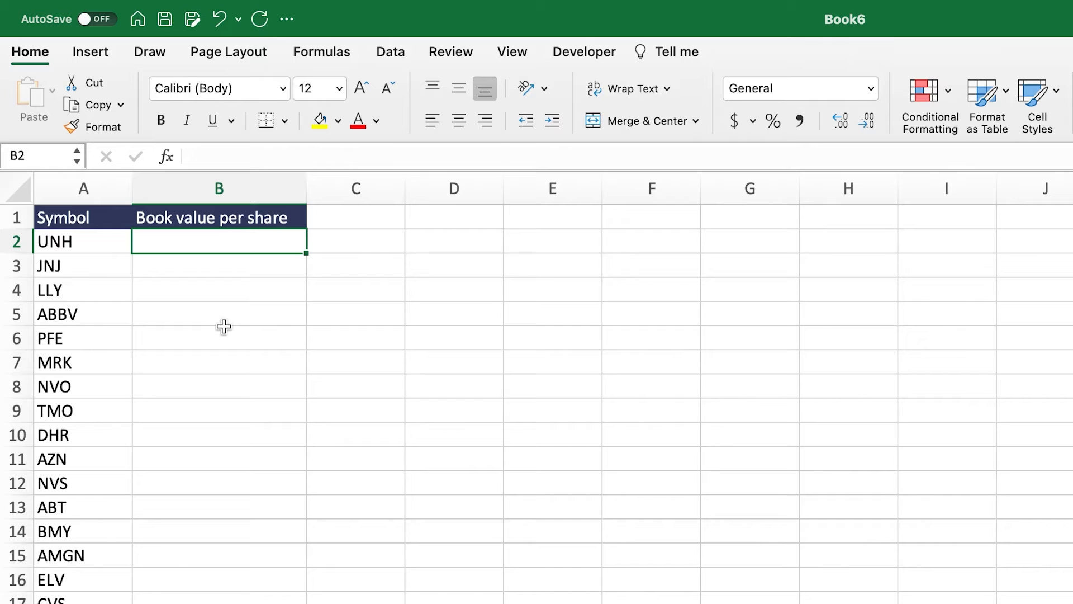
mouse_move(250, 252)
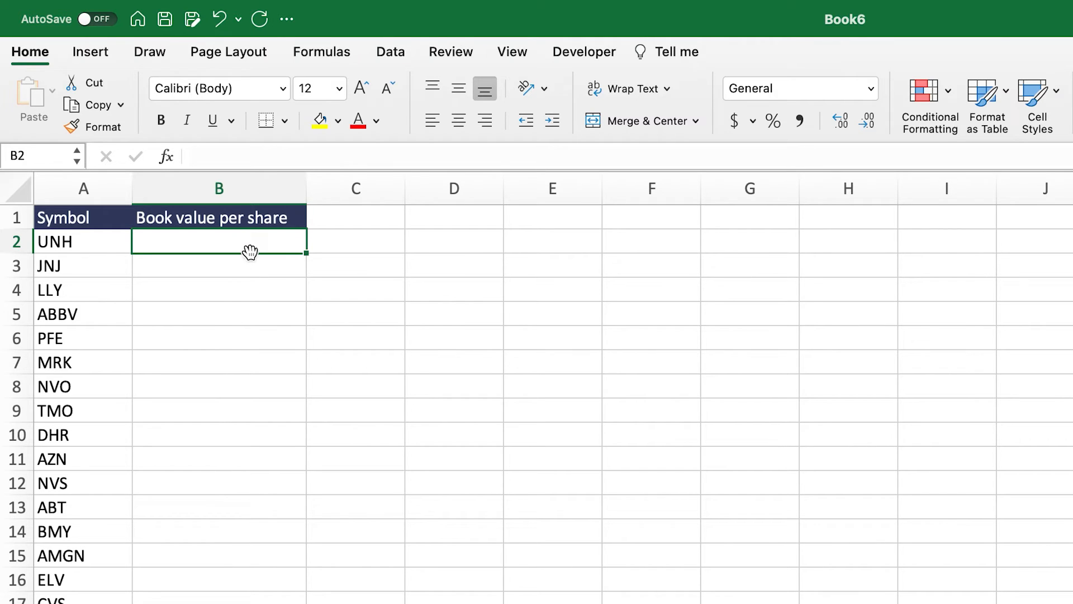
mouse_move(364, 270)
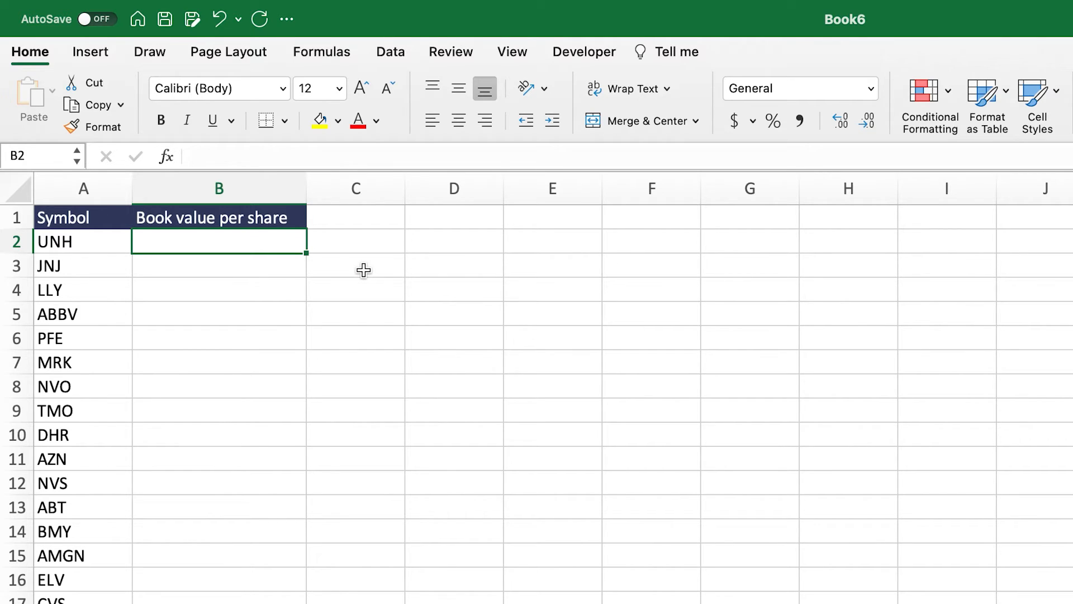
Step: Enter =WISE(A2,$B$1,"ttm") in B2 to pull trailing-twelve-month book value per share
type("=wise")
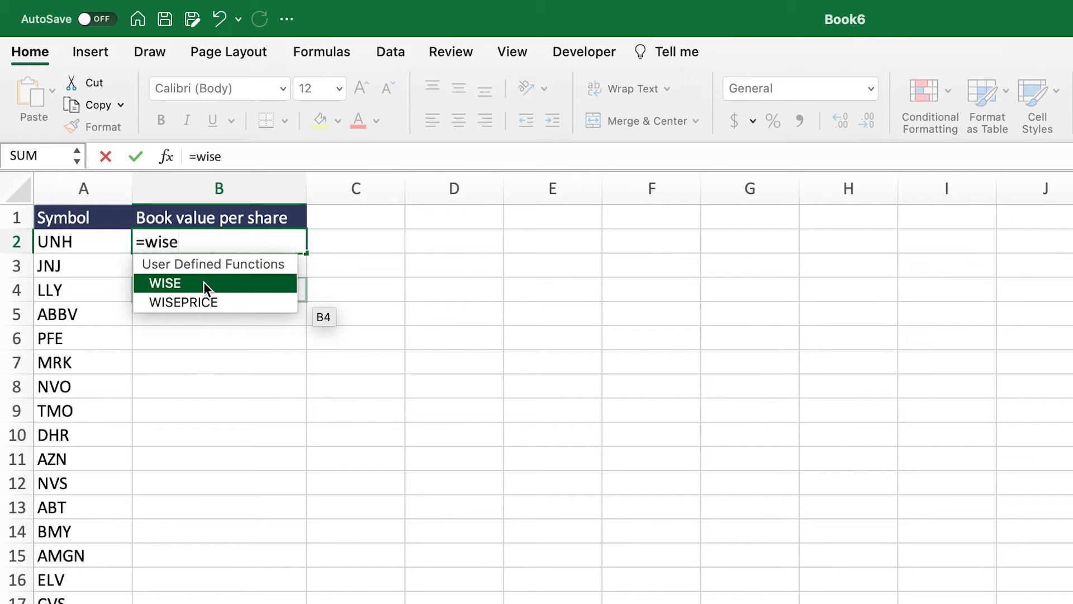
double_click(164, 283)
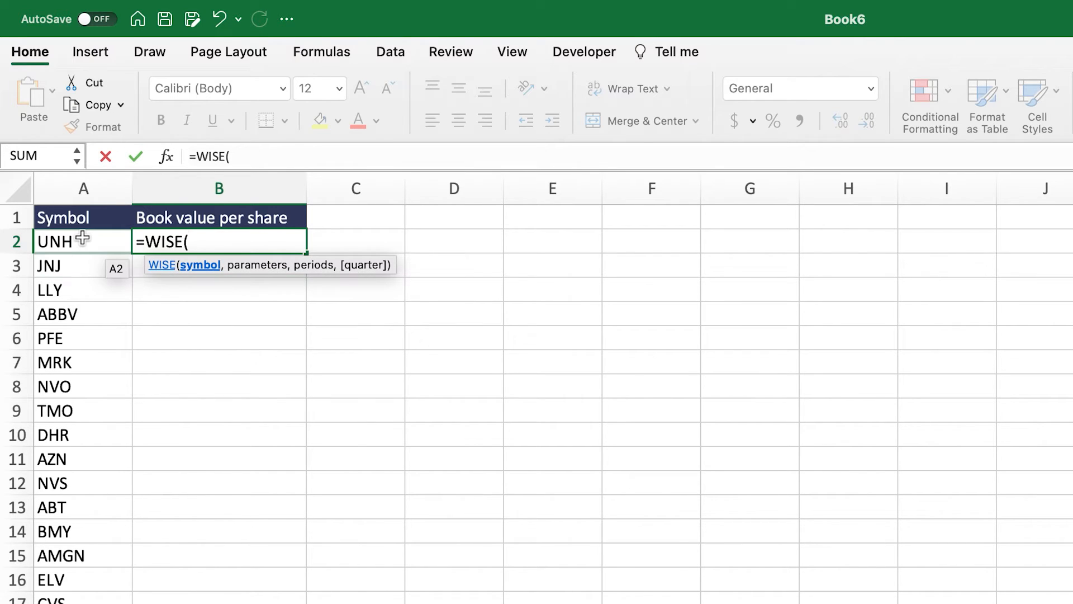
left_click(82, 241)
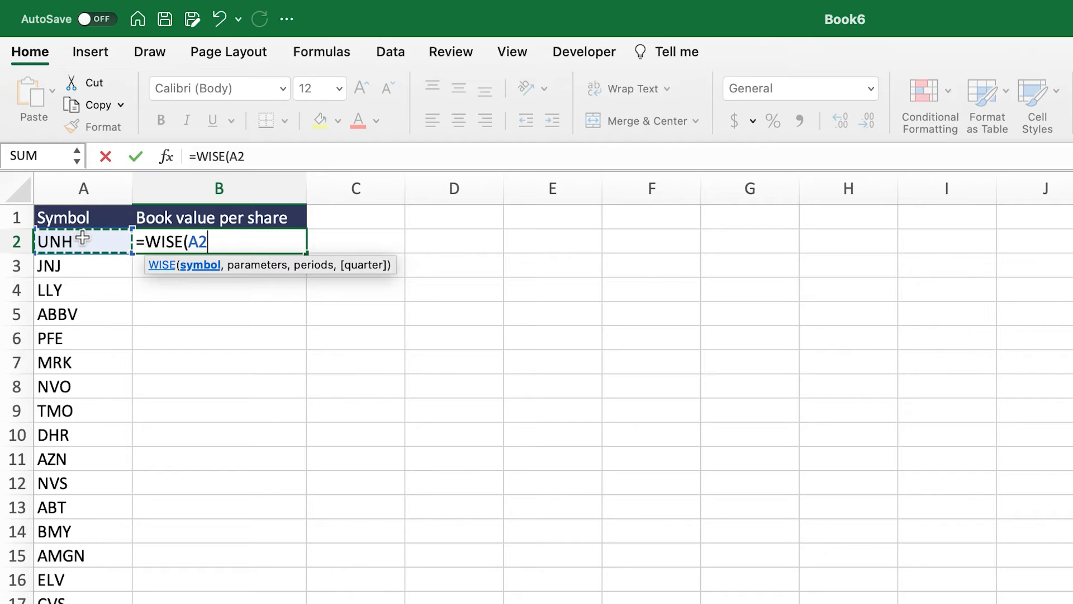
type(",")
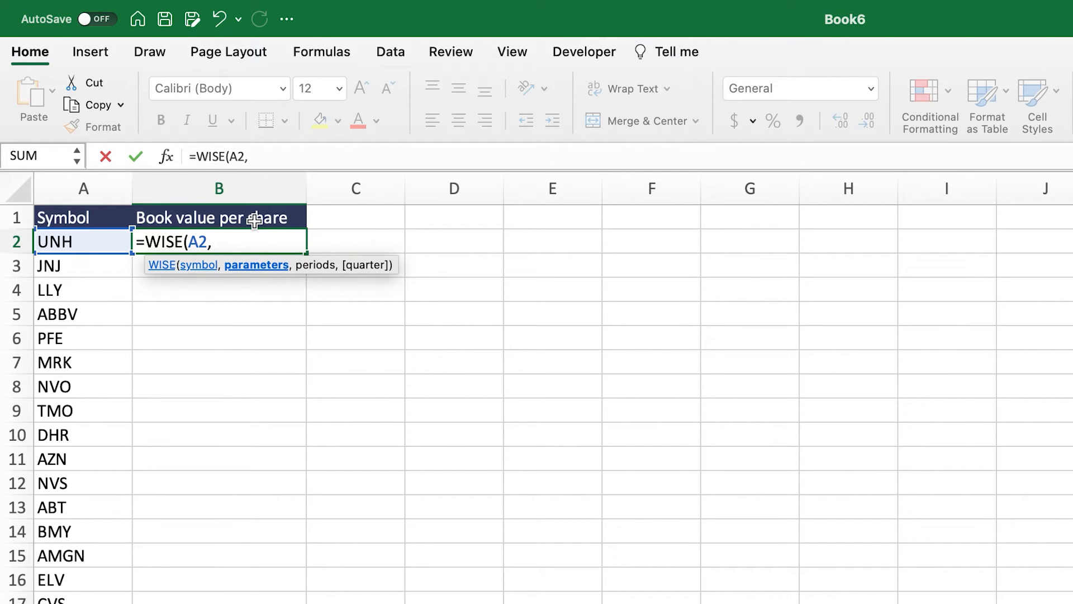
left_click(219, 217)
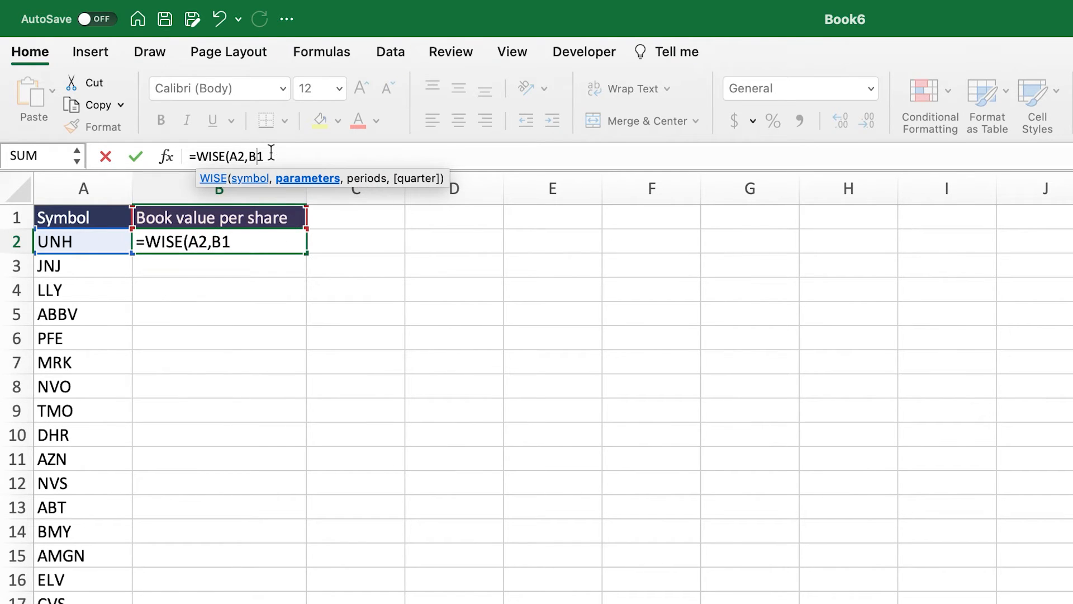
key("f4")
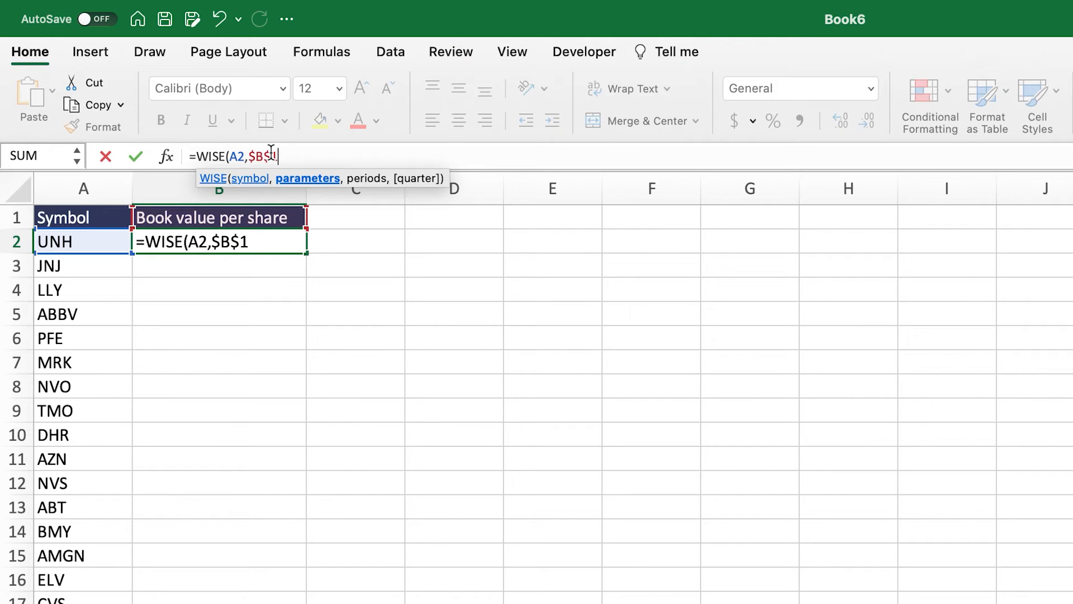
type(",")
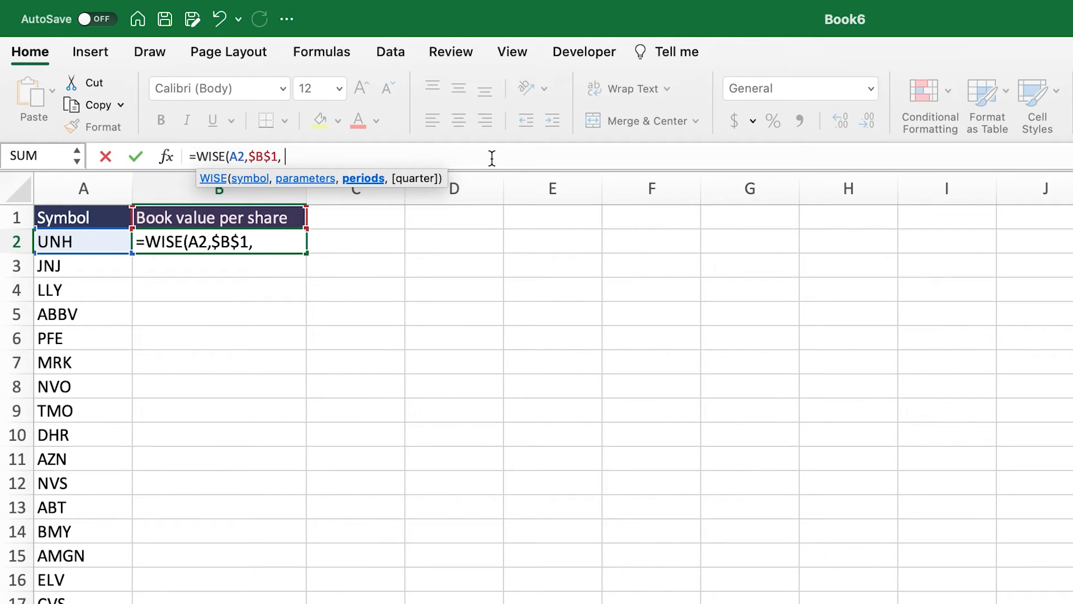
type("\"ttm")
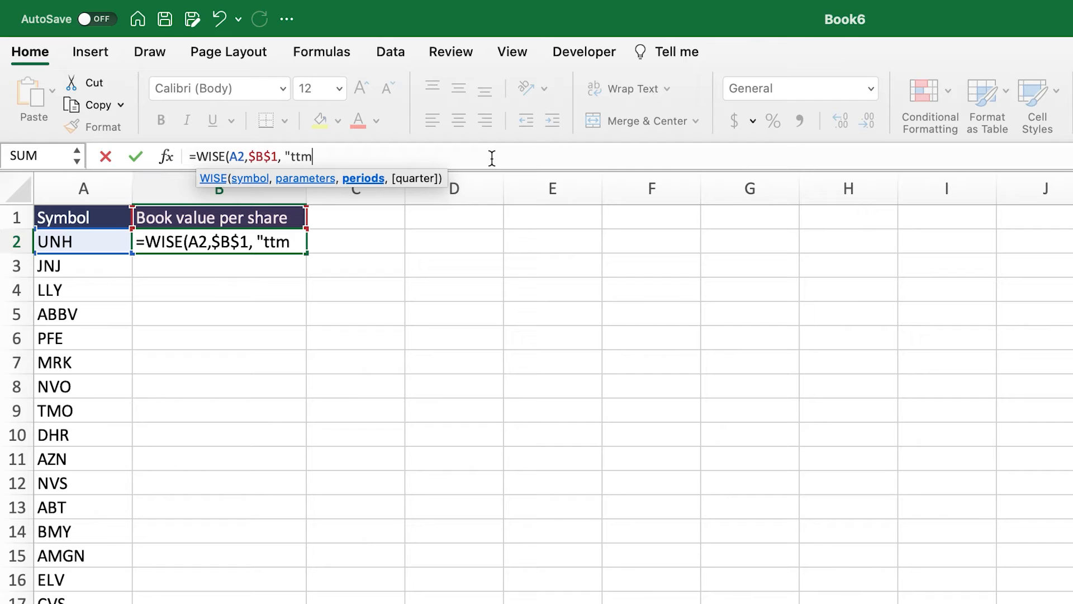
type("\")")
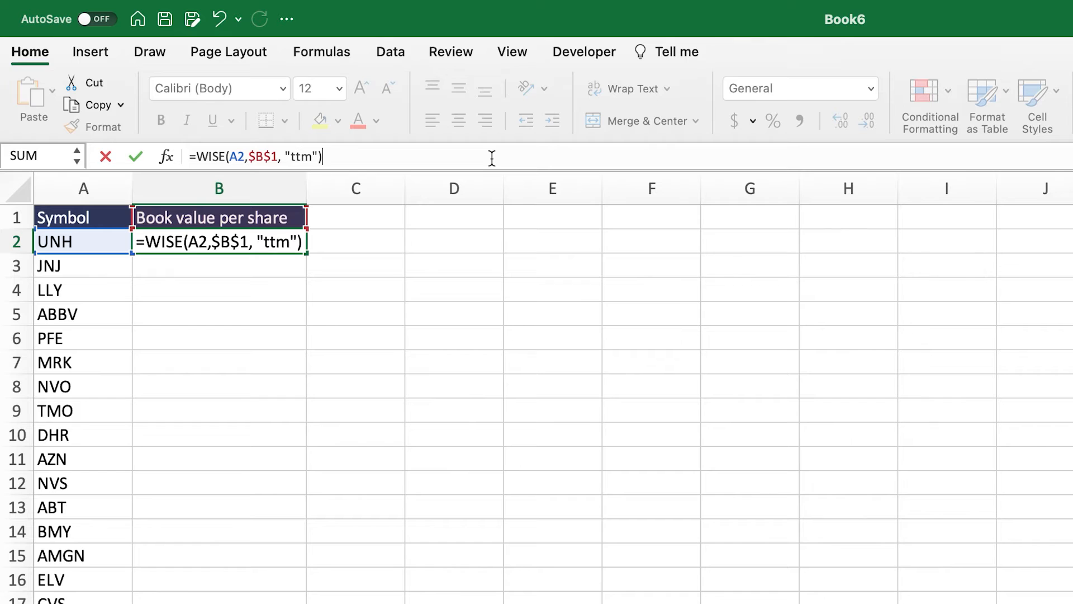
key("Return")
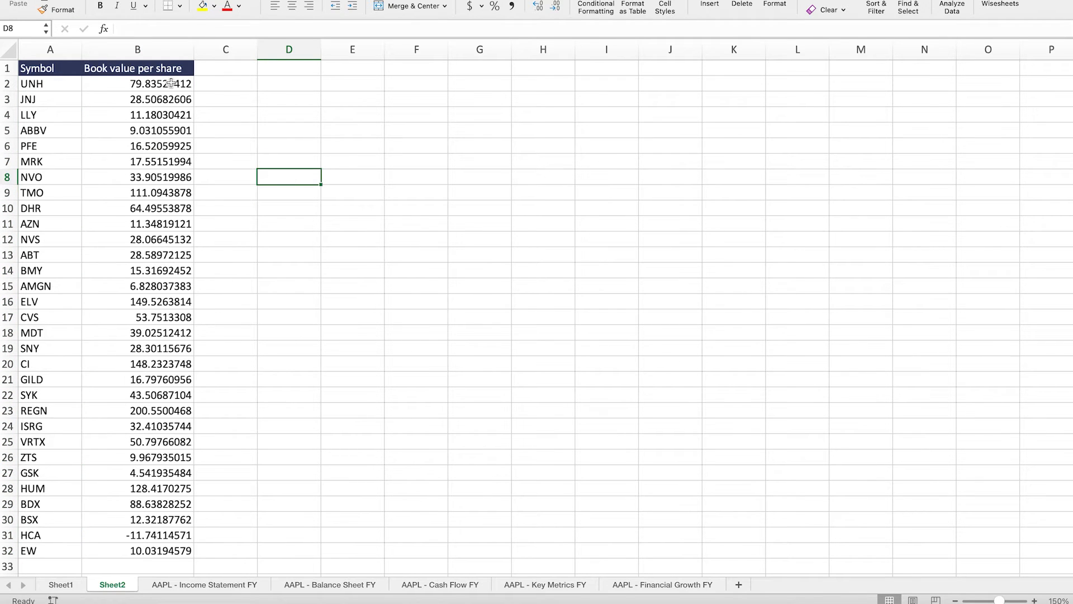
Step: Show the Wisesheets function guide and format the book values in column B with Comma Style, two decimals
left_click(1000, 4)
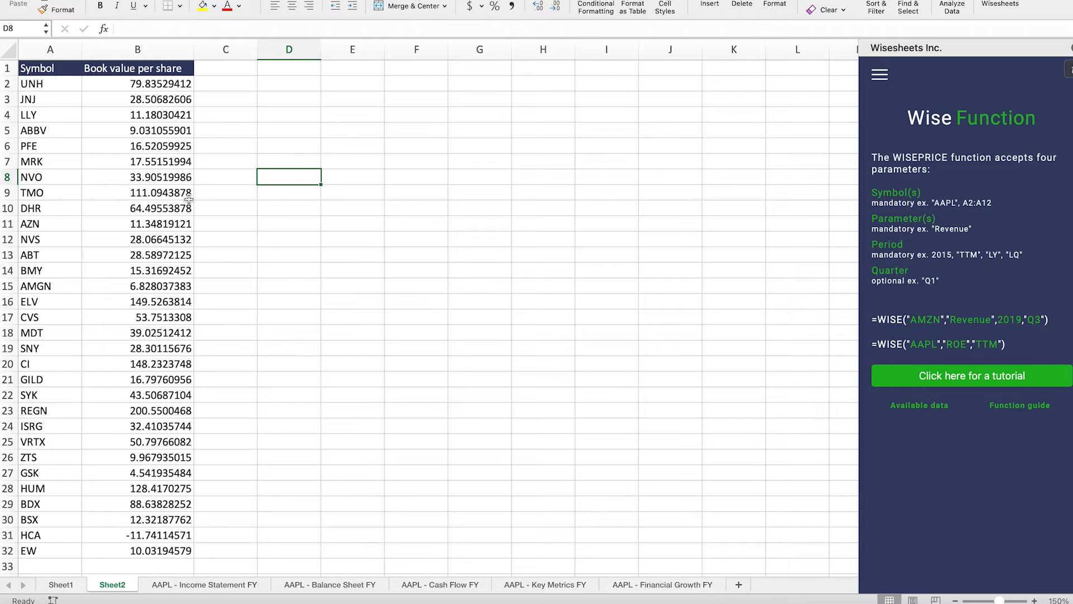
mouse_move(158, 83)
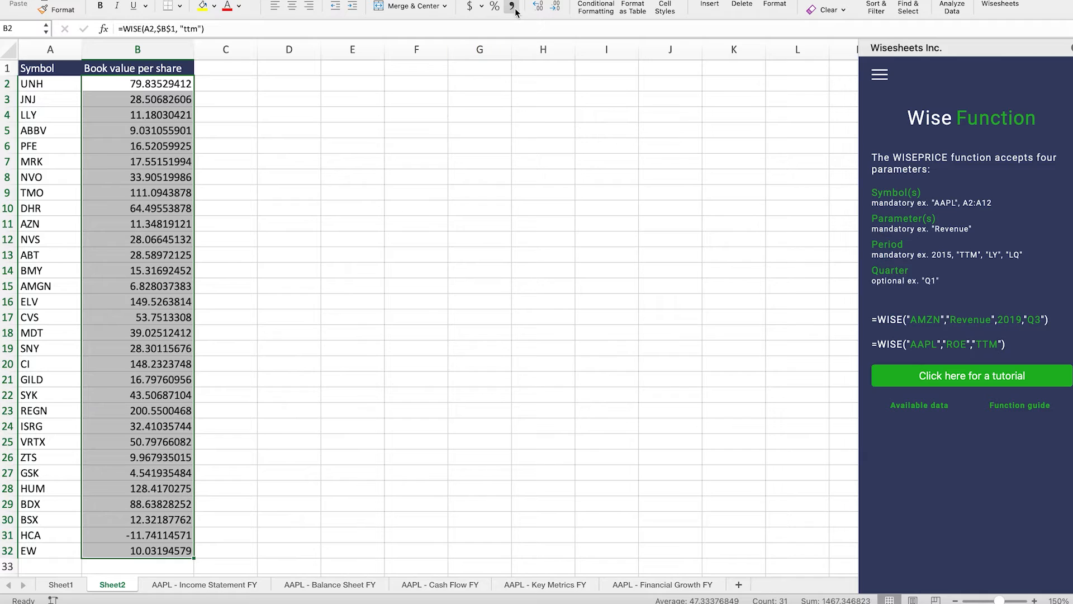
left_click(512, 6)
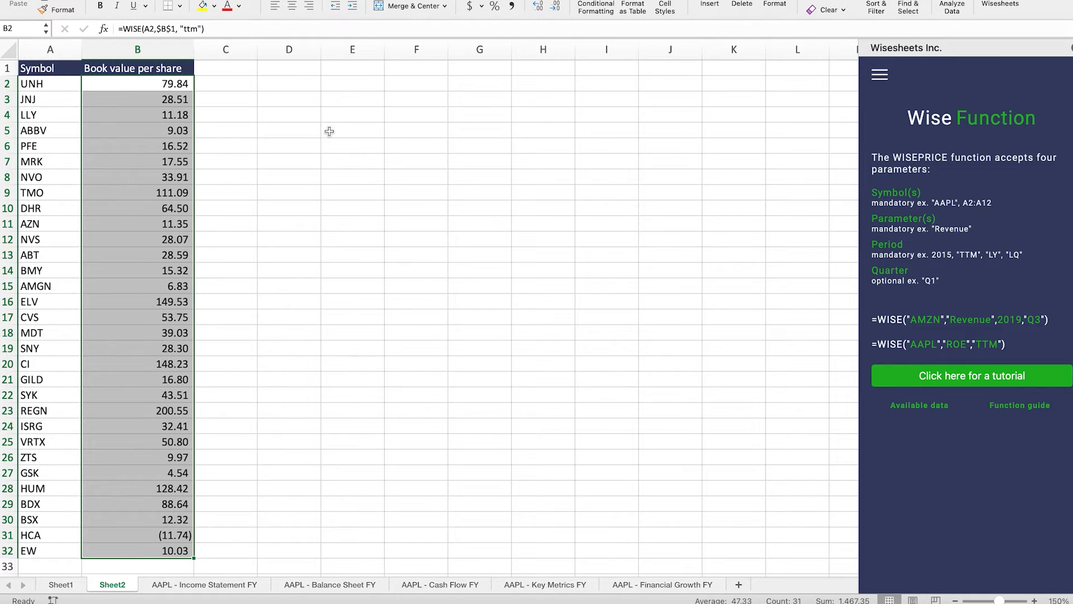
left_click_drag(137, 84, 137, 131)
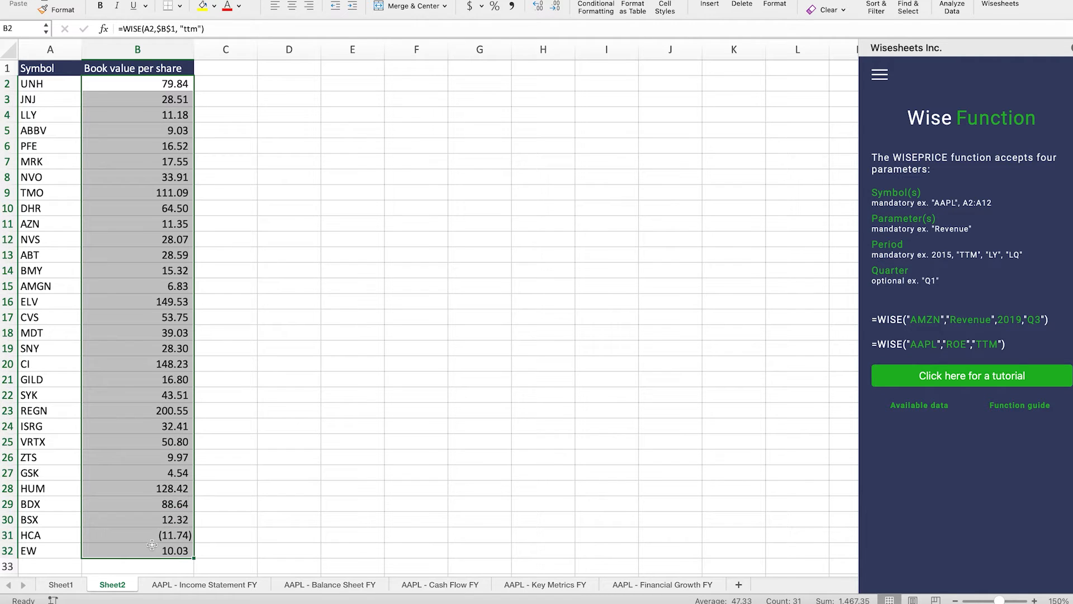
left_click(137, 84)
type("Price")
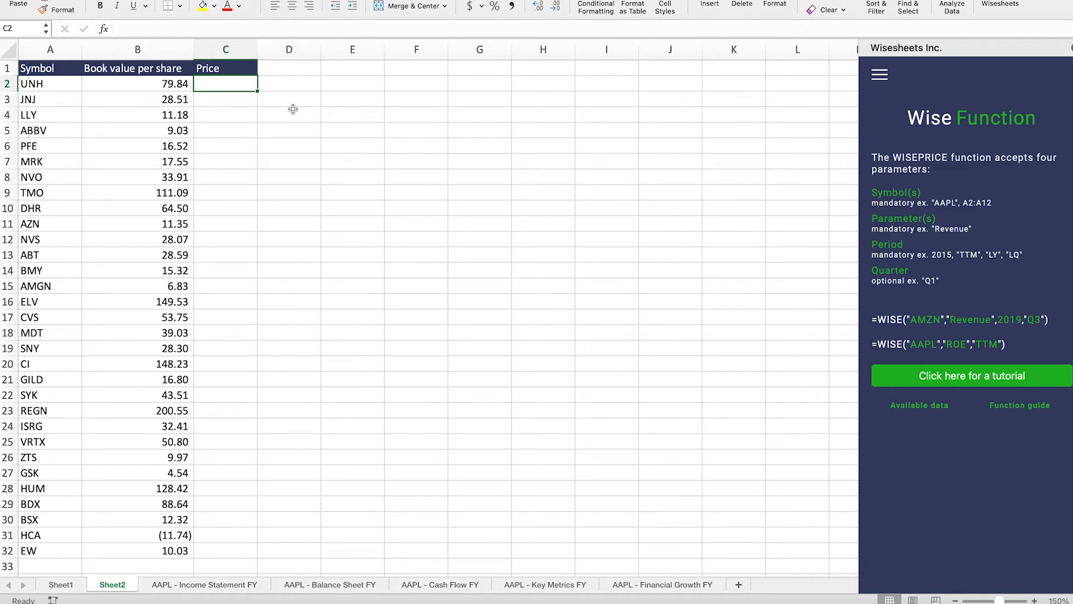
Step: Show the WISEPRICE function guide from the Wisesheets menu
left_click(880, 75)
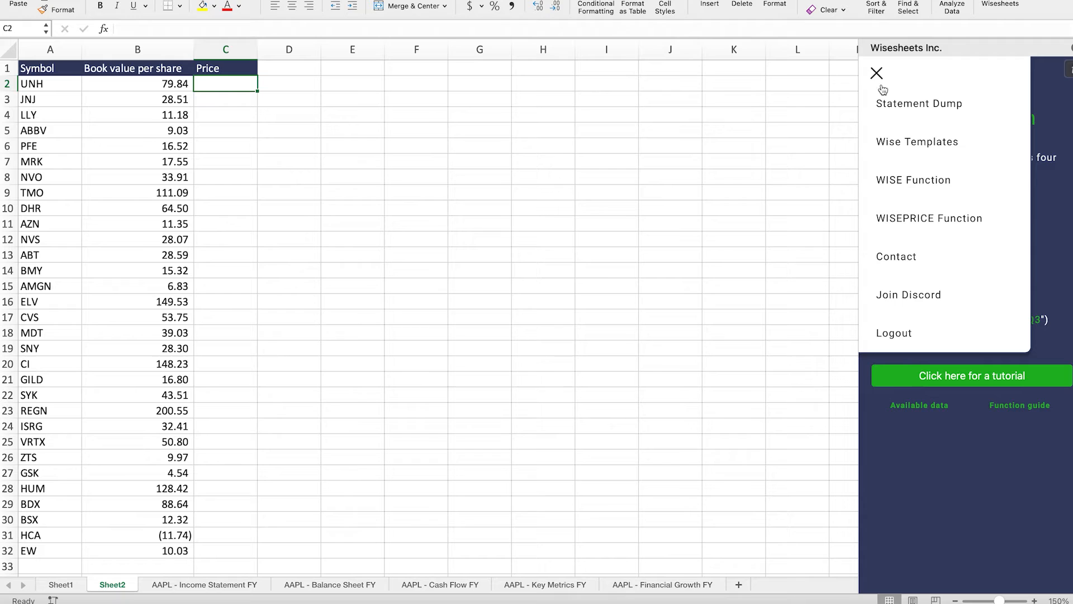
left_click(929, 217)
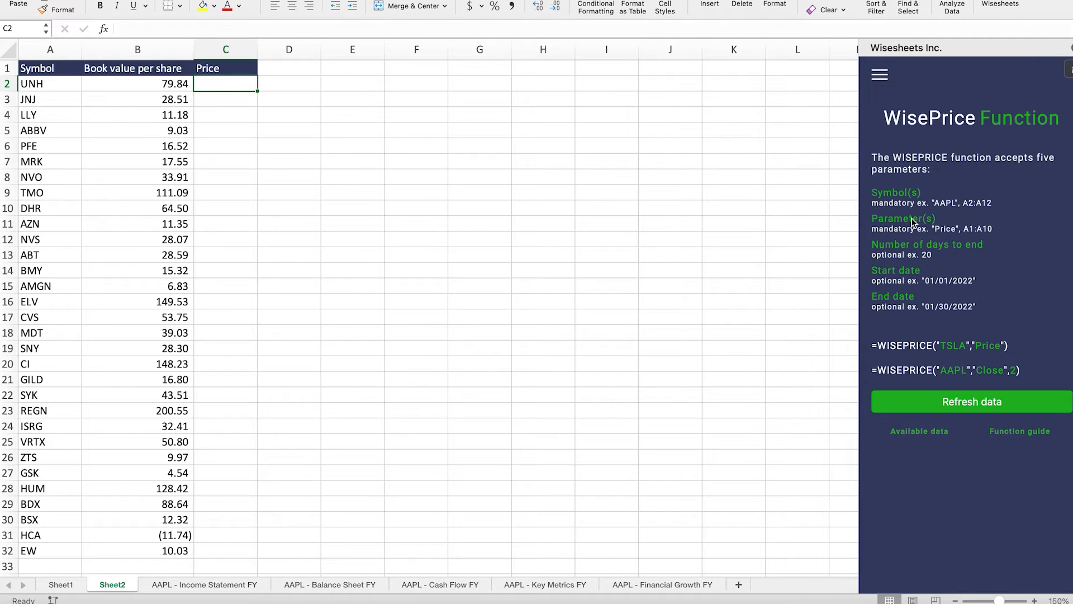
mouse_move(341, 112)
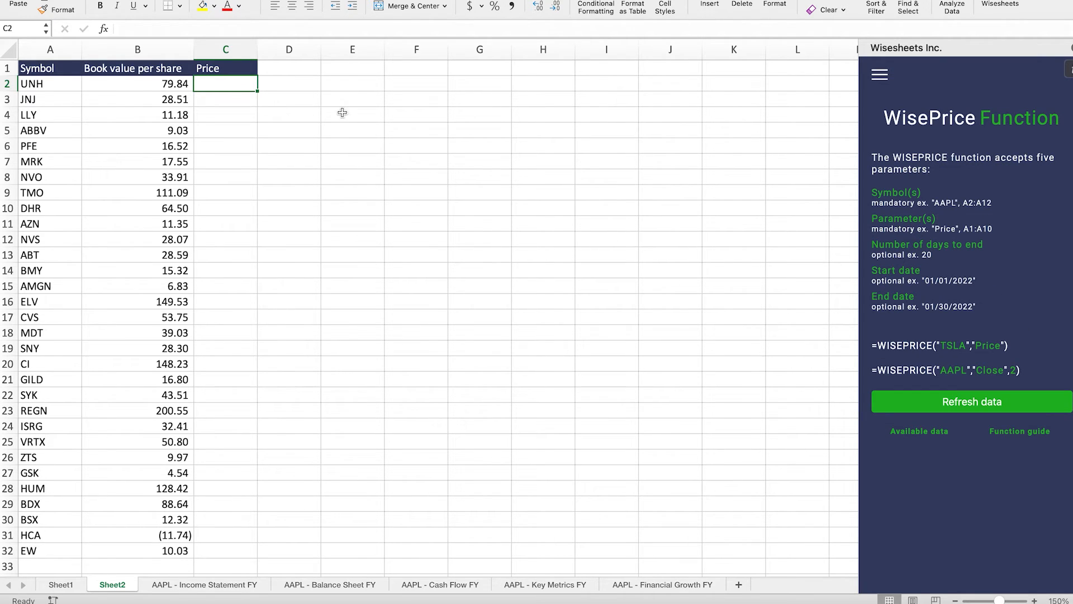
mouse_move(241, 88)
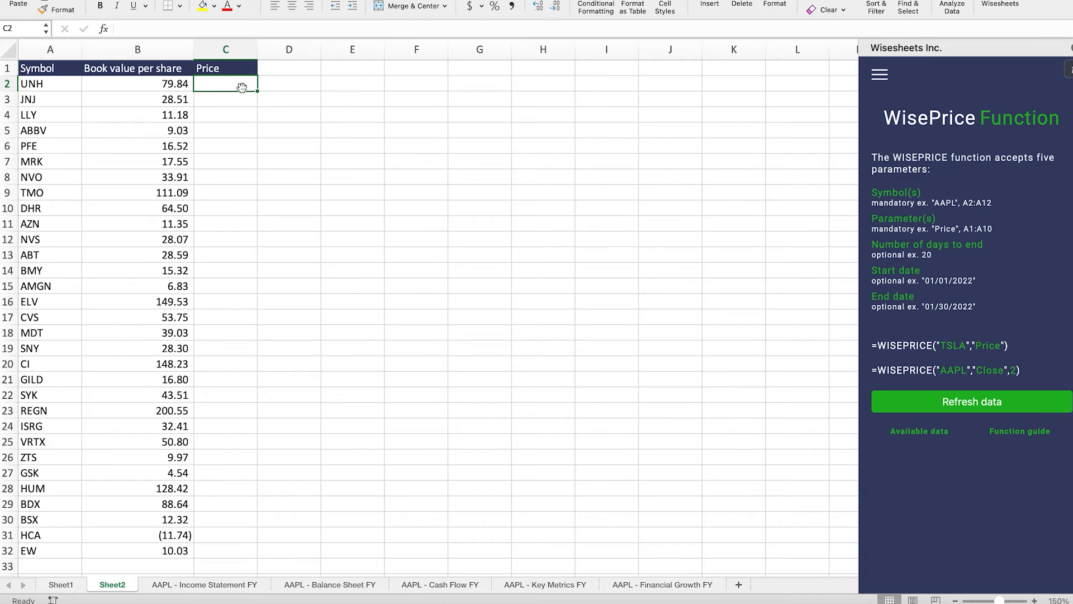
mouse_move(239, 83)
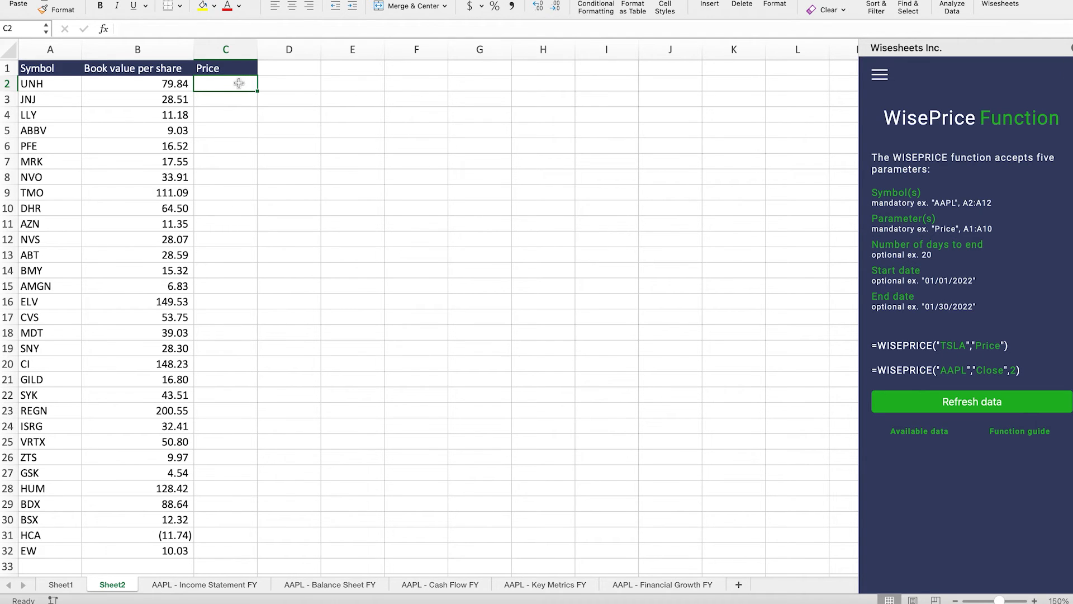
Step: Enter =WISEPRICE(A2:A32, "price") in C2 to list current prices for all 31 symbols
type("=wise")
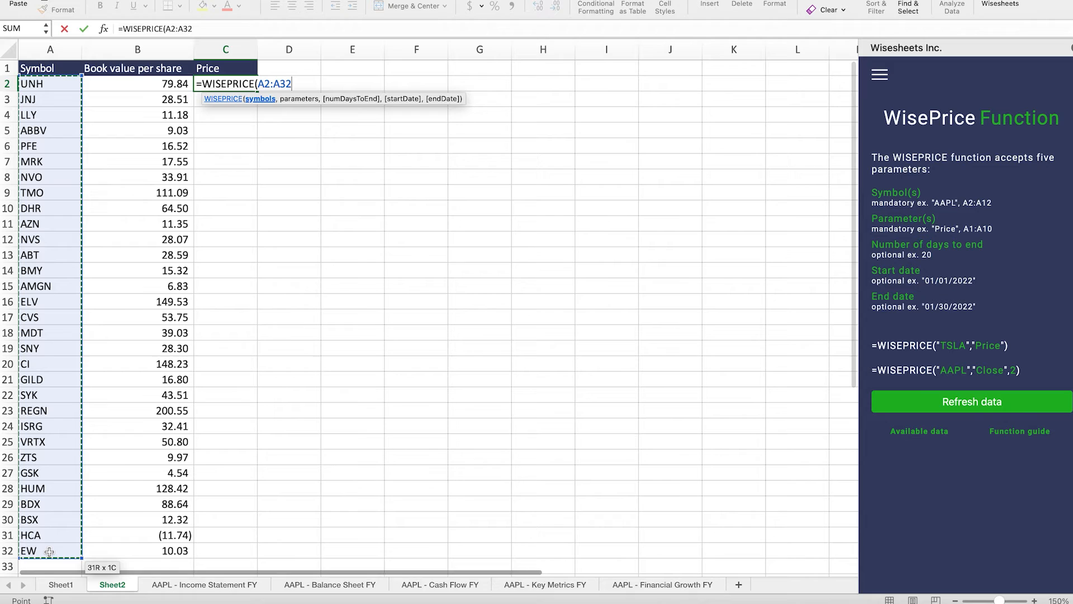
type(", \"")
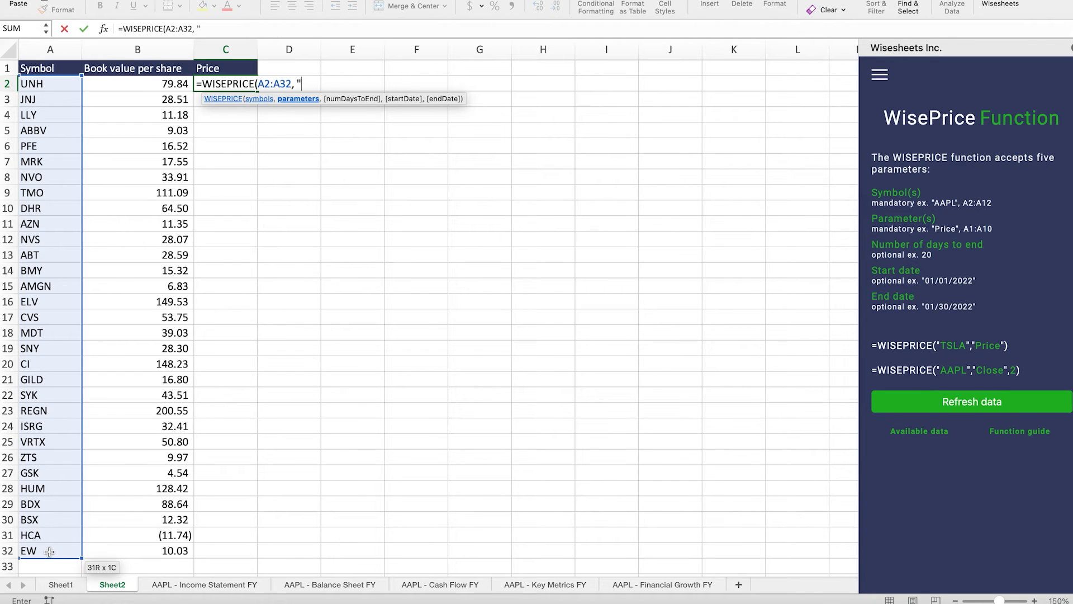
type("rpi")
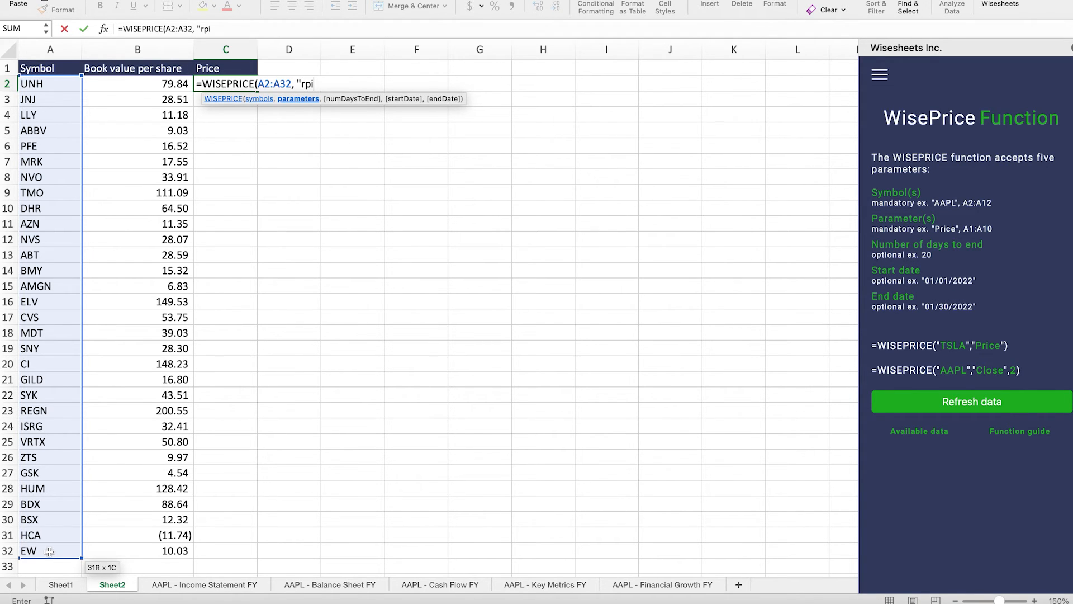
type("ce\")")
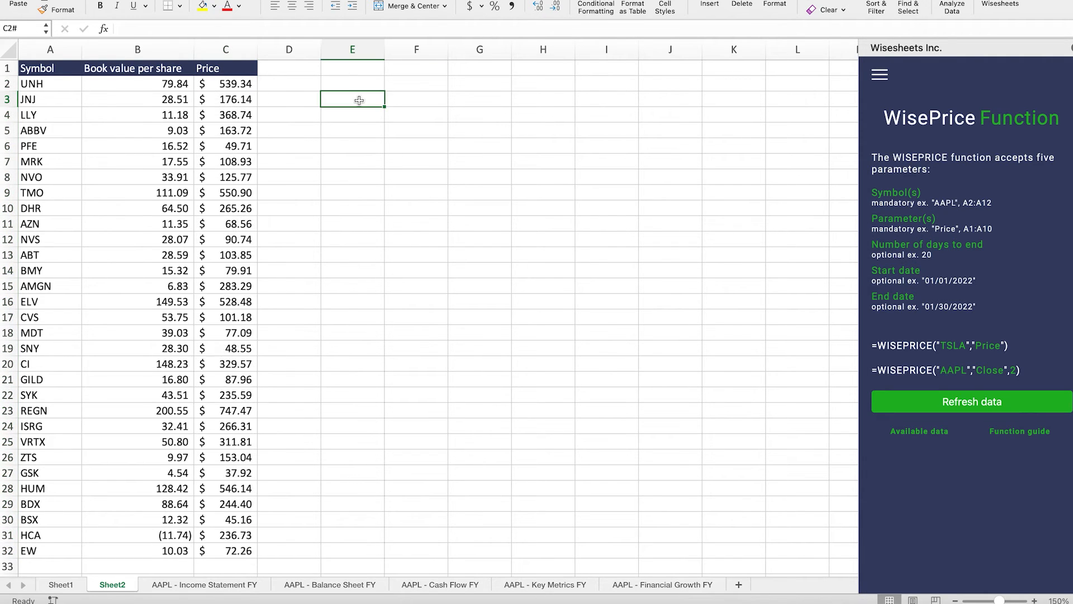
left_click(352, 99)
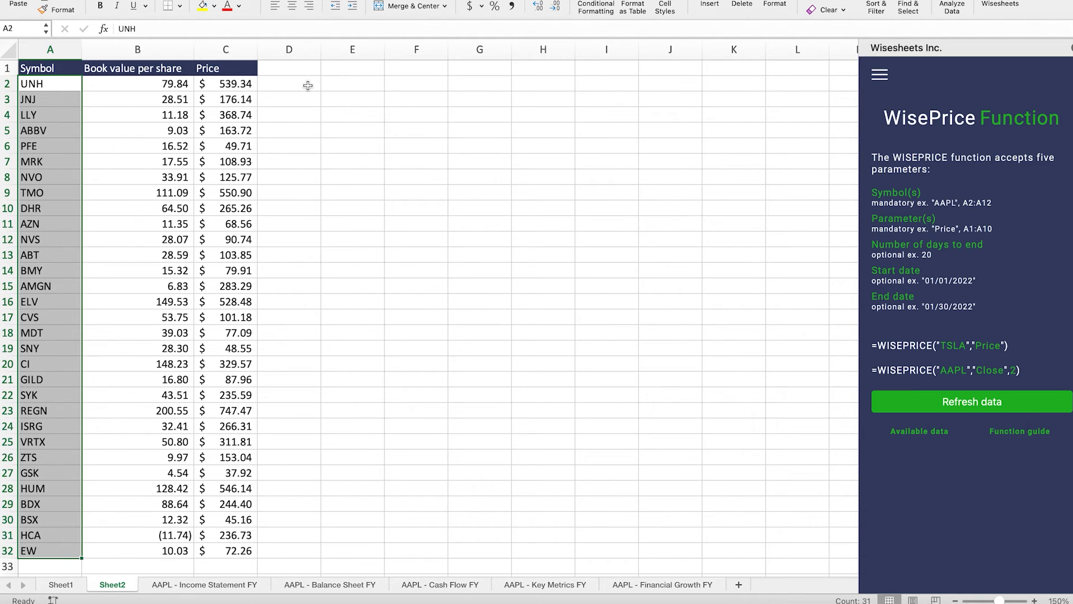
mouse_move(289, 87)
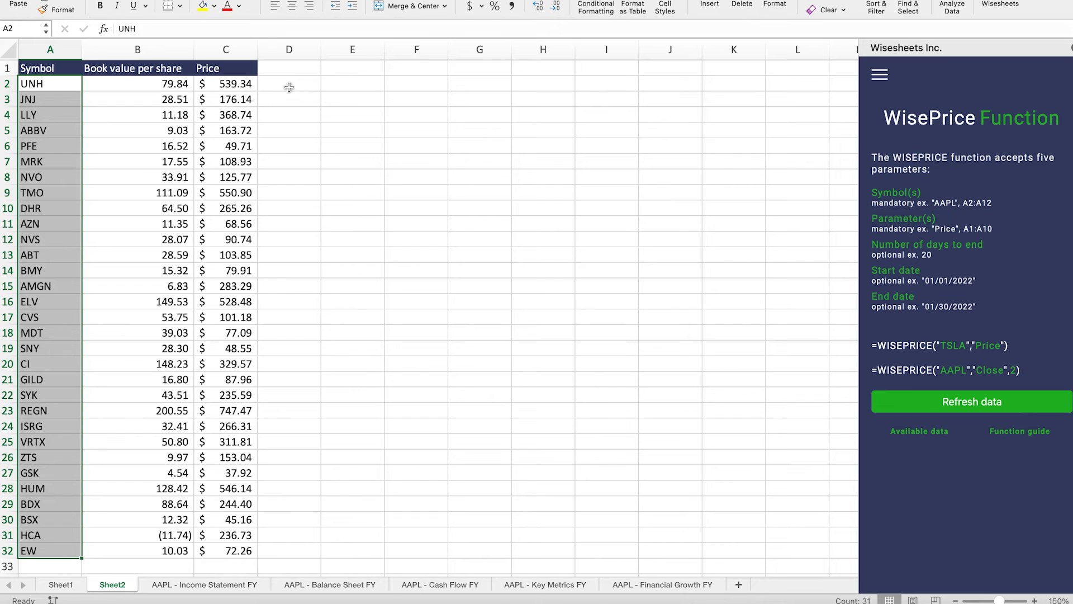
left_click(137, 83)
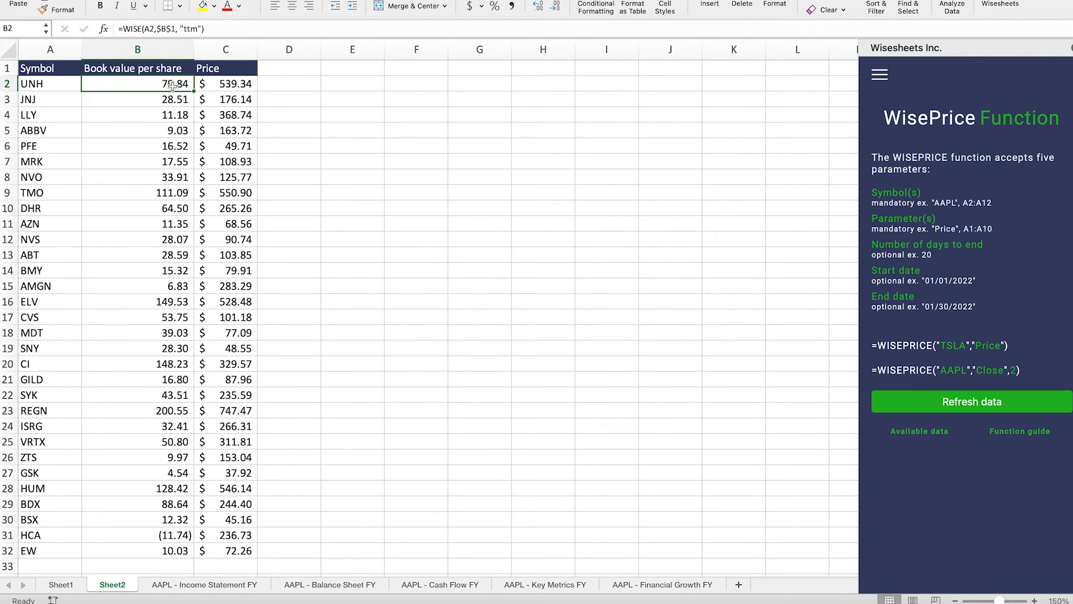
Step: Fill column D with each ticker's price minus book value per share
left_click(289, 83)
type("=C2")
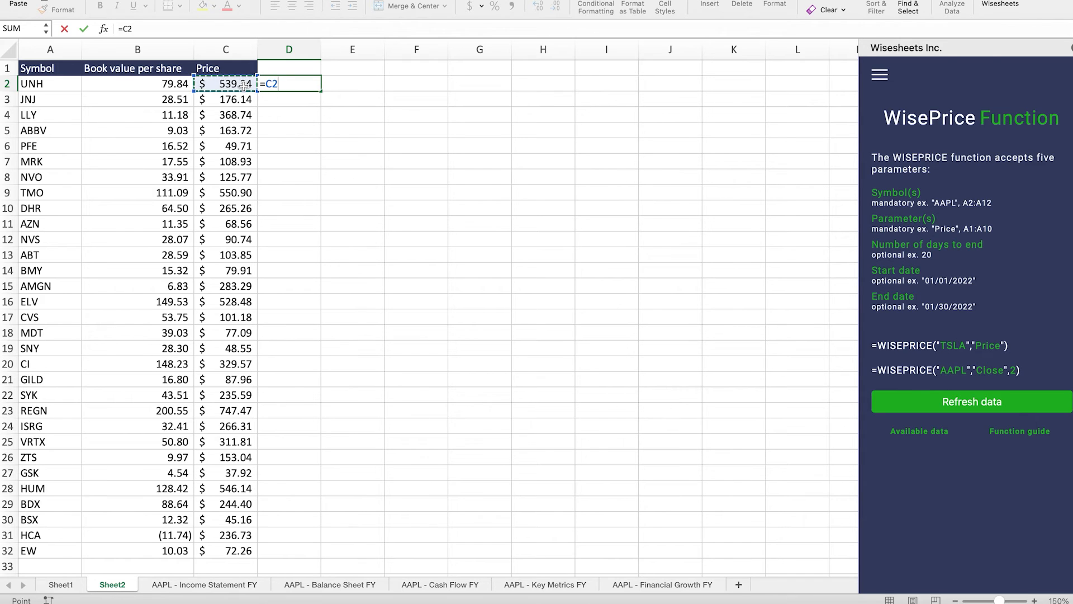
type("-B2")
key("Return")
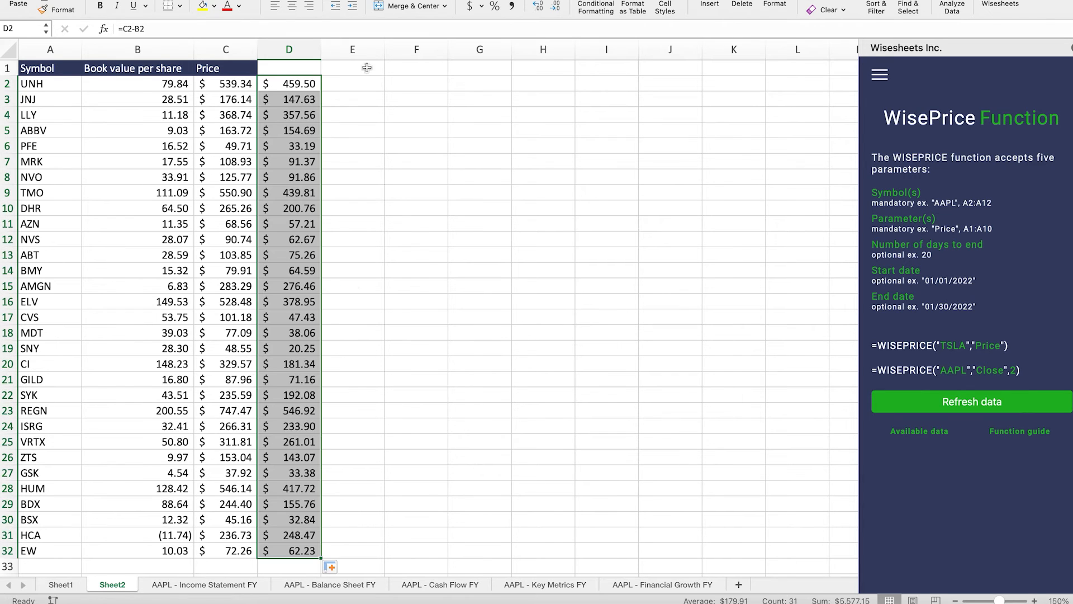
mouse_move(359, 85)
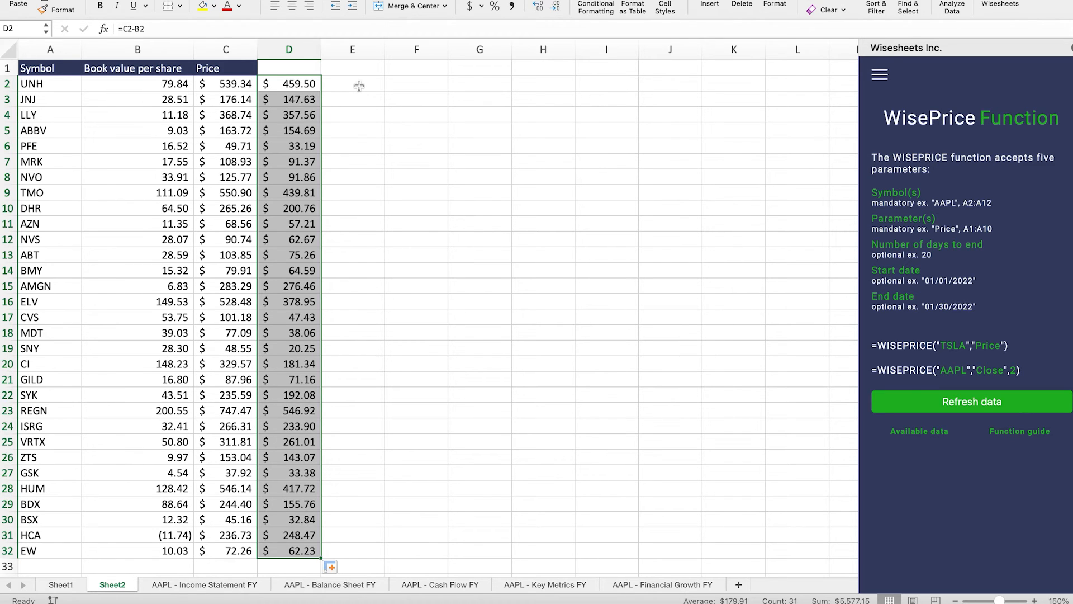
left_click(353, 83)
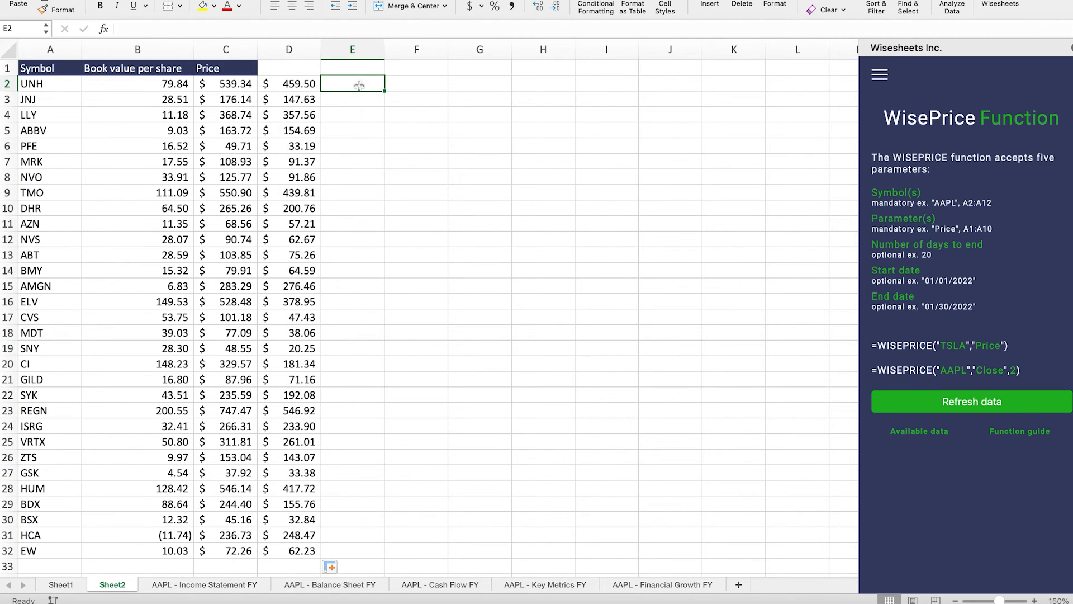
mouse_move(243, 84)
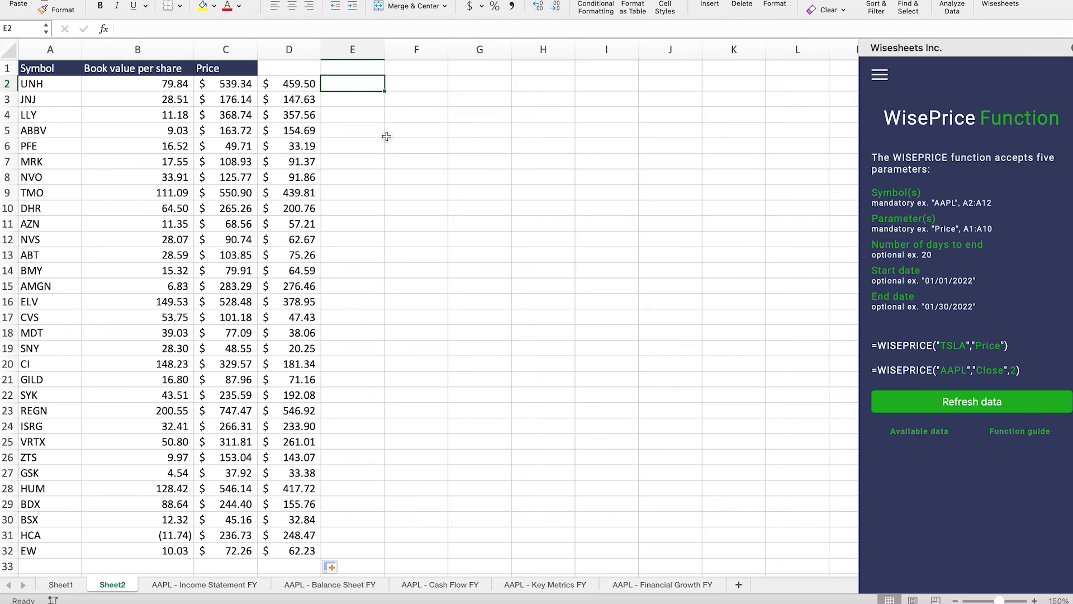
mouse_move(337, 173)
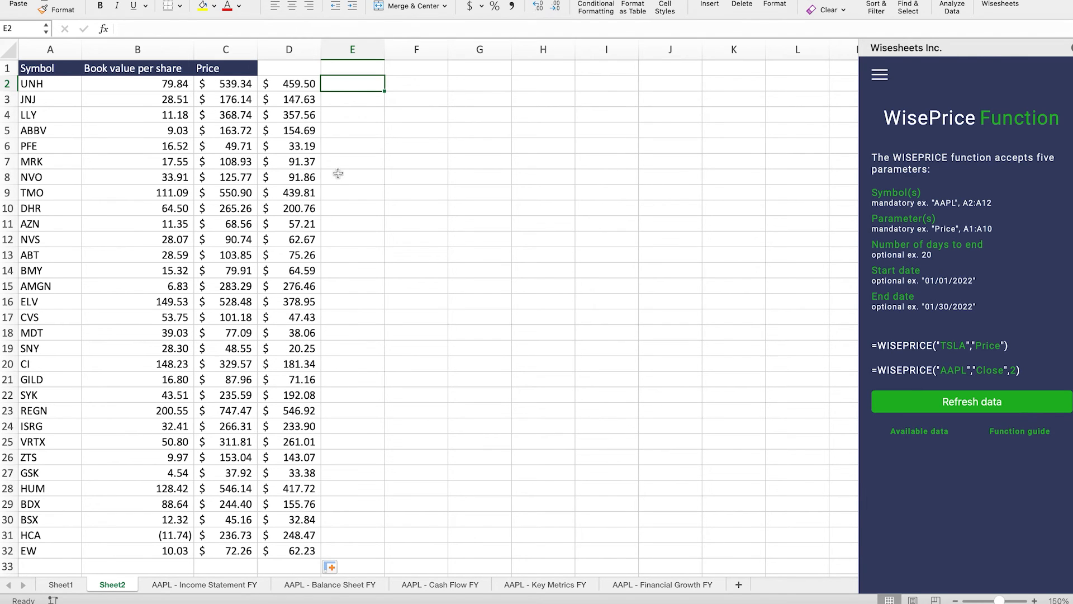
Step: Format the Difference values in D2:D32 with Comma Style to remove dollar signs
left_click(289, 84)
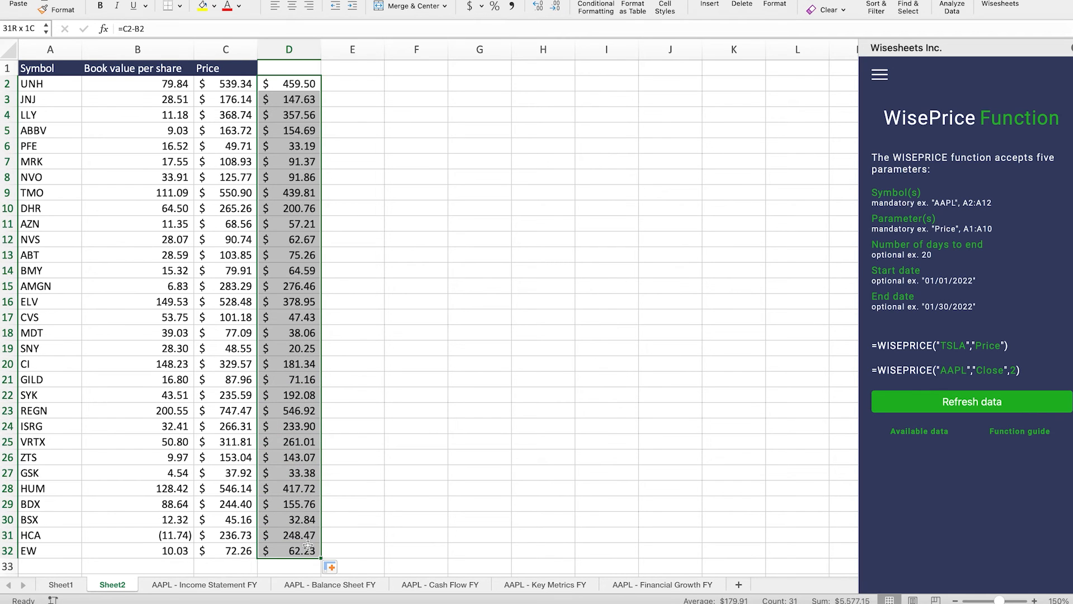
left_click(513, 6)
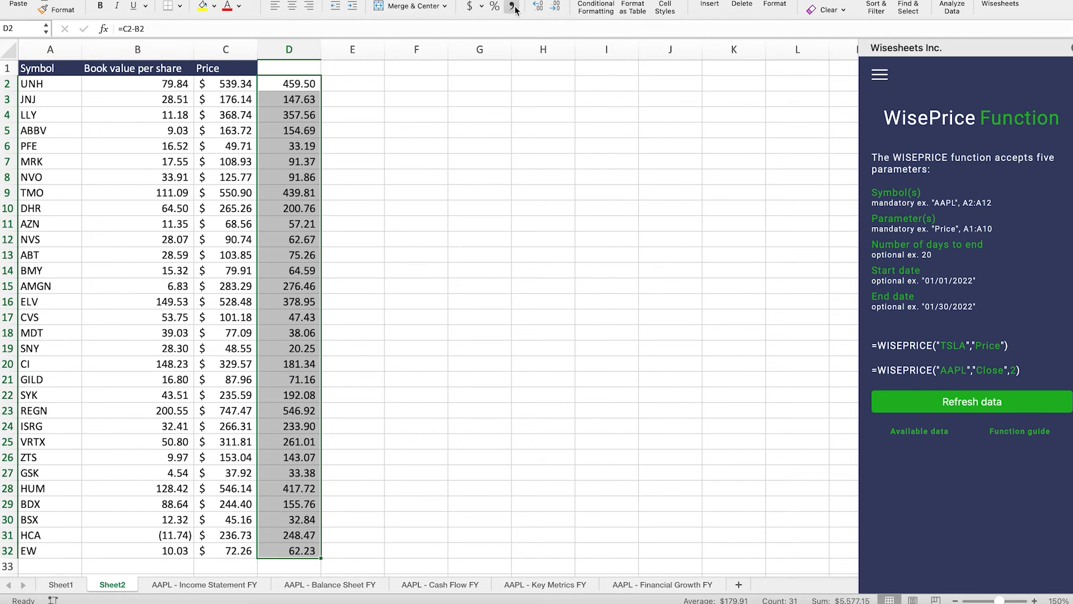
left_click(416, 114)
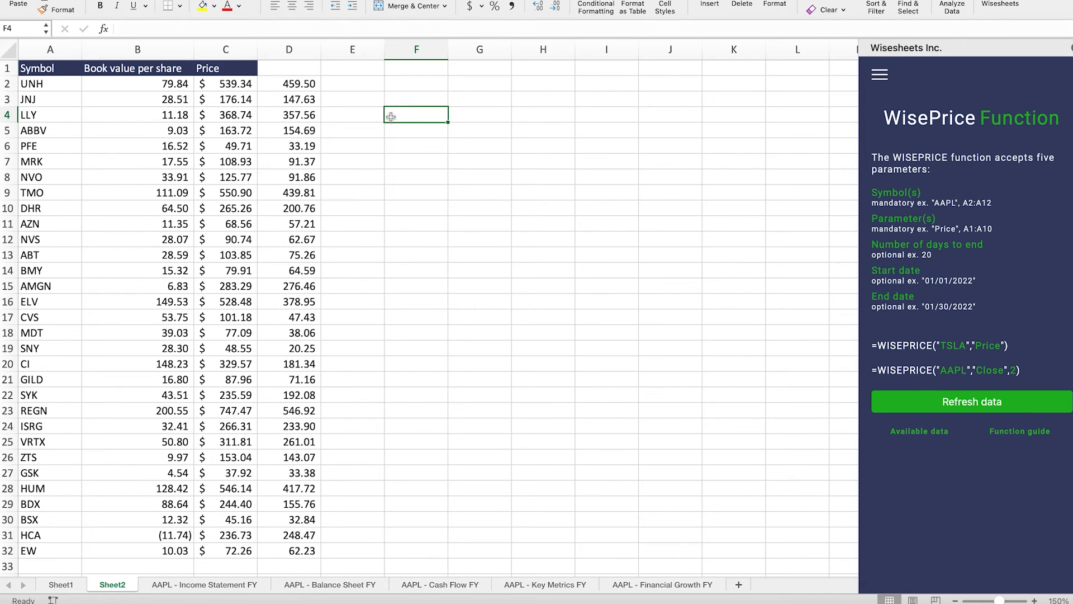
mouse_move(380, 119)
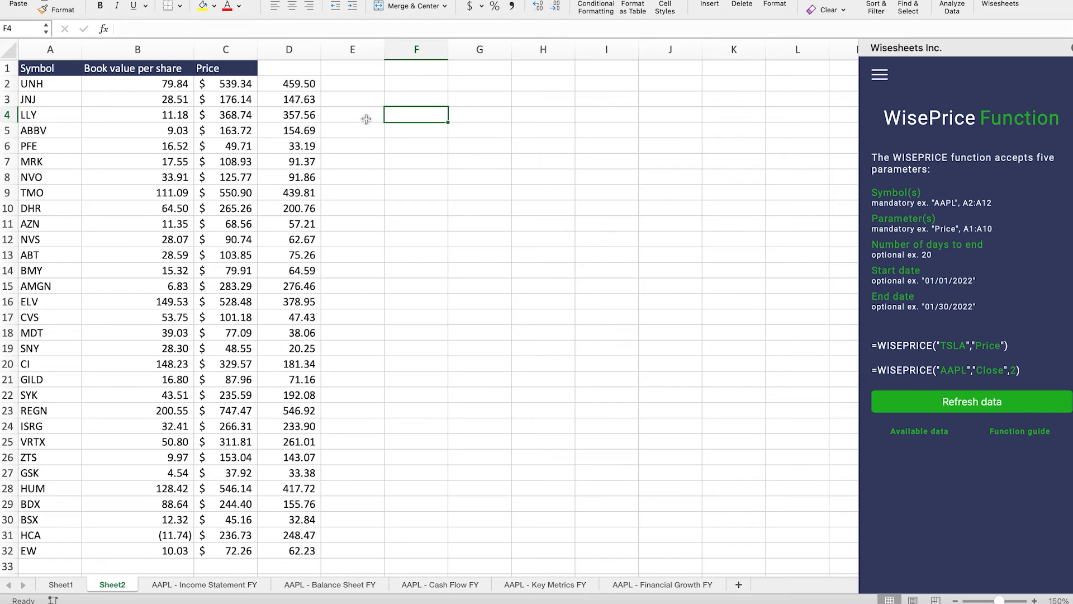
mouse_move(333, 116)
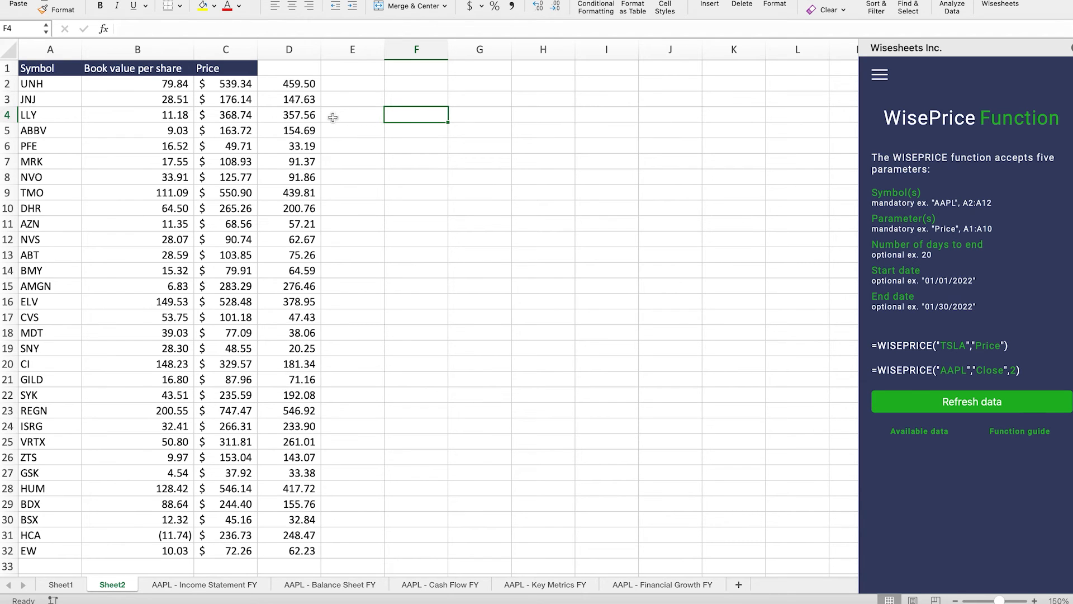
left_click(353, 83)
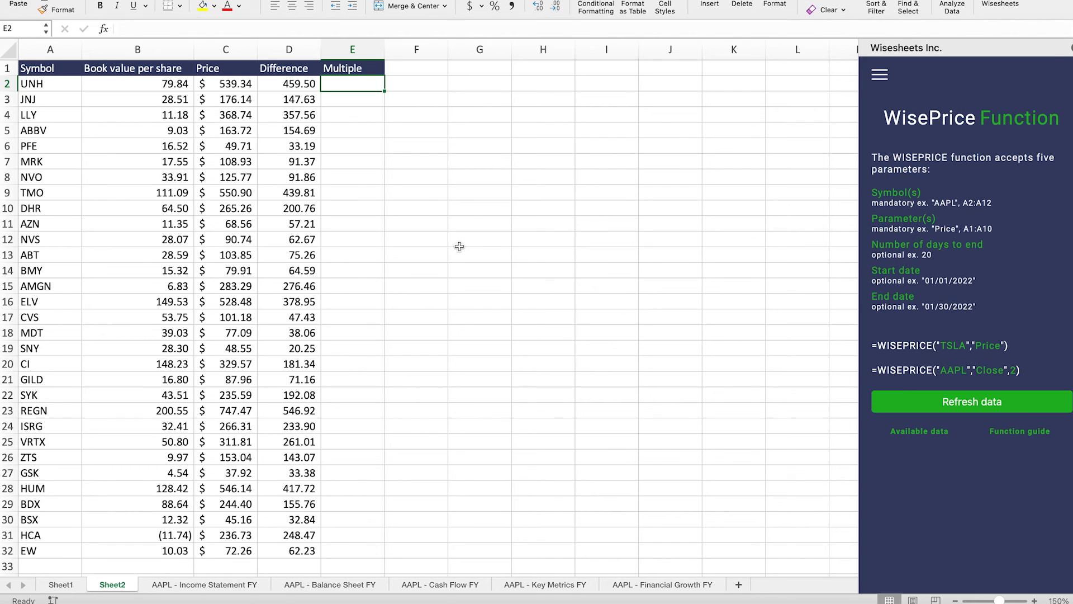
Step: Enter =C2/B2 in E2, fill the price-to-book multiples down to E32, and close the Wisesheets pane
type("=")
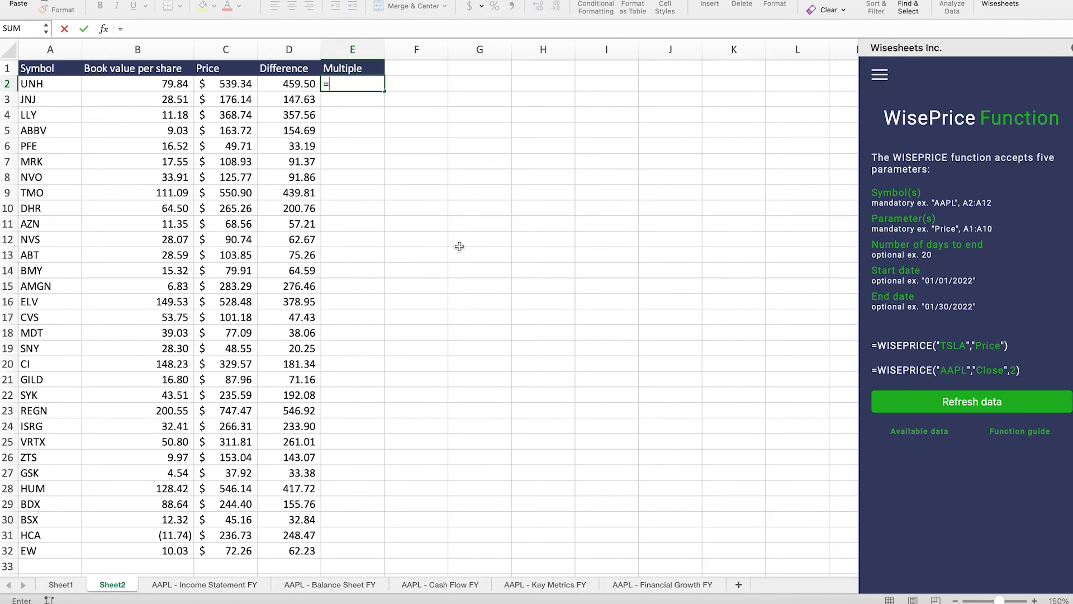
left_click(226, 83)
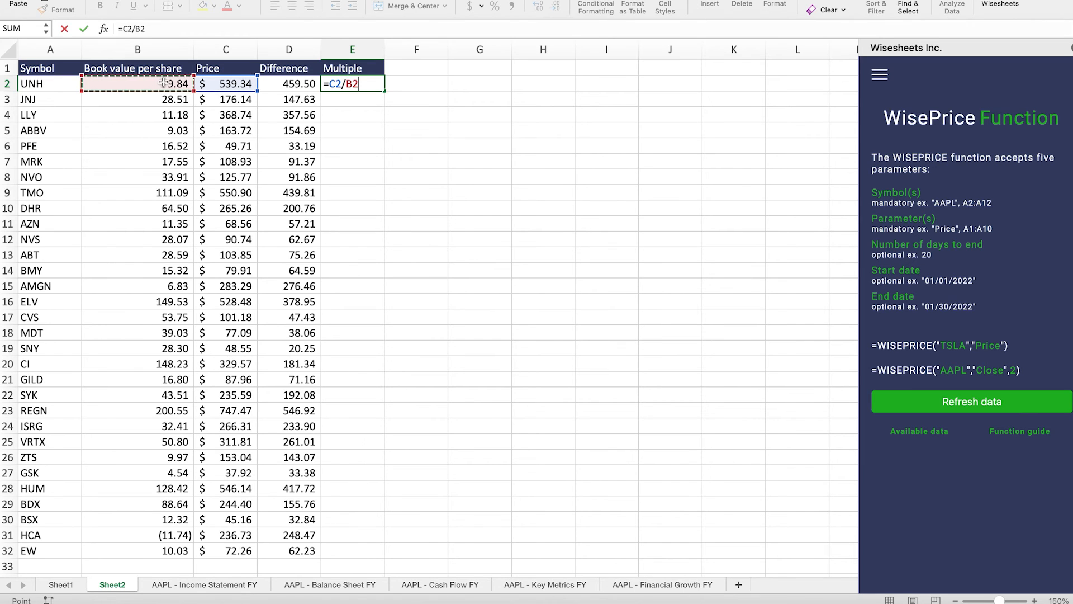
key("Return")
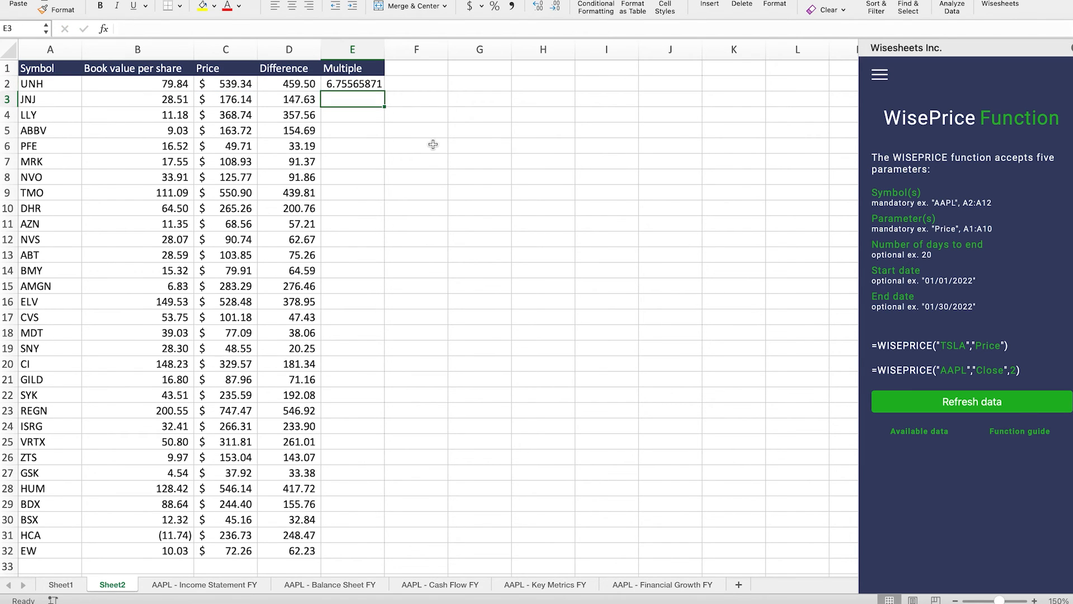
left_click(351, 83)
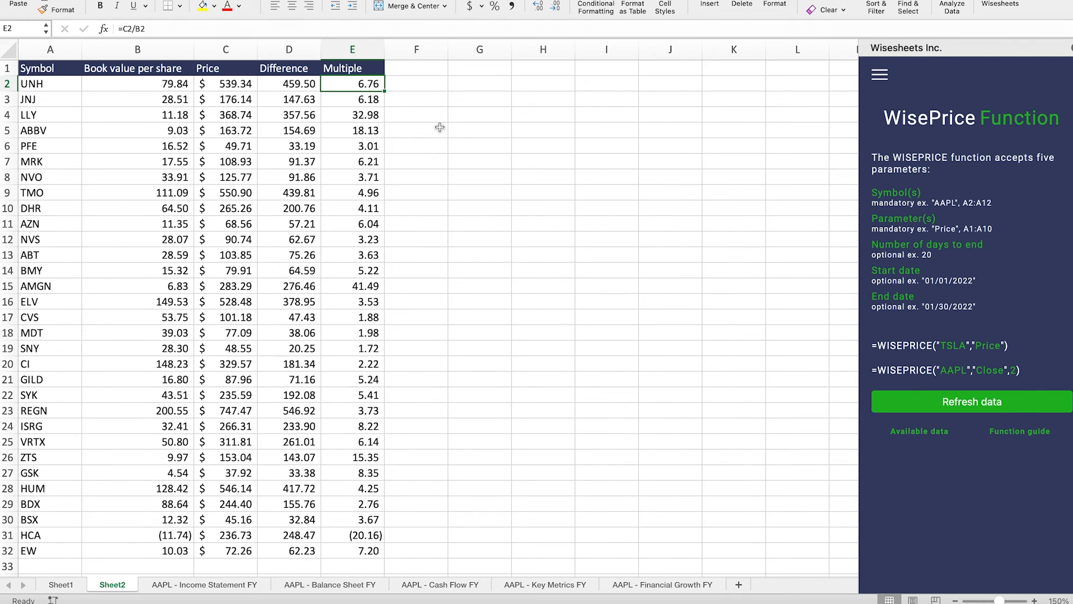
mouse_move(376, 106)
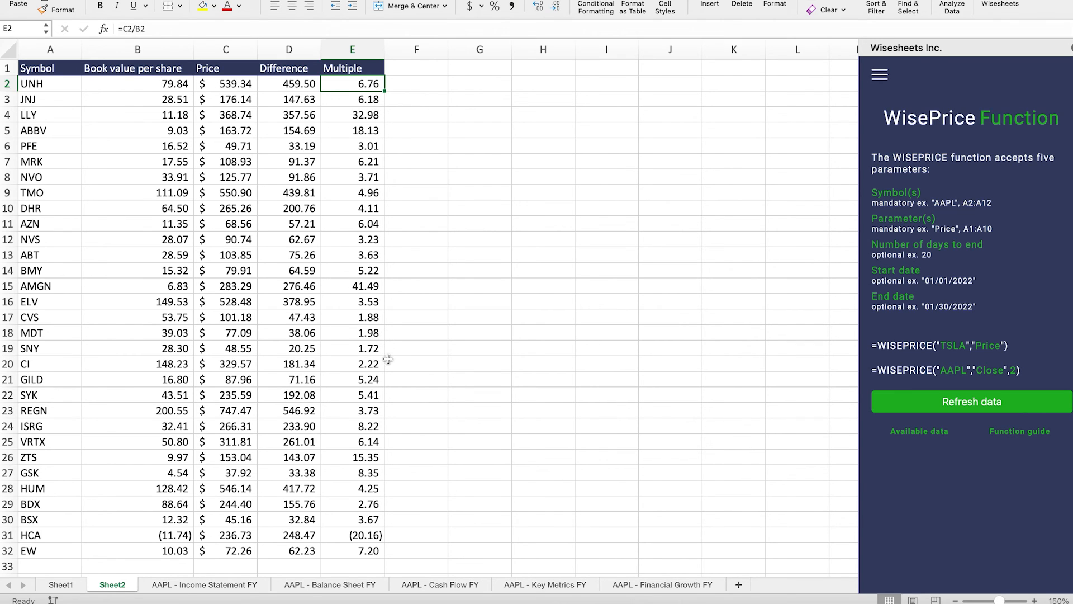
mouse_move(399, 204)
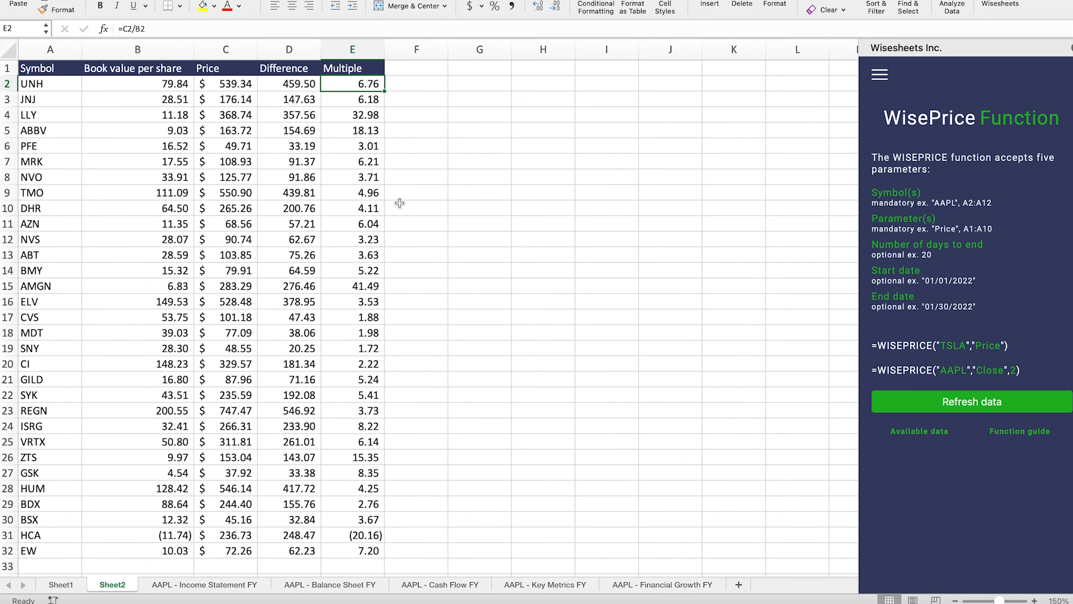
left_click(351, 146)
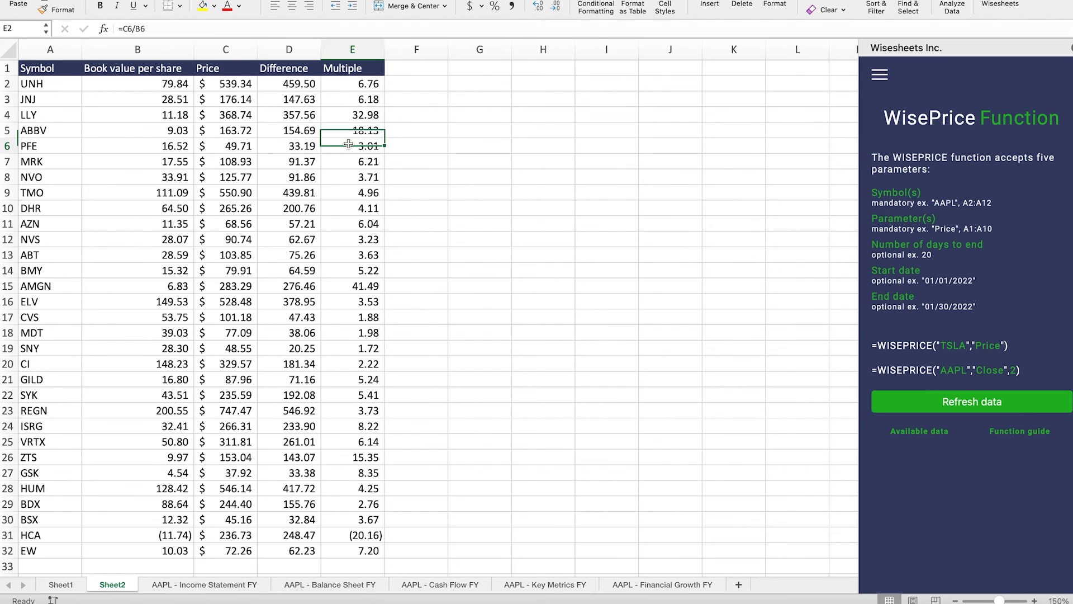
left_click(353, 145)
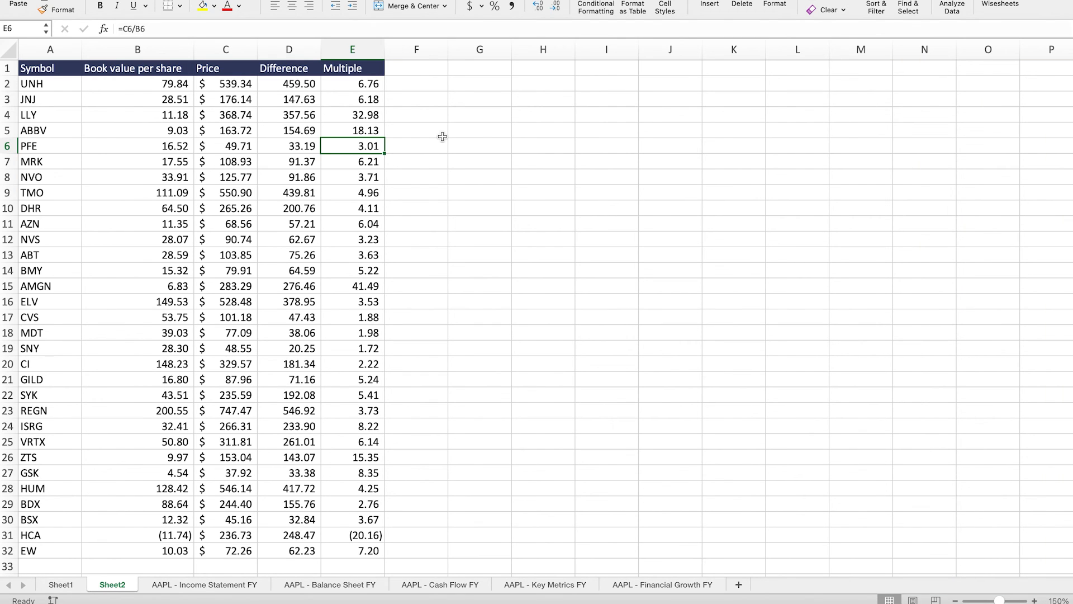
mouse_move(418, 126)
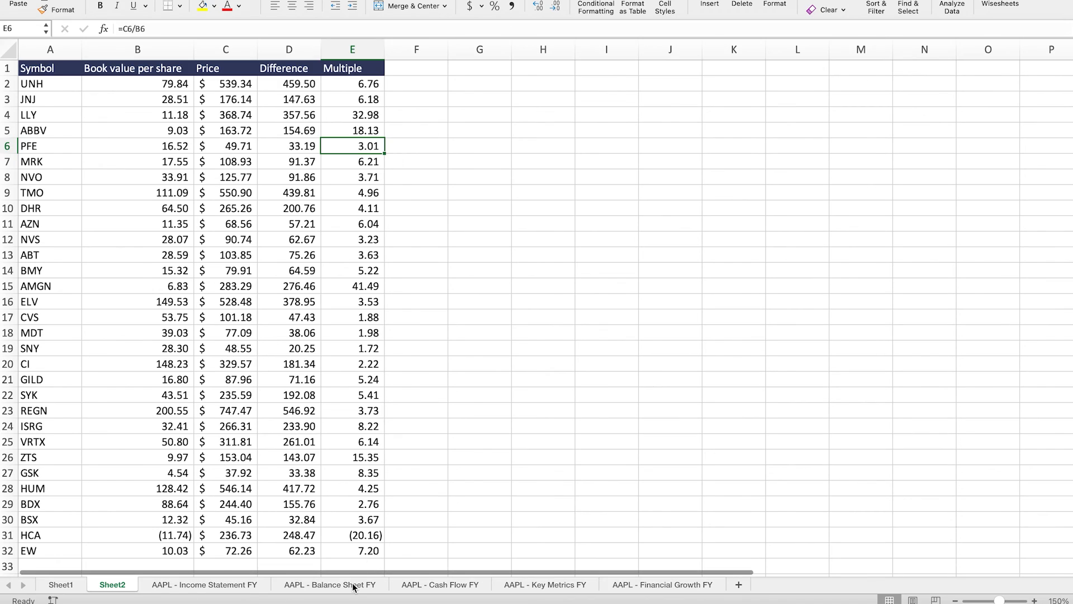
Step: Switch to the AAPL - Balance Sheet FY sheet and scroll down through its figures
left_click(331, 583)
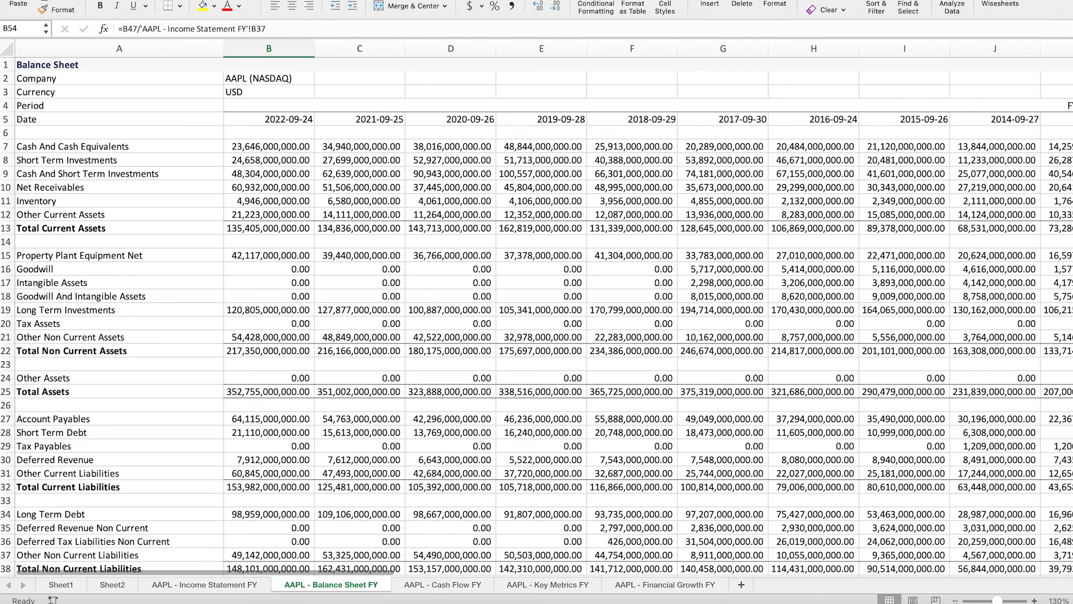
scroll("down", 3)
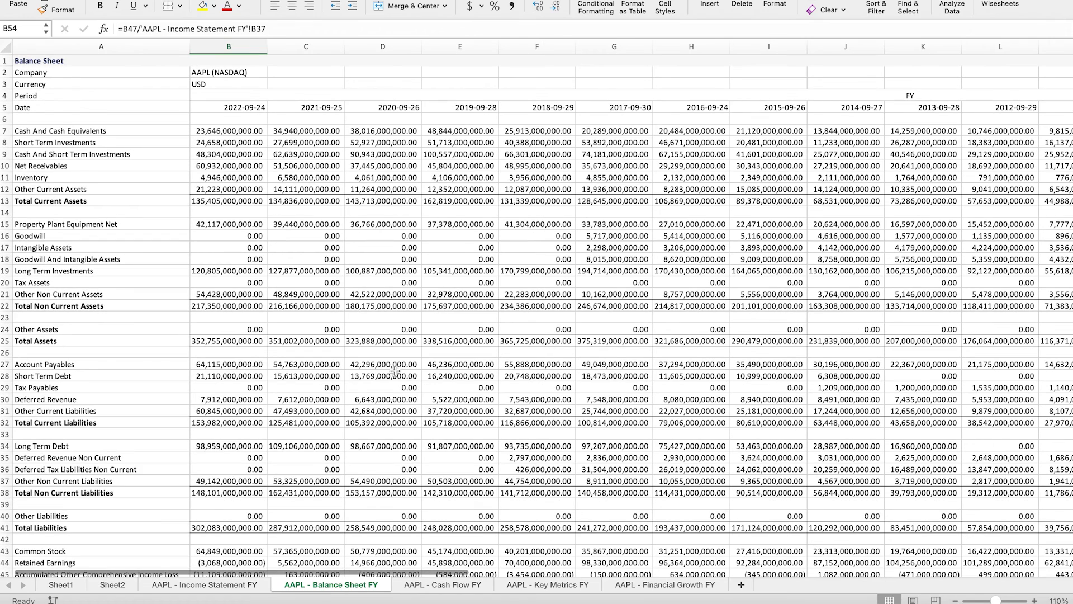
mouse_move(362, 356)
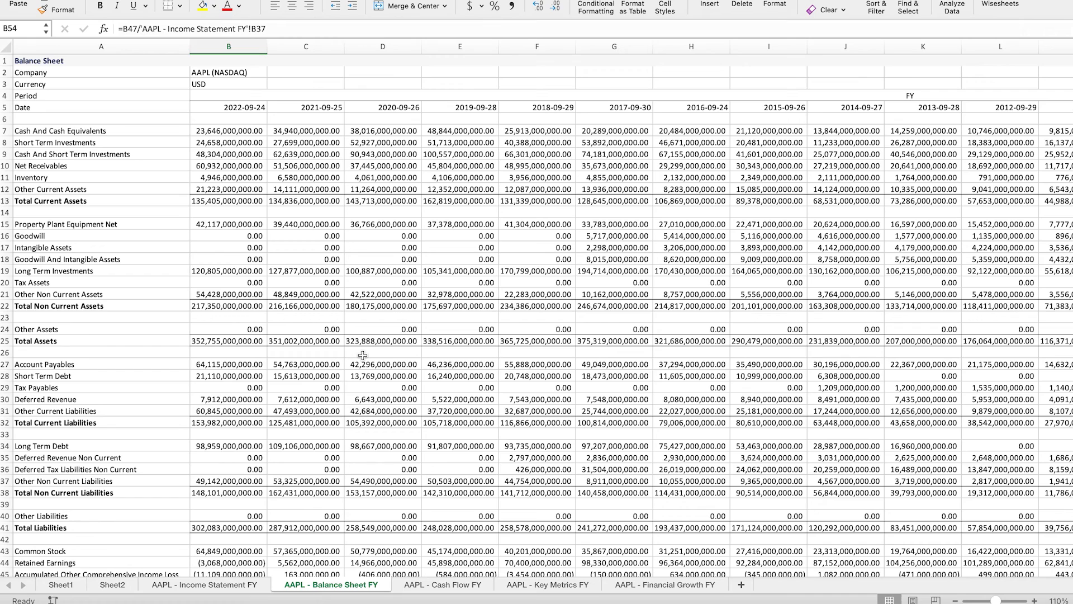
mouse_move(360, 356)
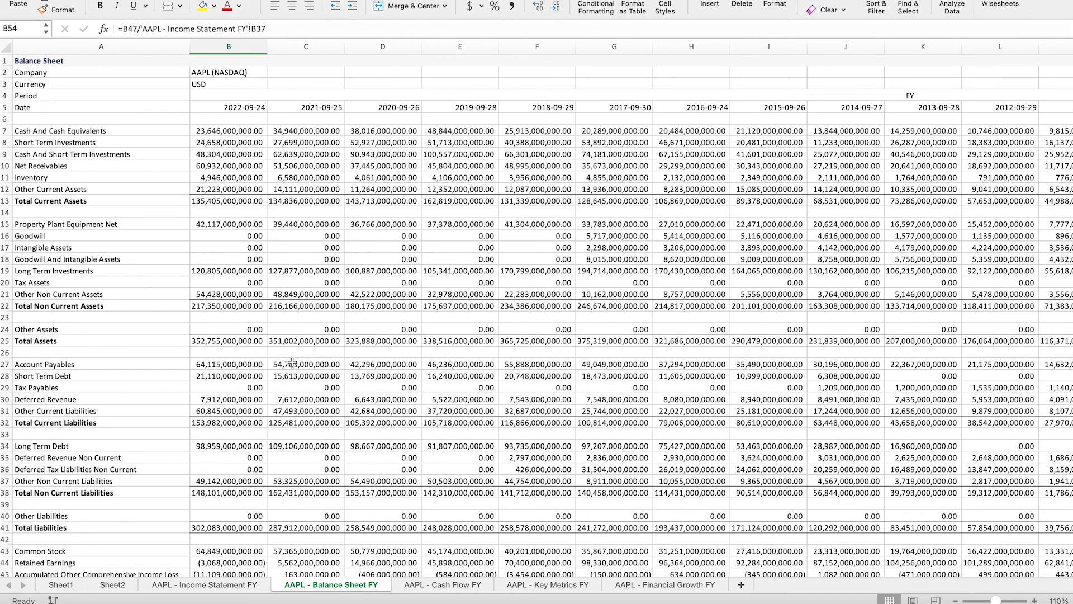
scroll("down", 3)
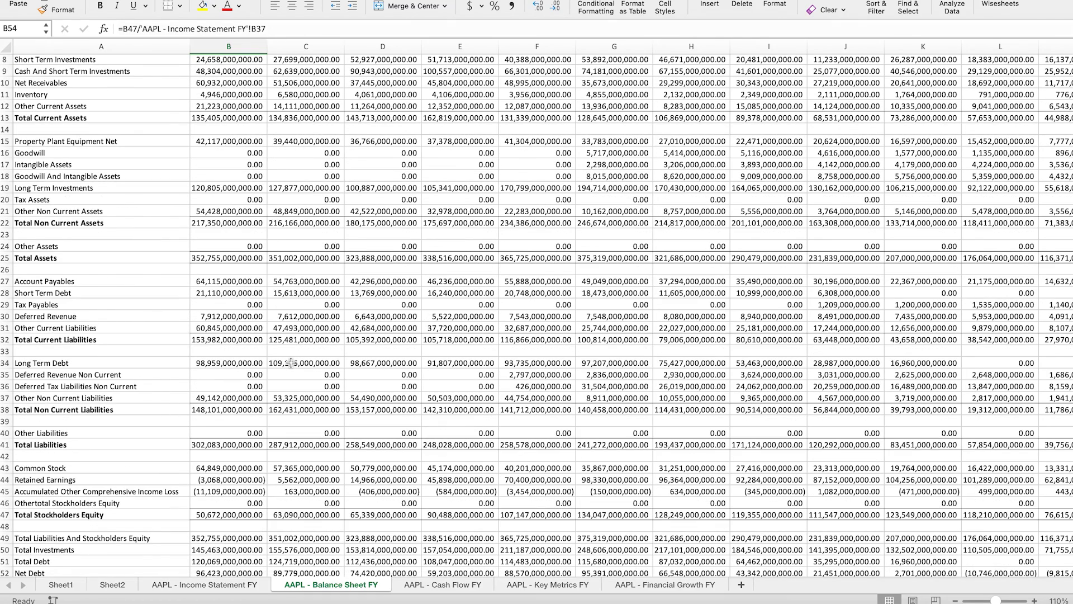
mouse_move(291, 362)
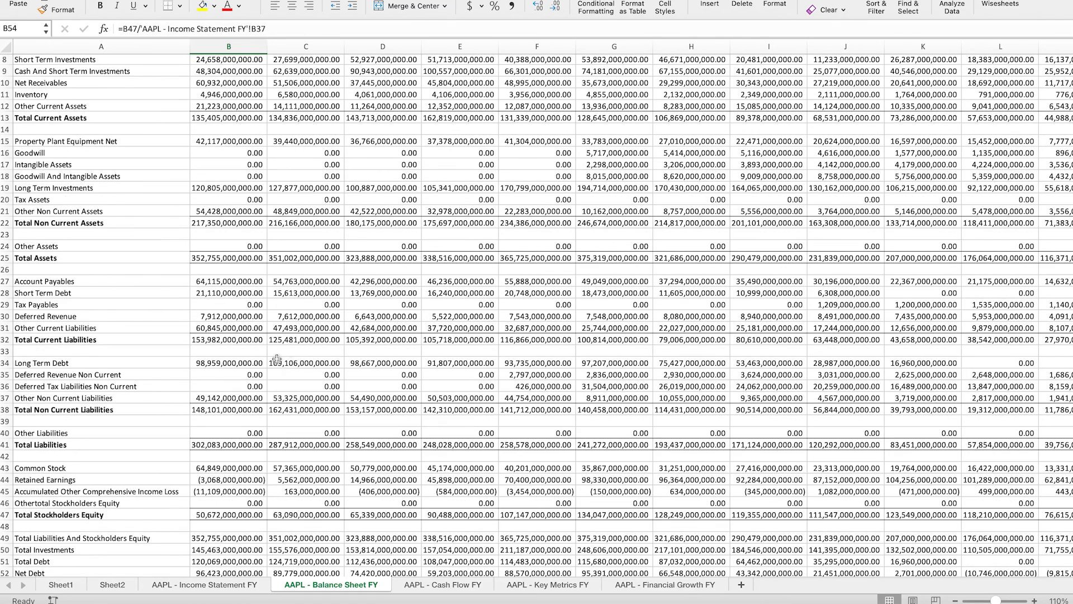